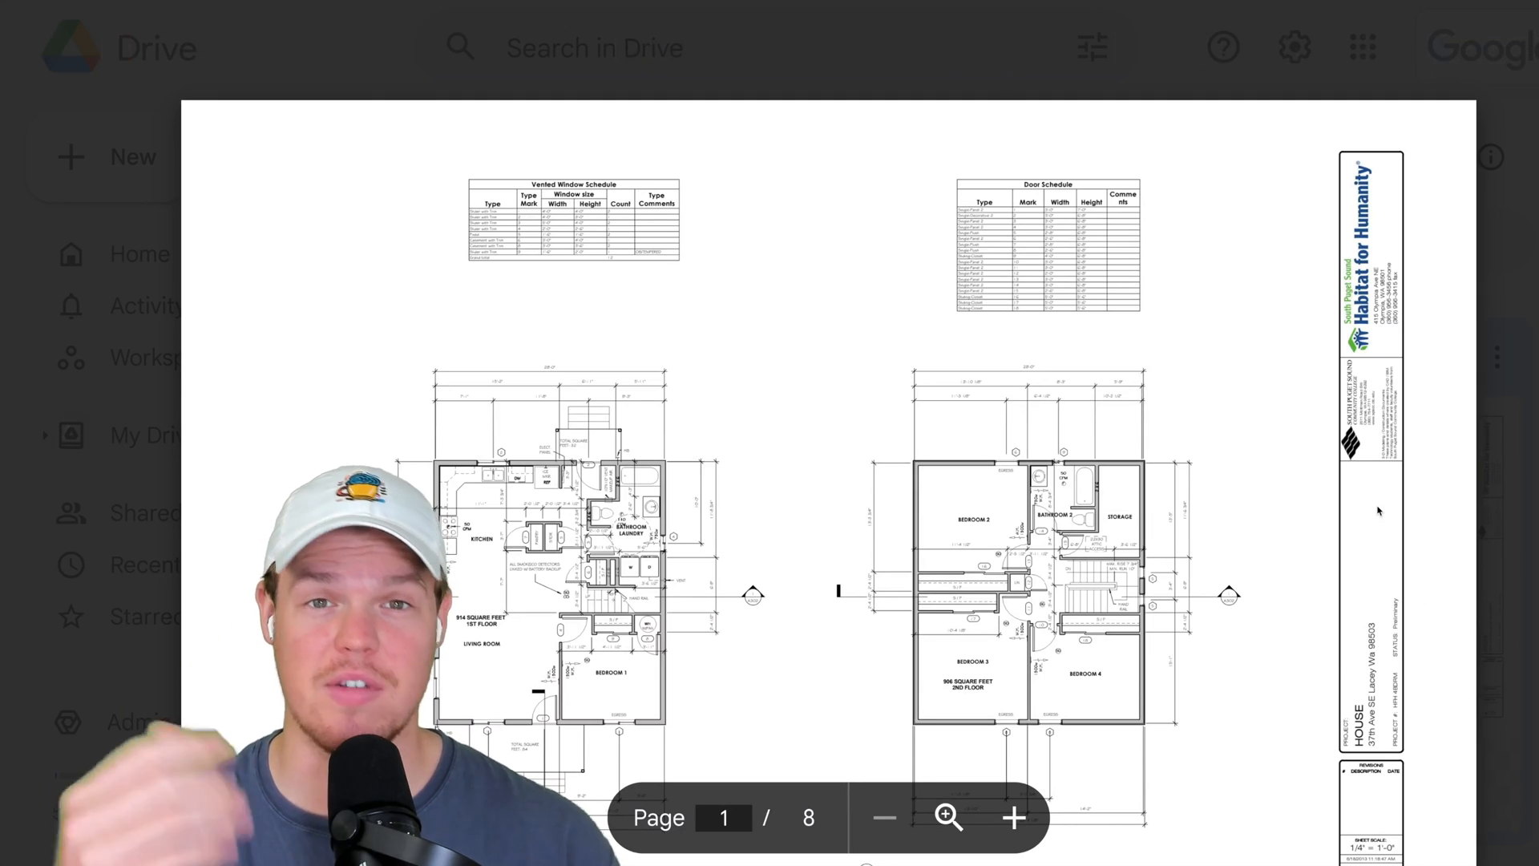
Scroll the Explore GPTs categories and bring up the PDF Reader GPT's details card.
scroll("down", 3)
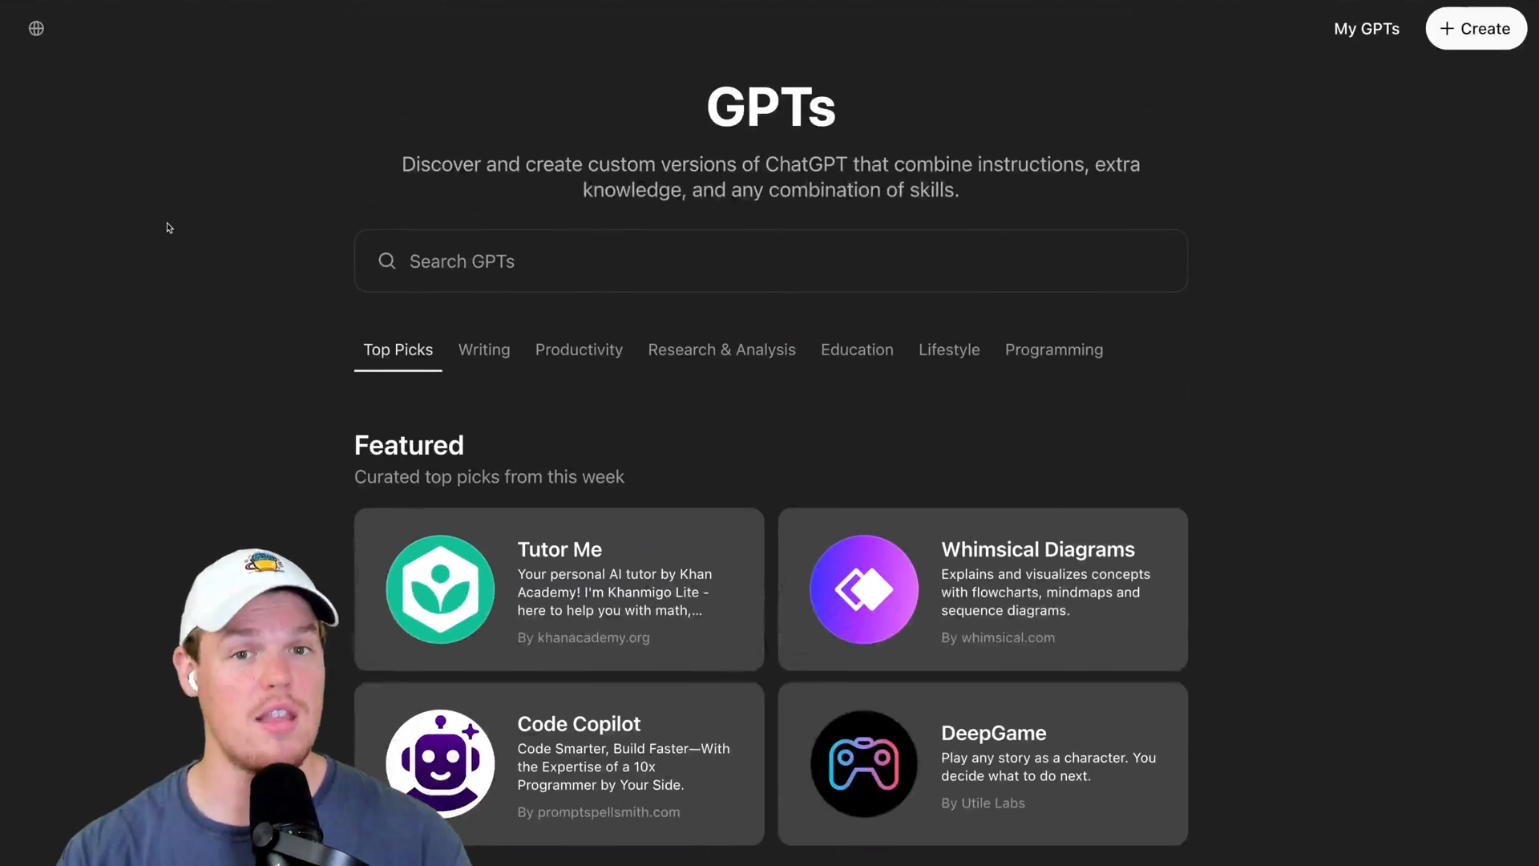
scroll("down", 3)
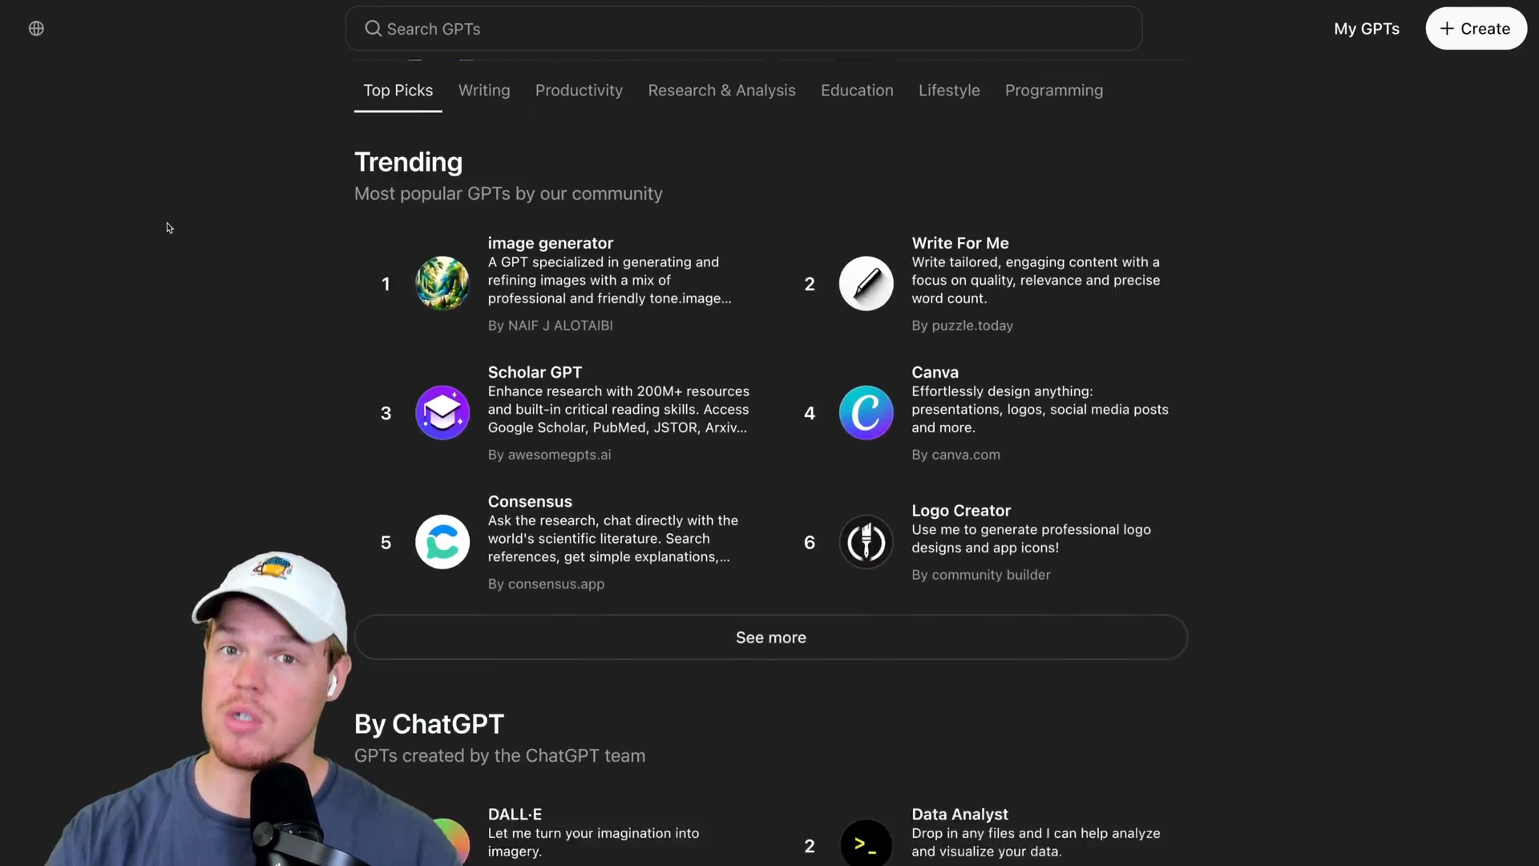
left_click(482, 90)
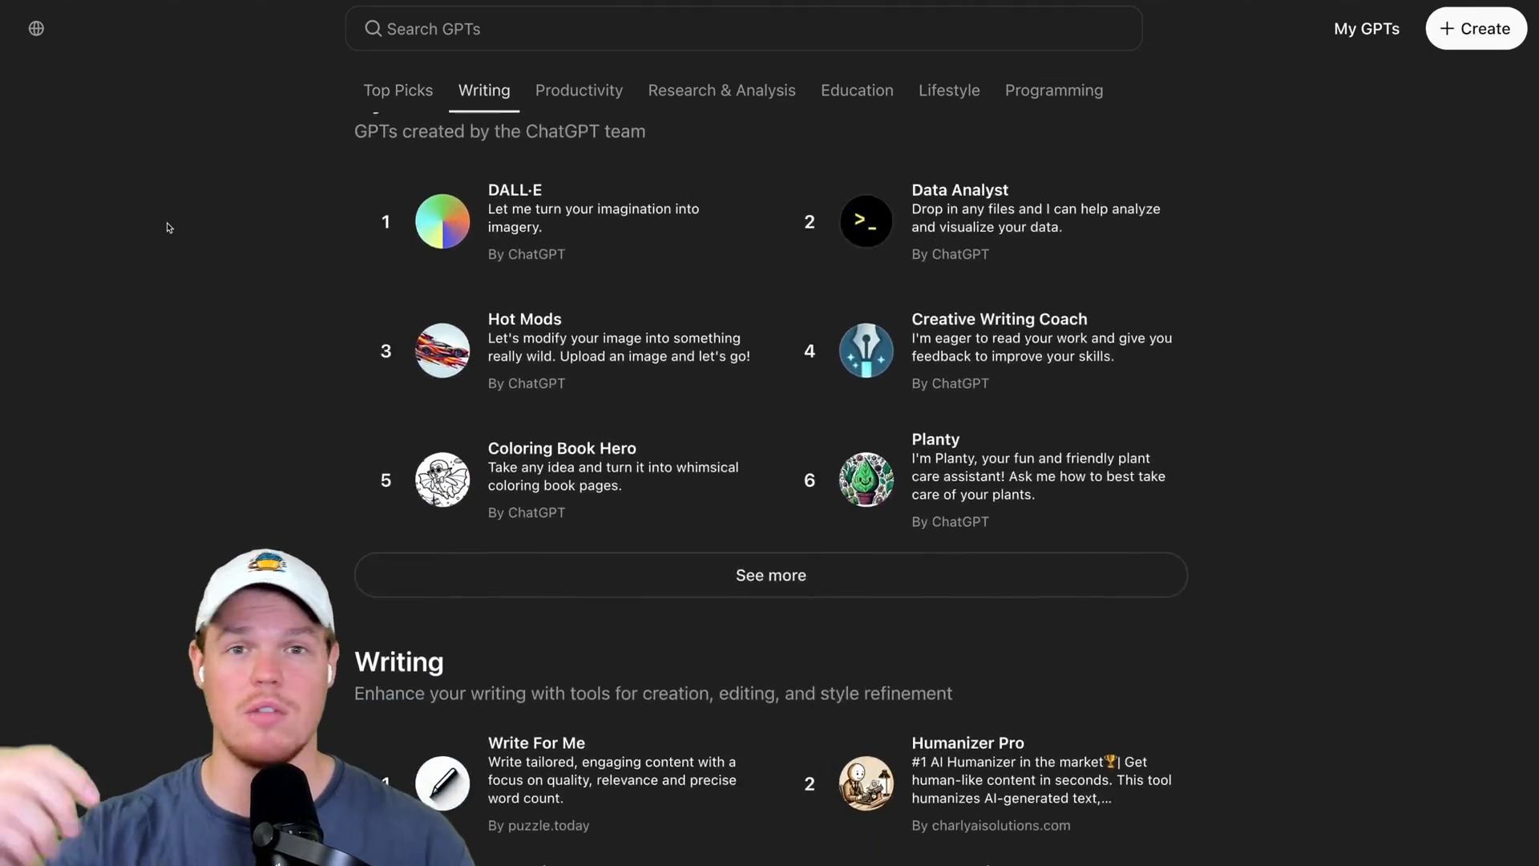
scroll("down", 3)
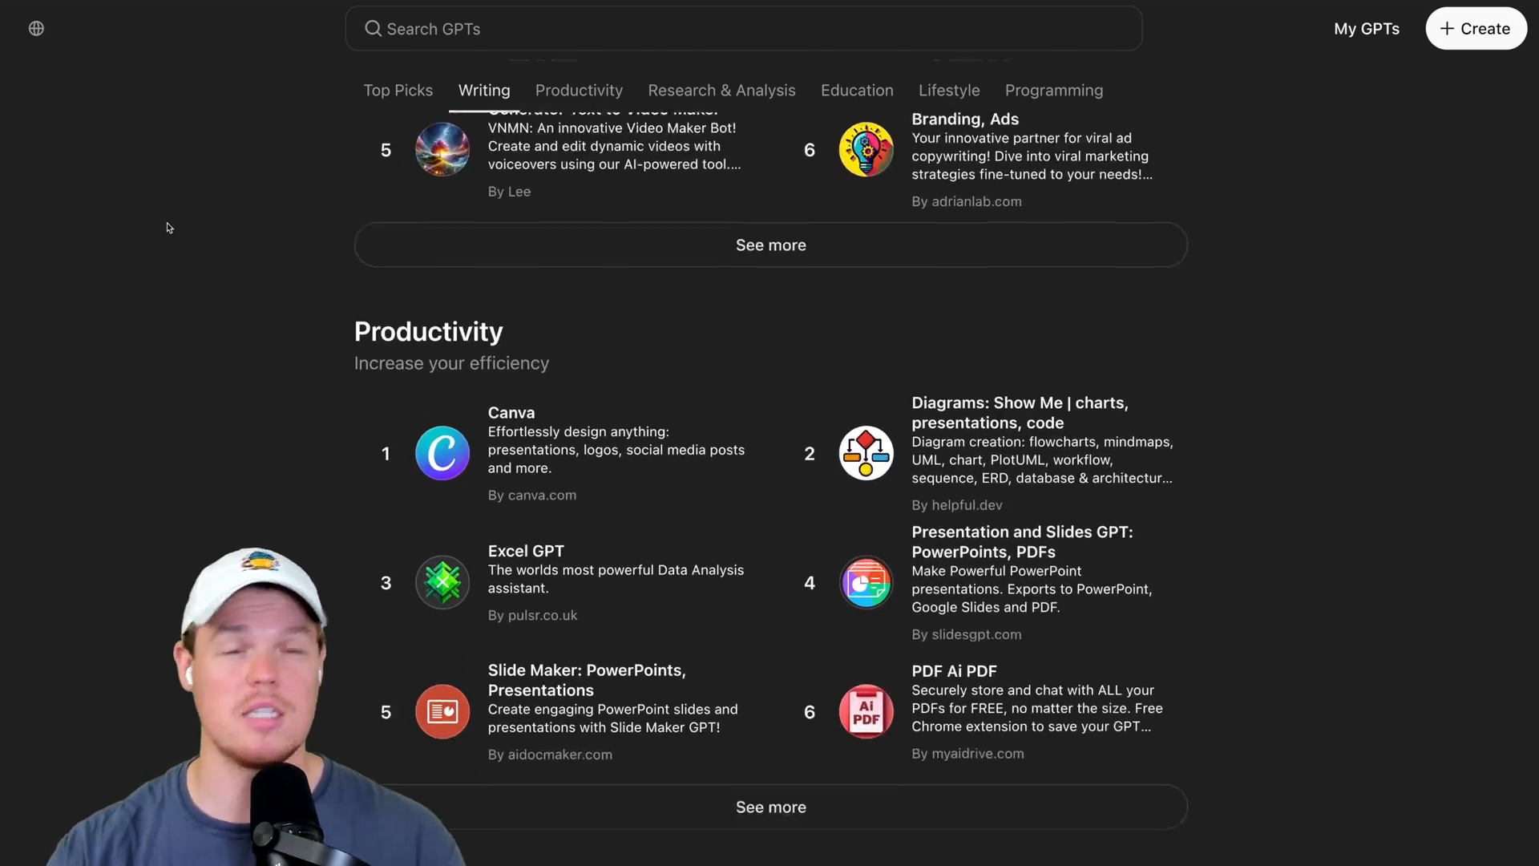
left_click(579, 89)
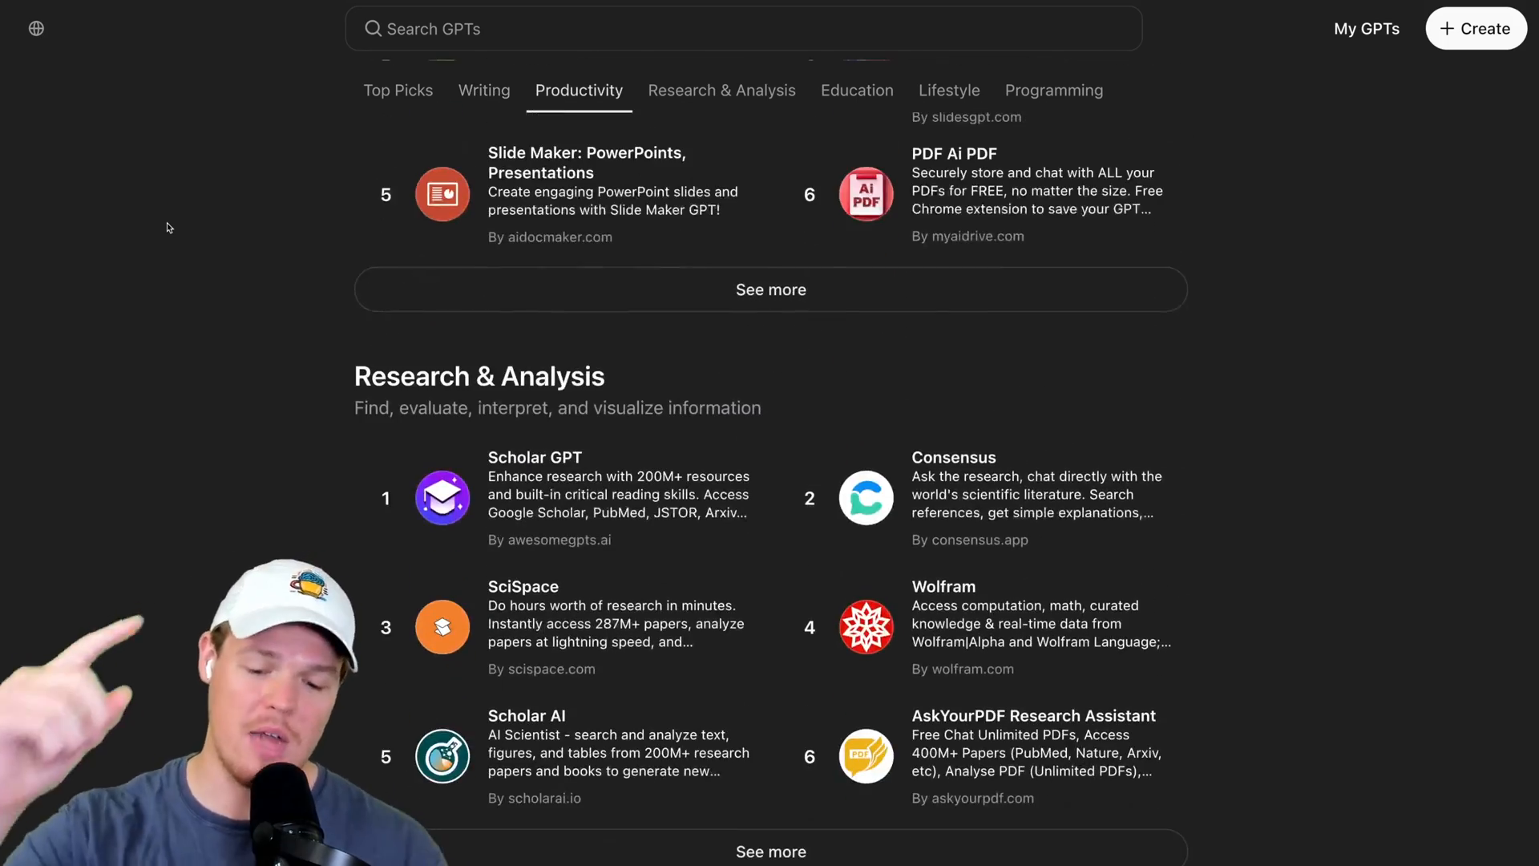
scroll("down", 3)
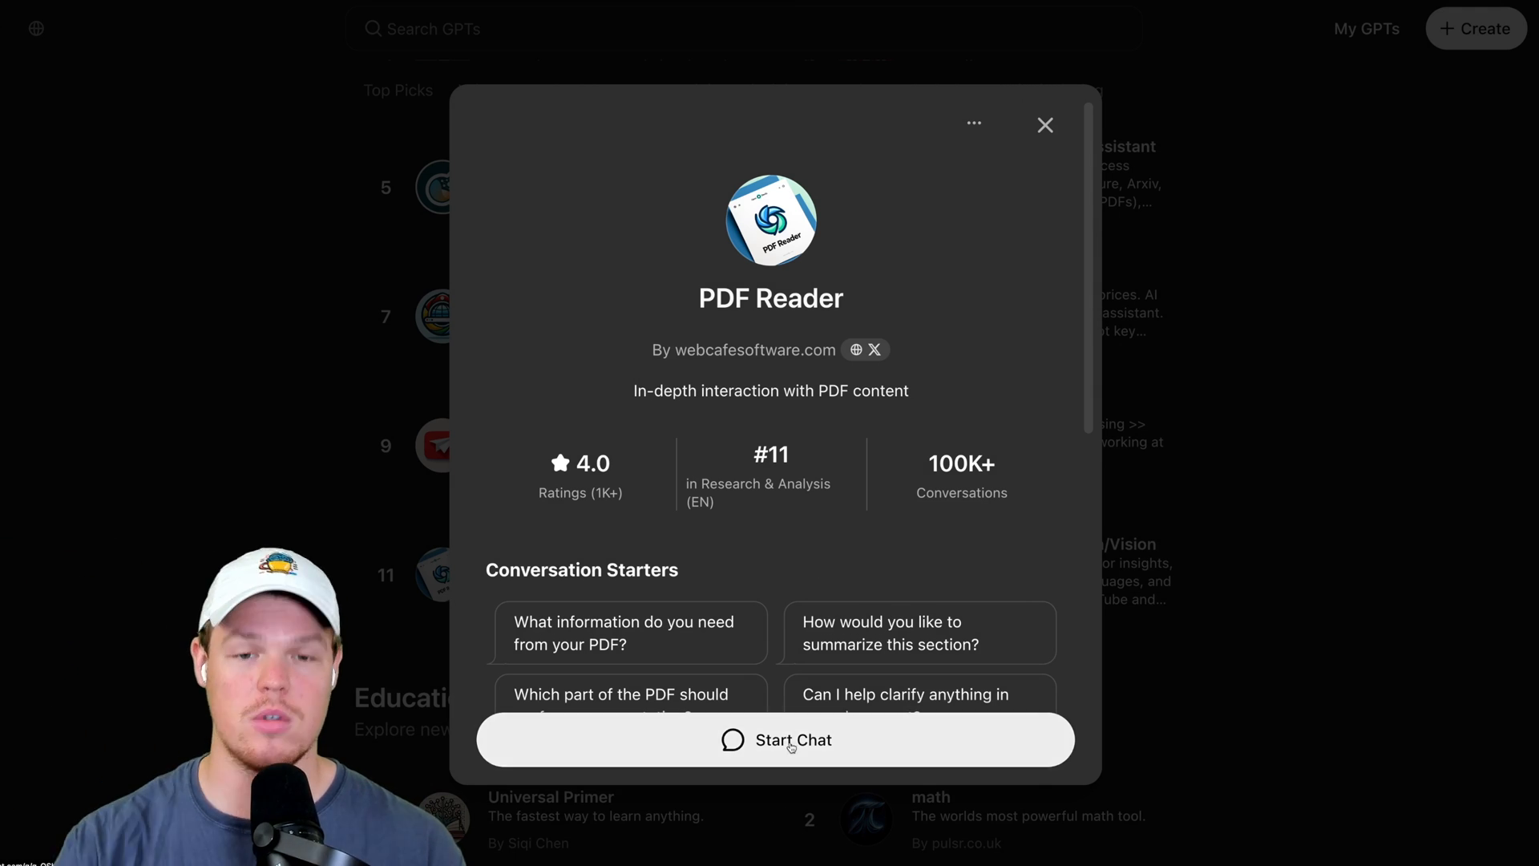
Start a PDF Reader chat and attach AI Research Paper.pdf from Google Drive.
left_click(775, 739)
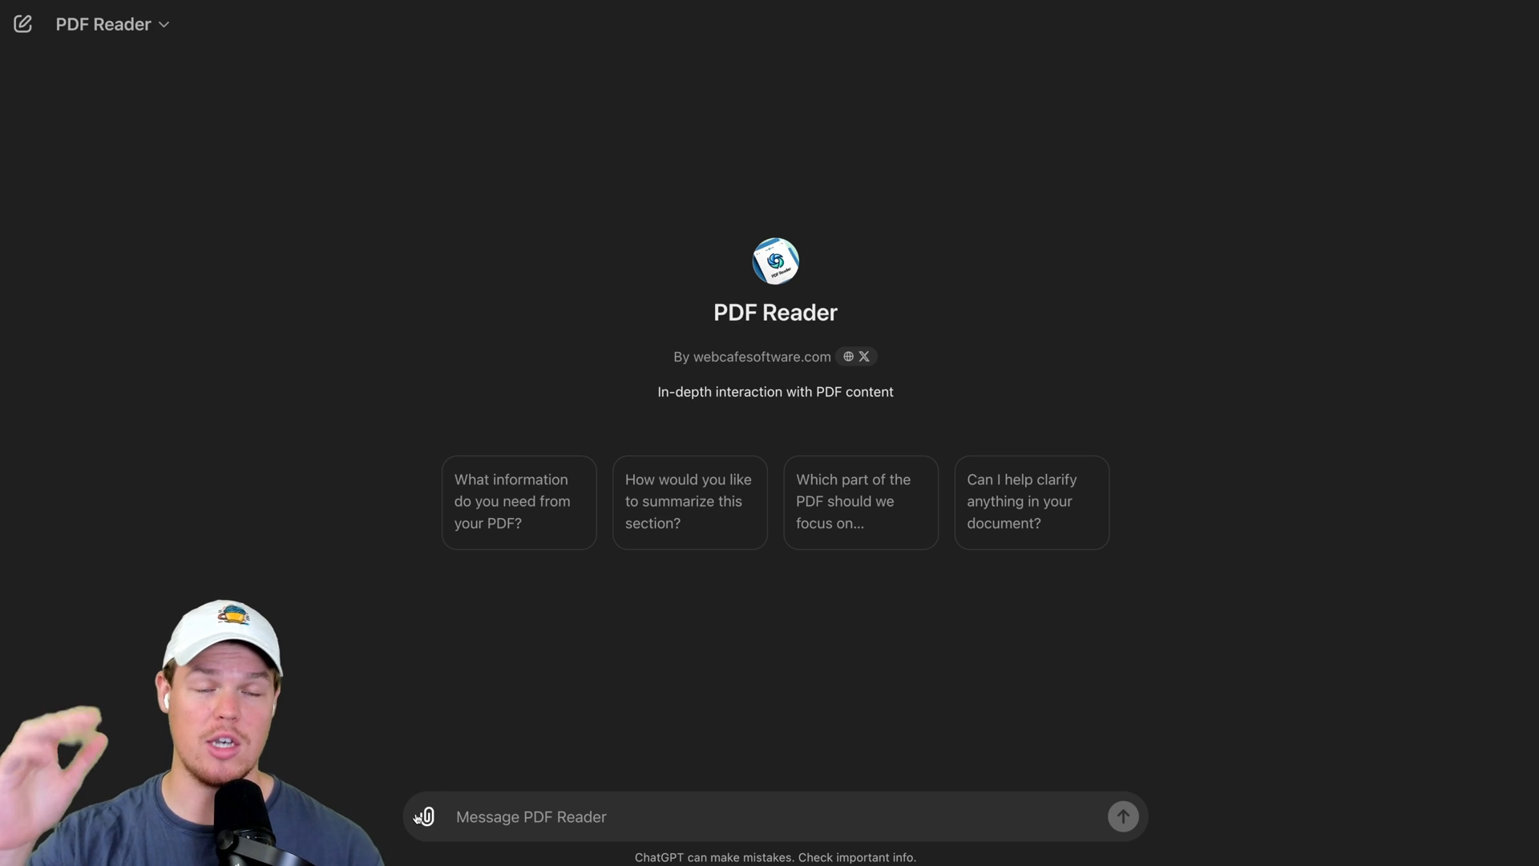
left_click(424, 816)
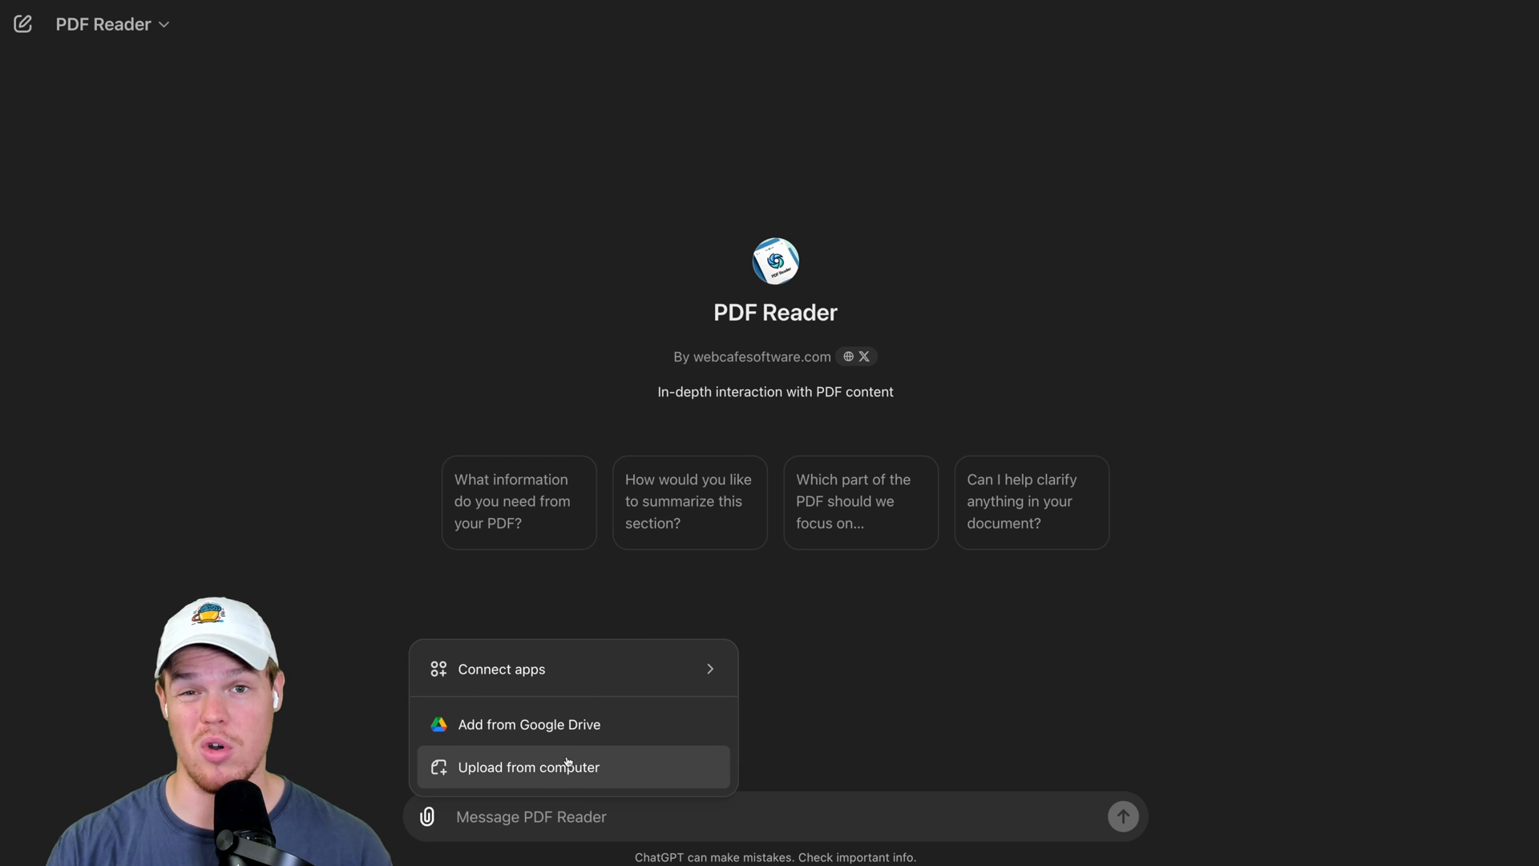
left_click(527, 723)
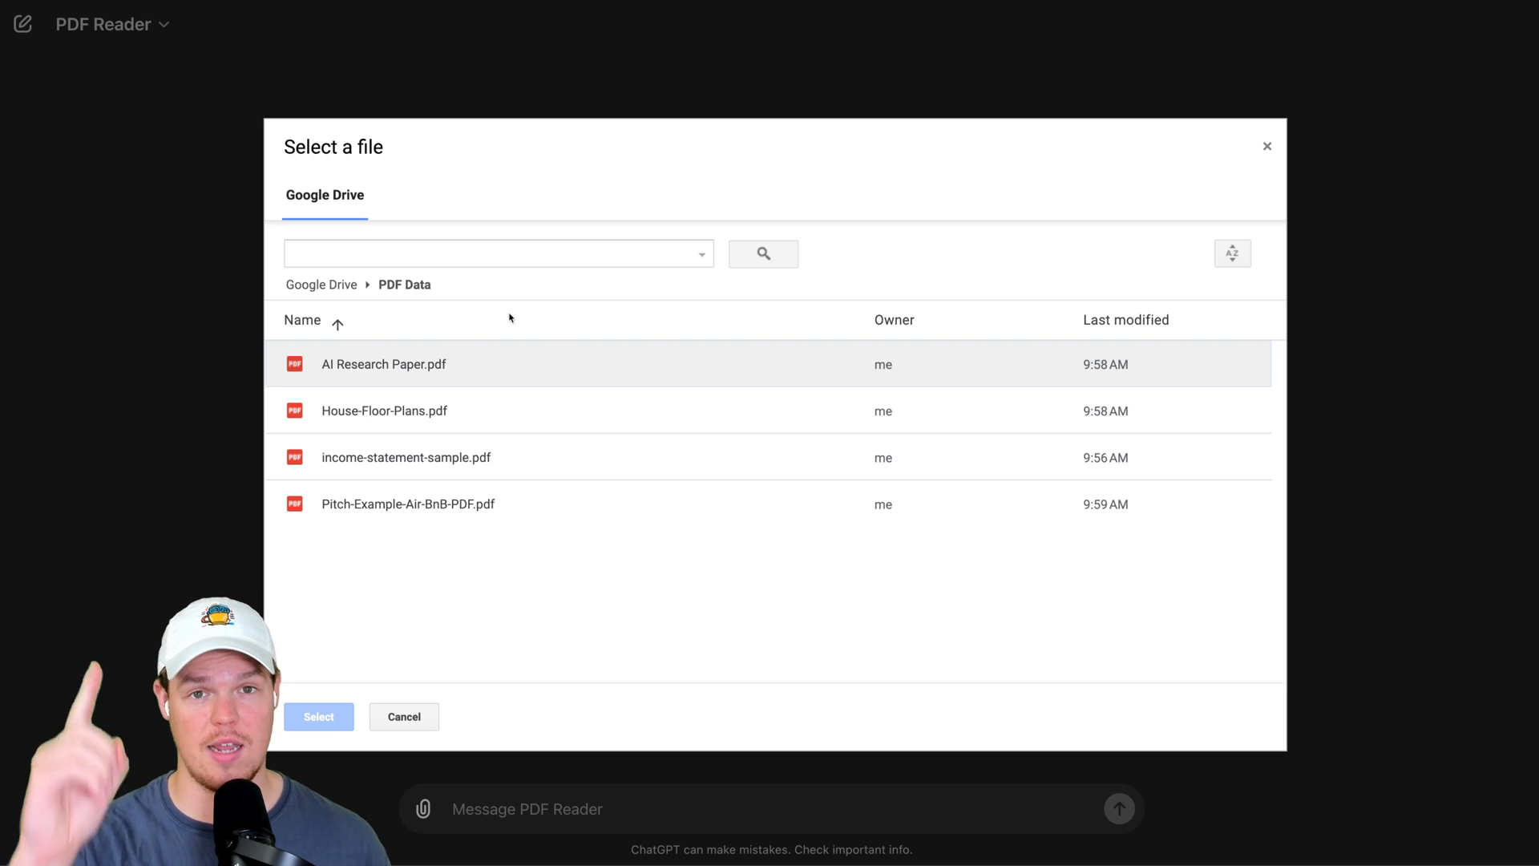
left_click(317, 717)
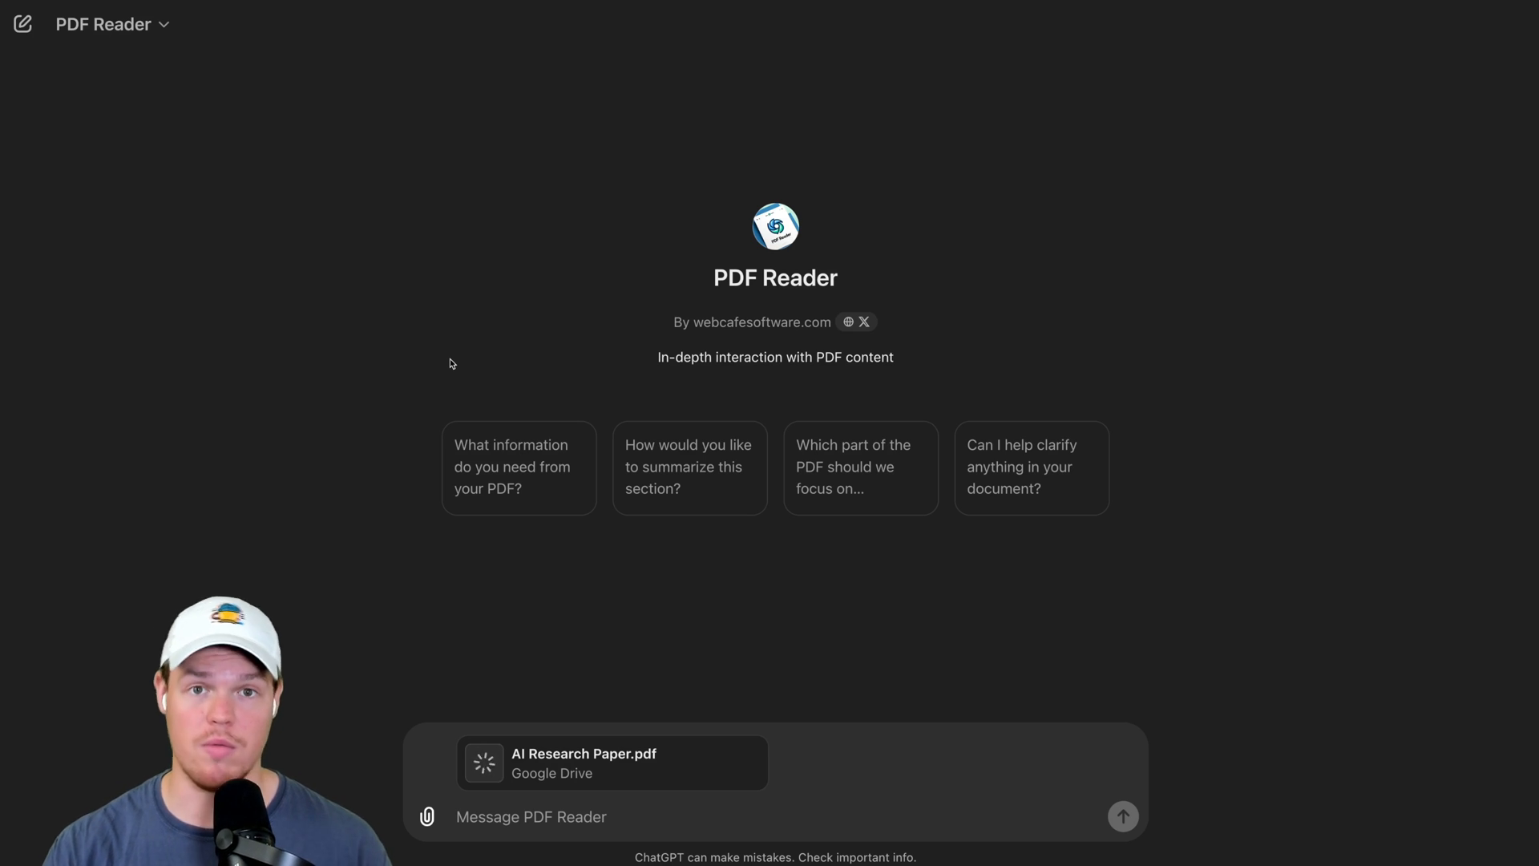
Scroll the AI Research Paper preview in Drive down to section 5 on tools for controlling AI.
left_click(482, 763)
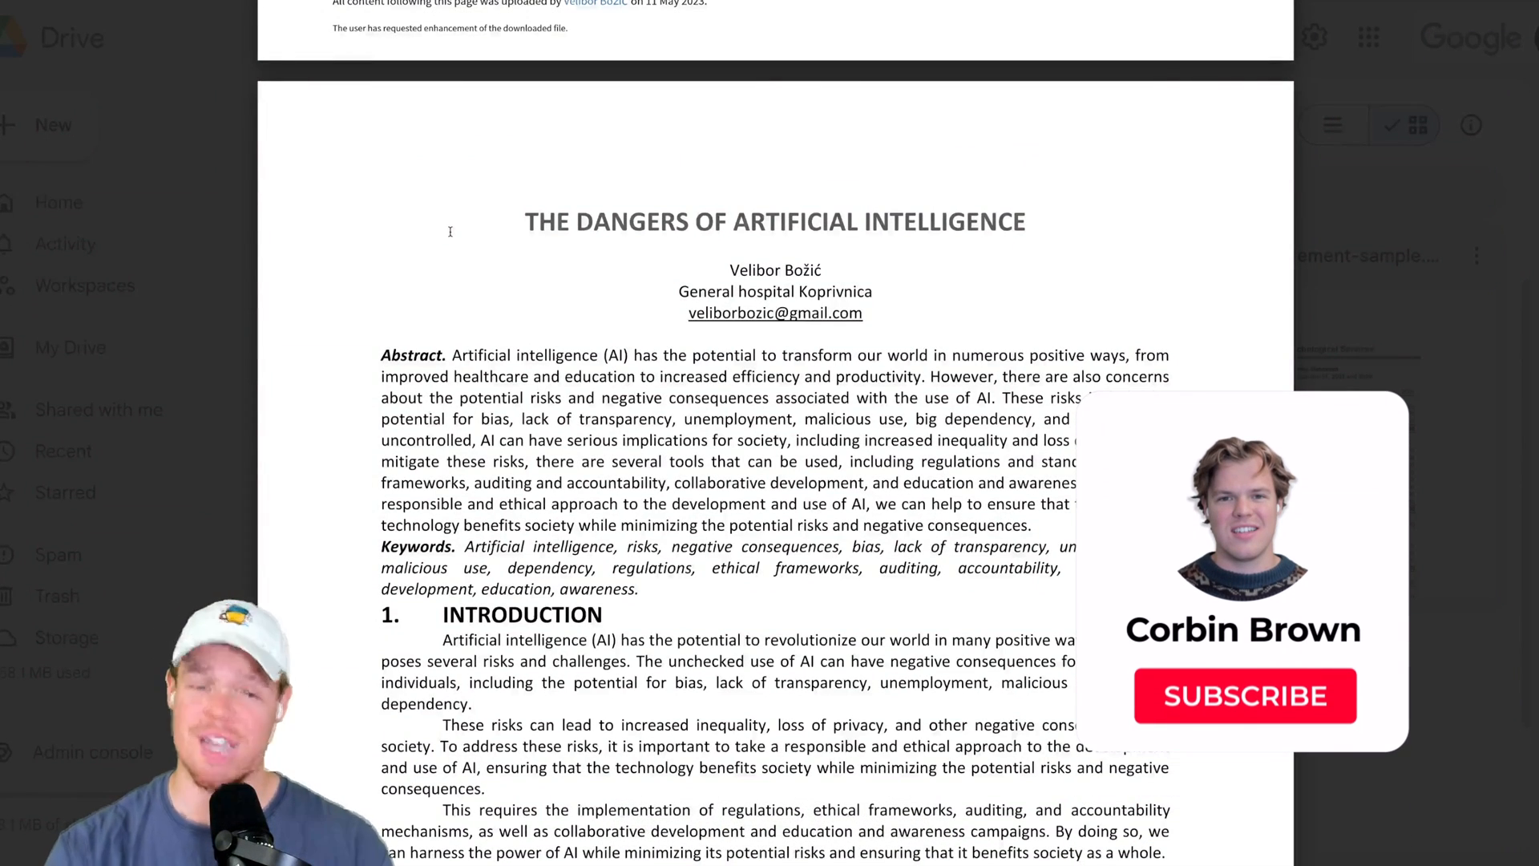
scroll("down", 3)
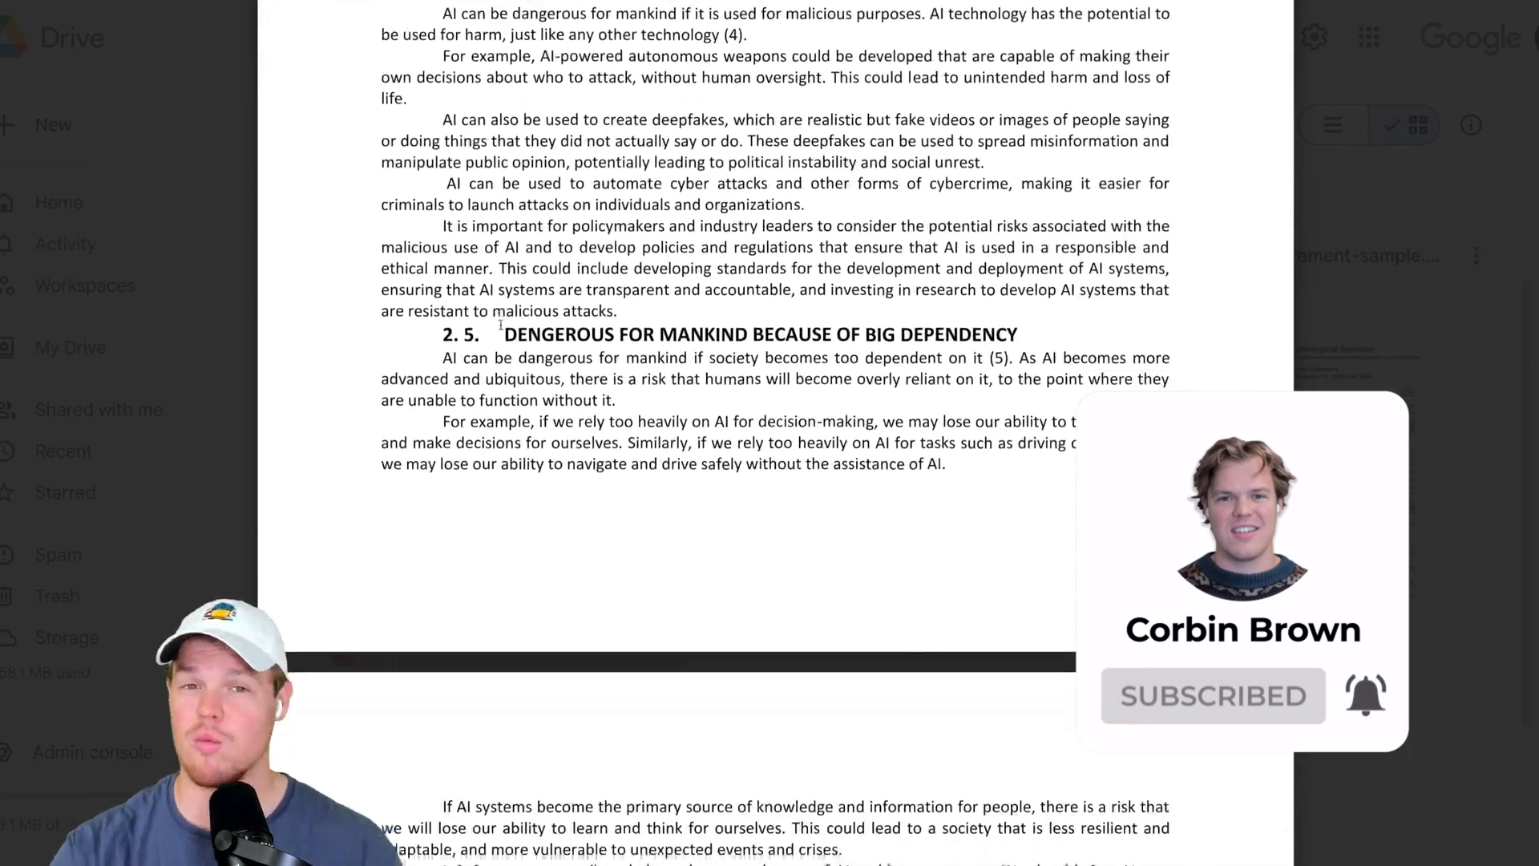
scroll("down", 3)
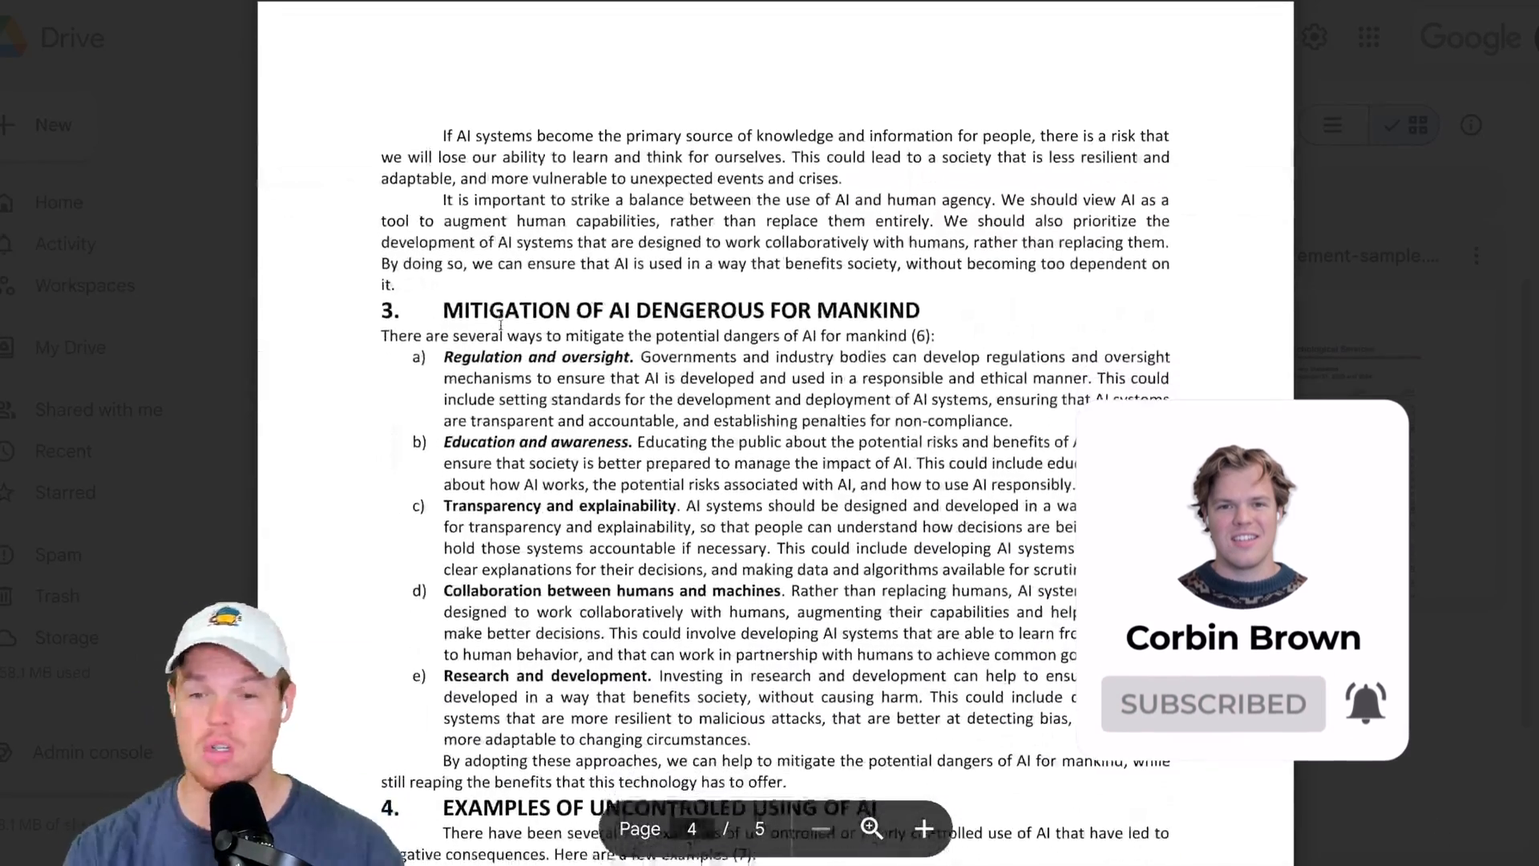
scroll("down", 3)
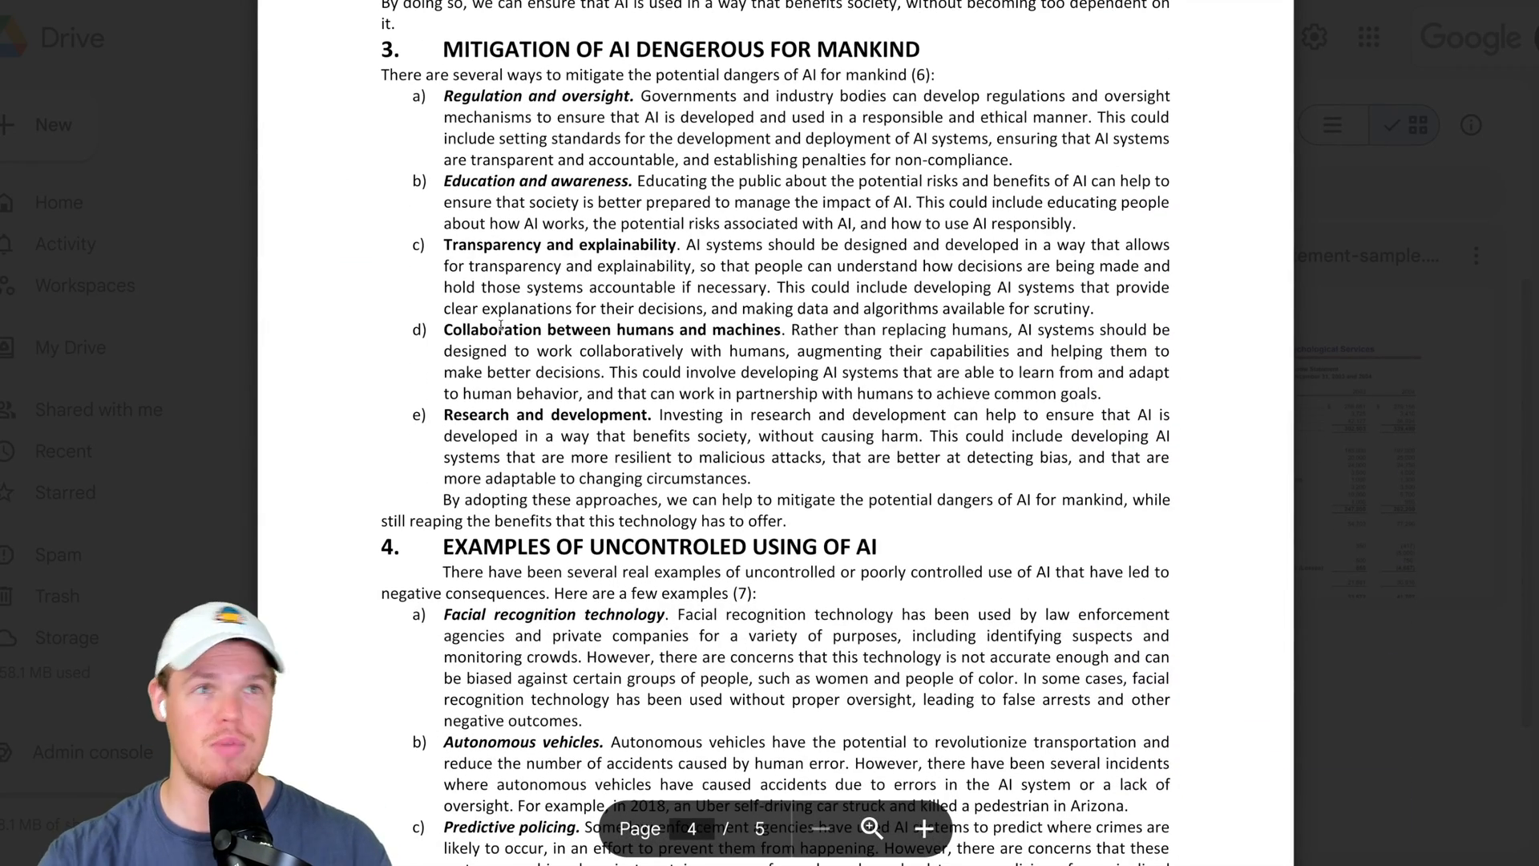
scroll("down", 3)
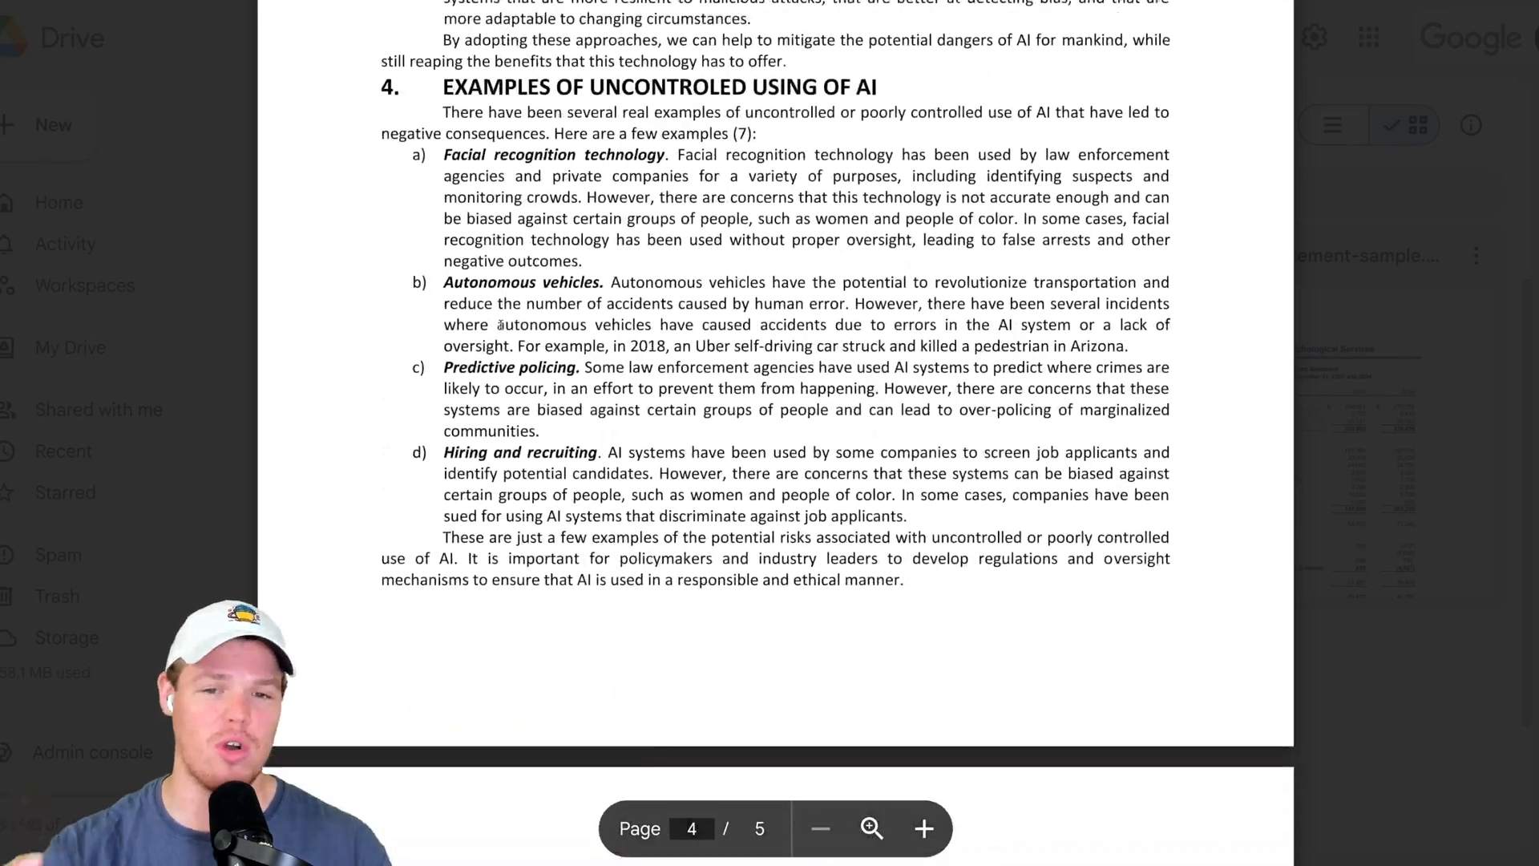
scroll("down", 3)
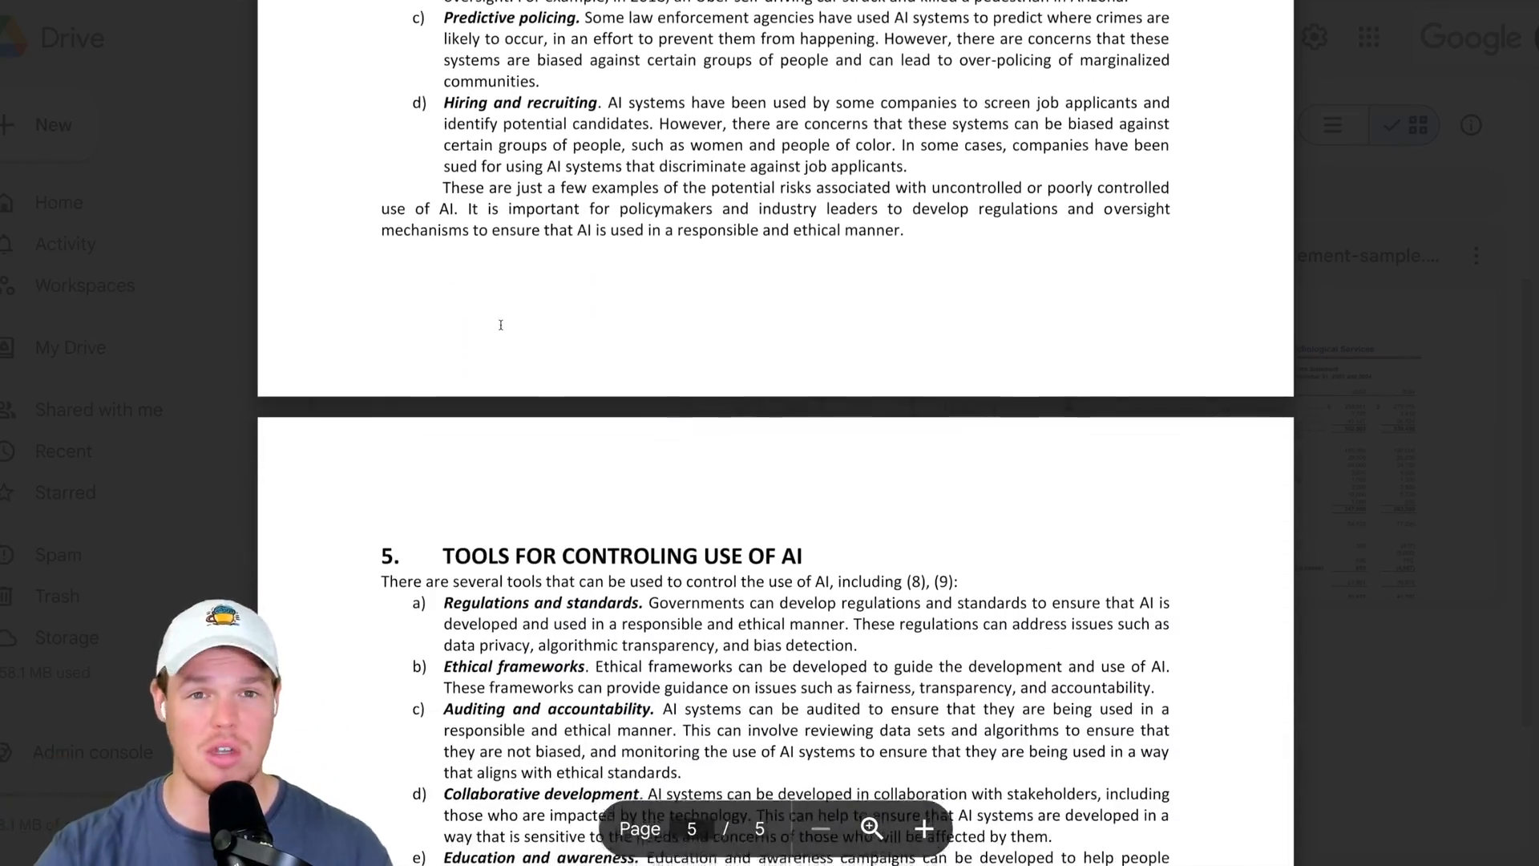
scroll("down", 3)
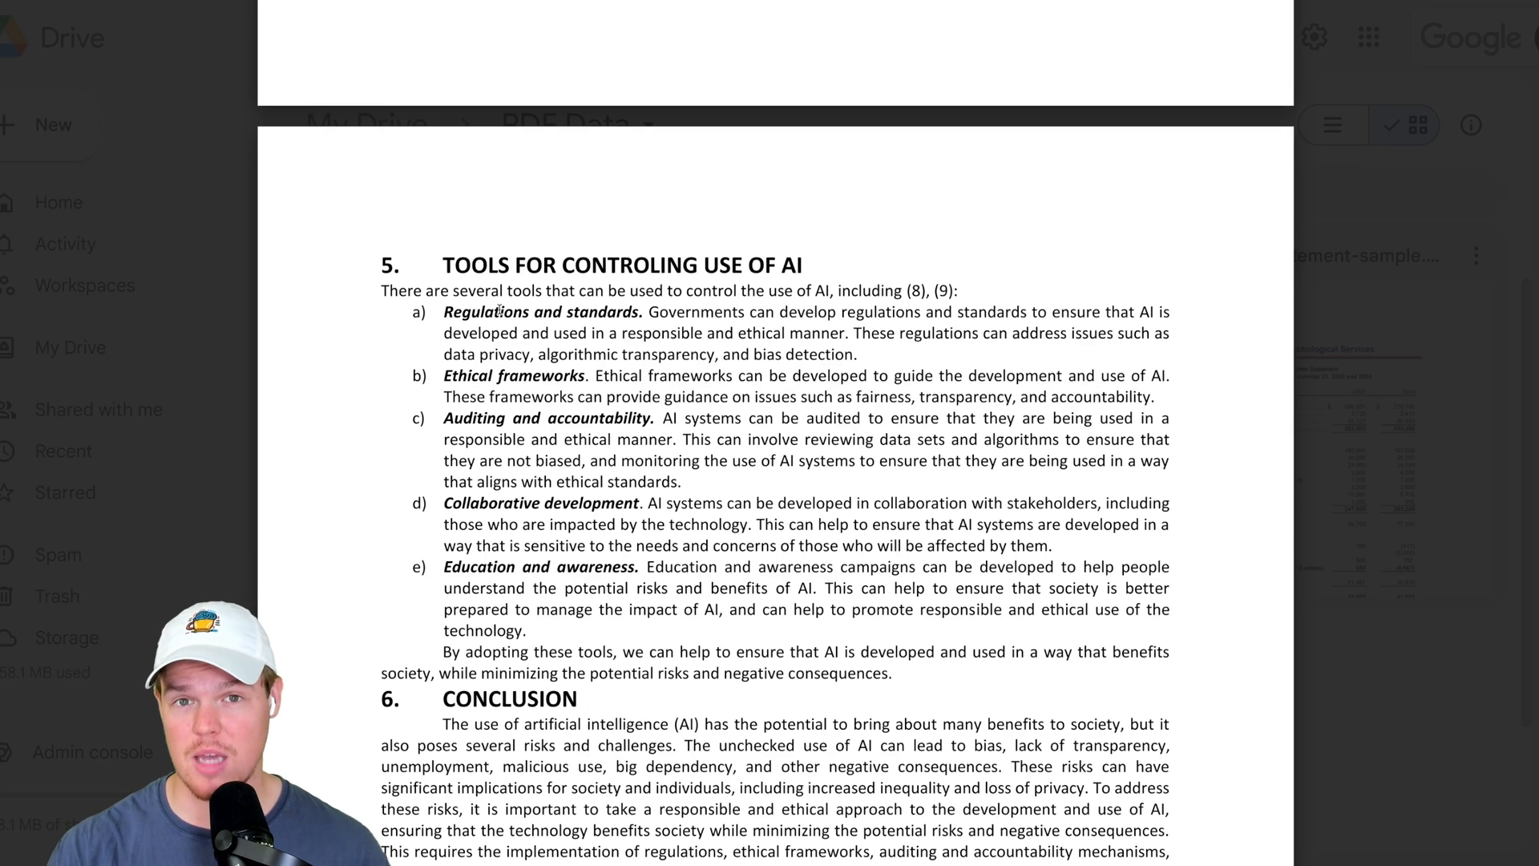
mouse_move(444, 258)
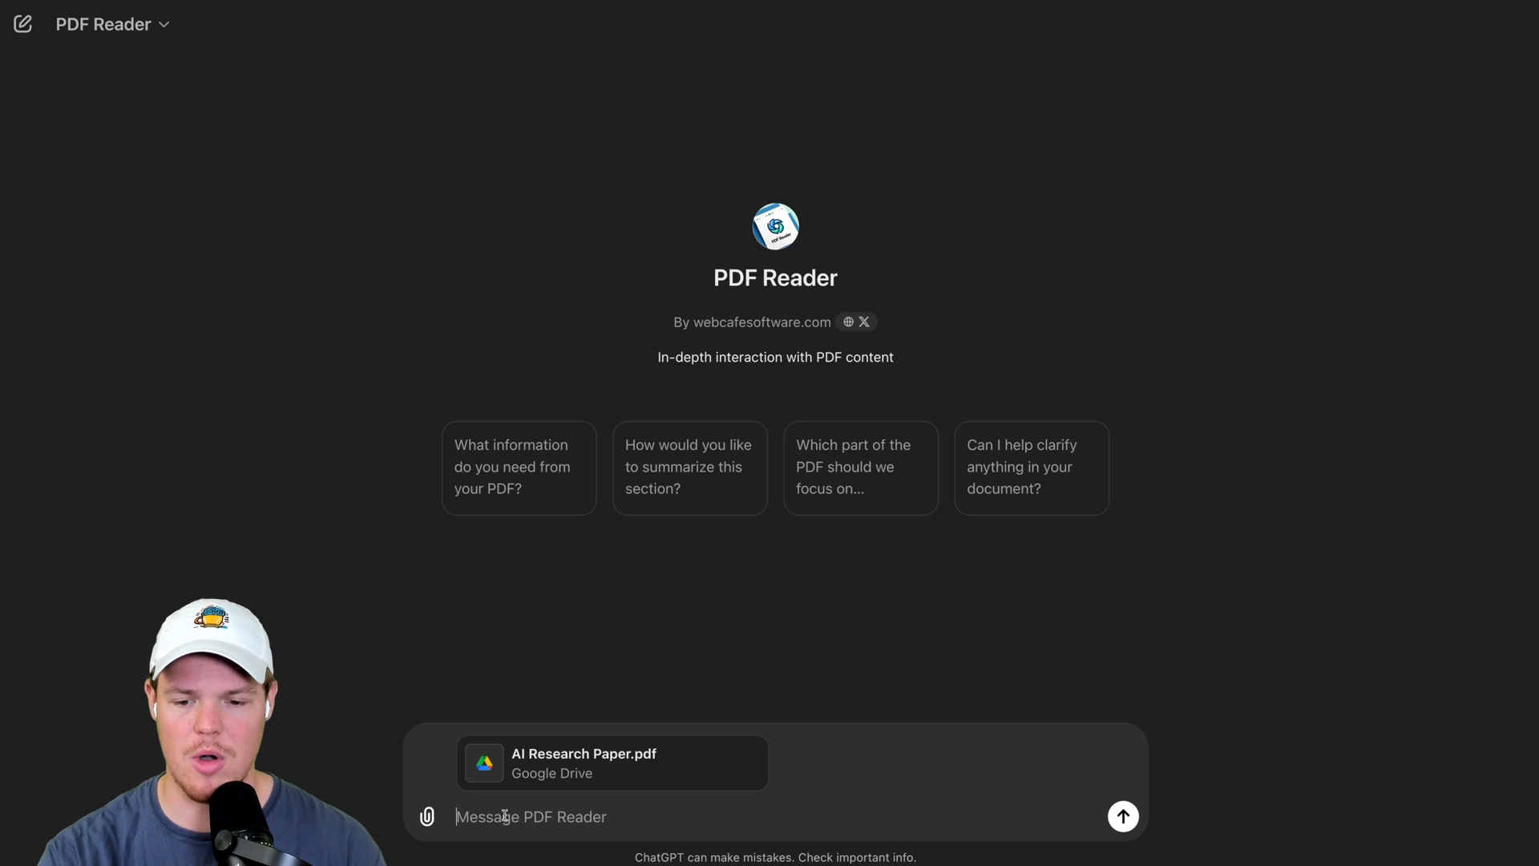
Ask 'What are the: TOOLS FOR CONTROLING USE OF AI' and read the five-point answer.
type("What are the")
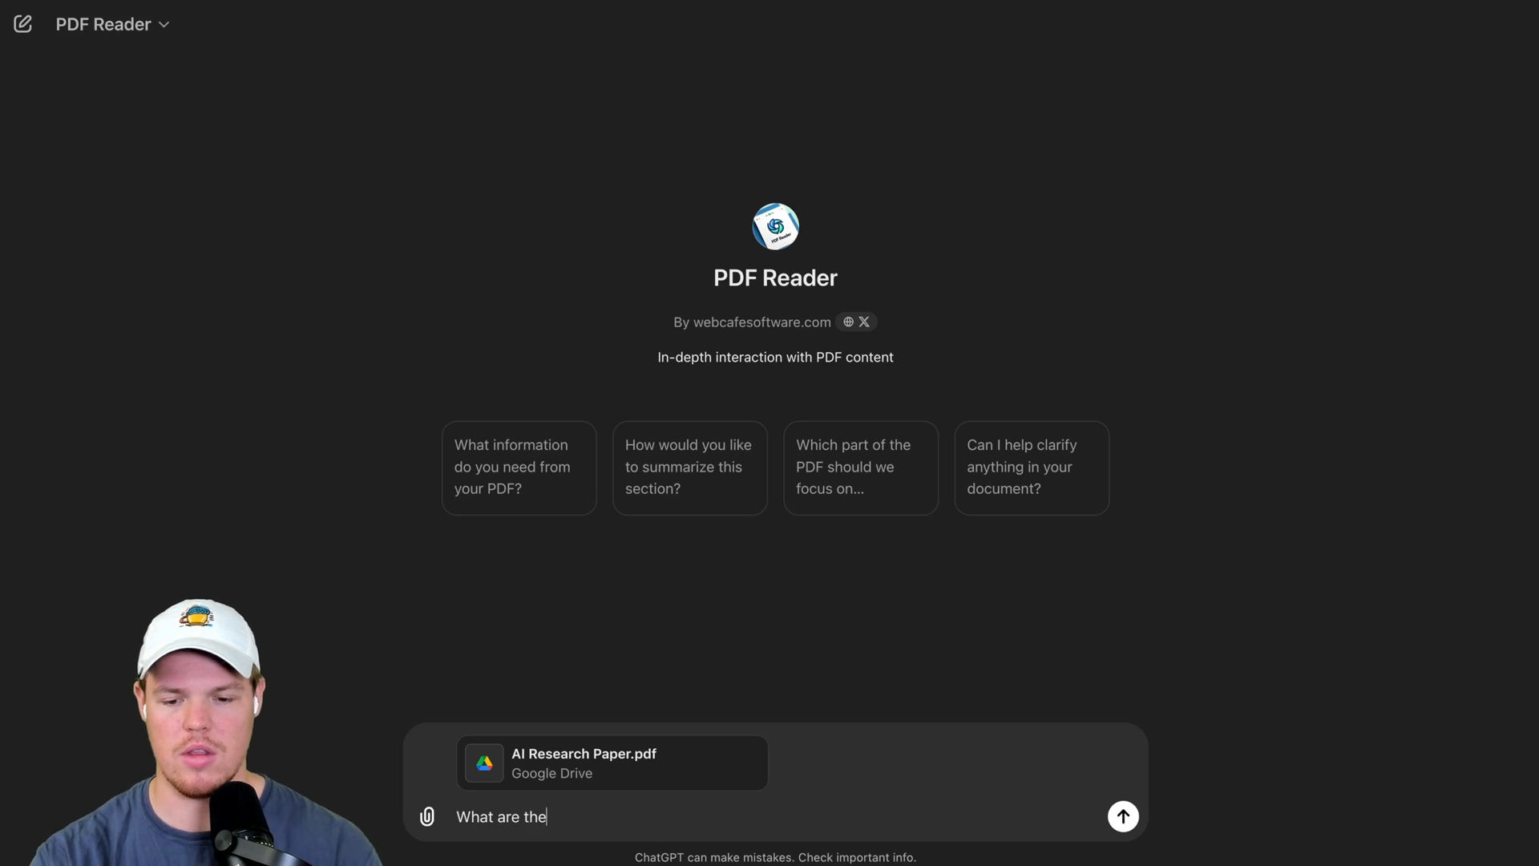
type(": TOOLS FOR CONTROLING USE OF AI")
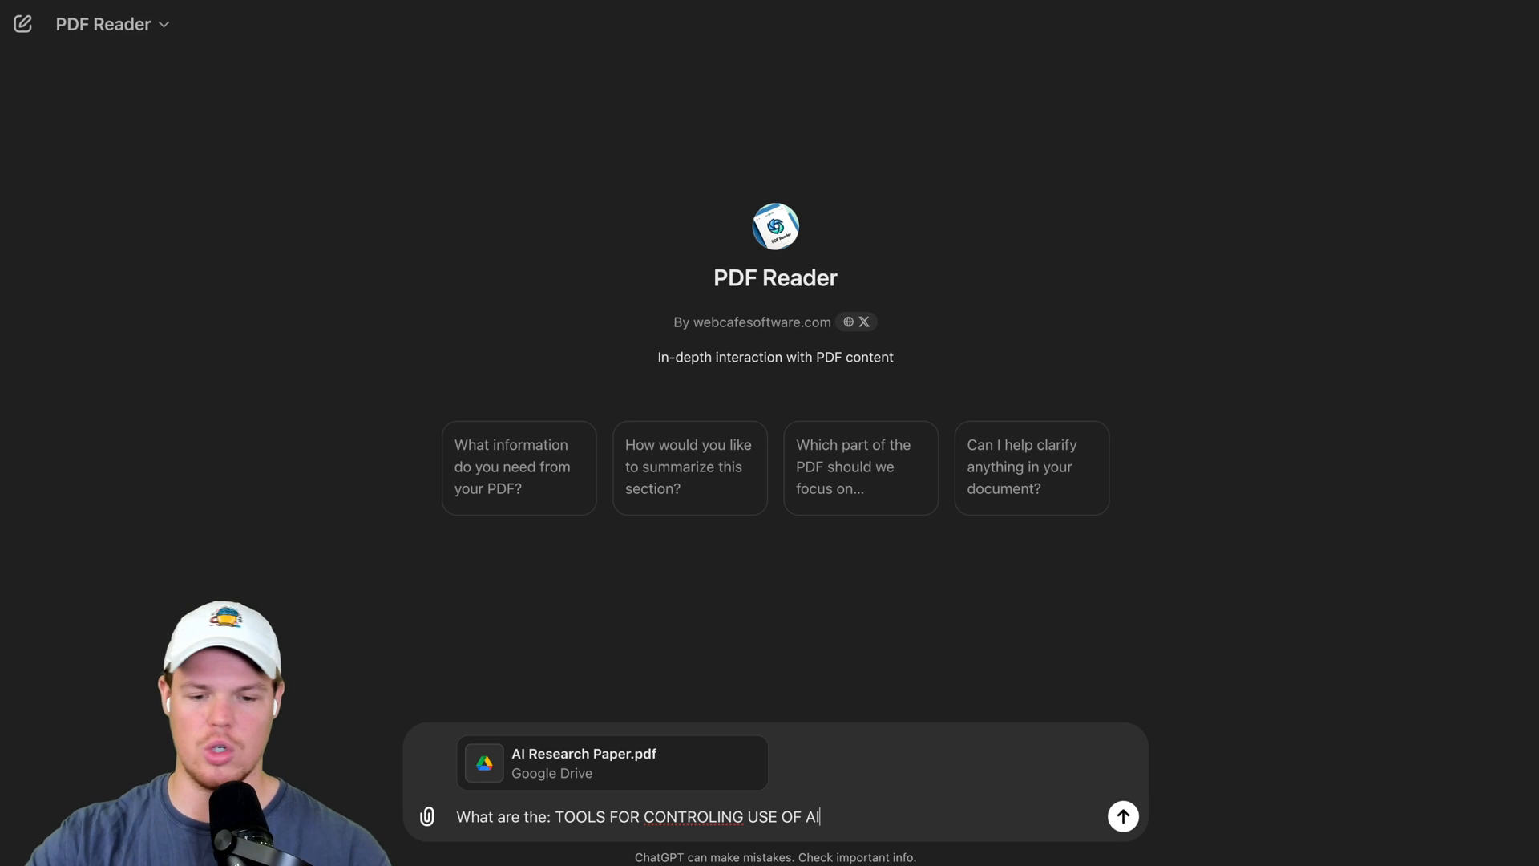
left_click(1122, 816)
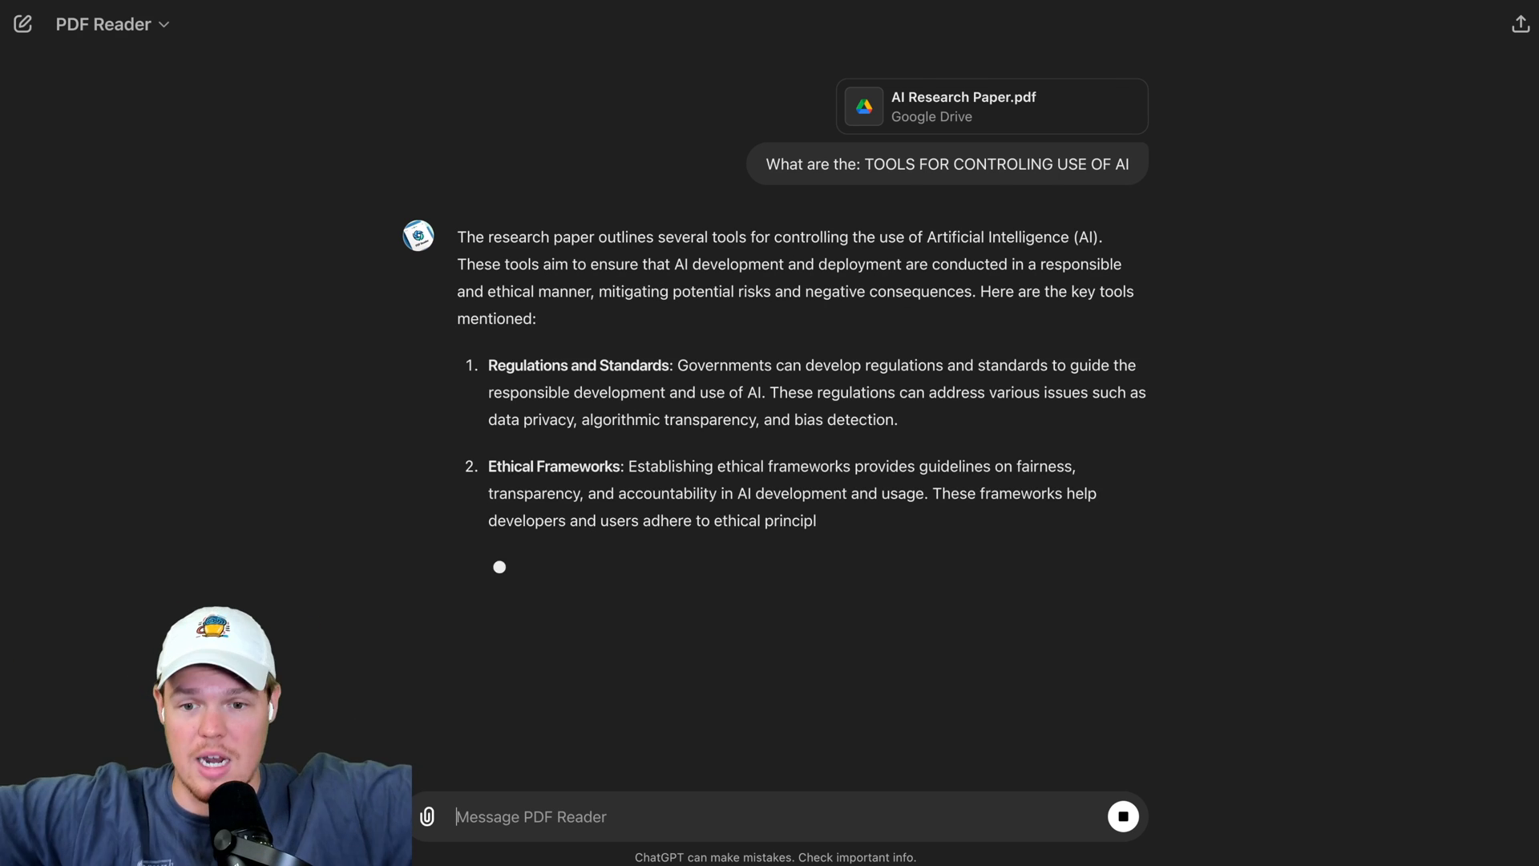
scroll("down", 3)
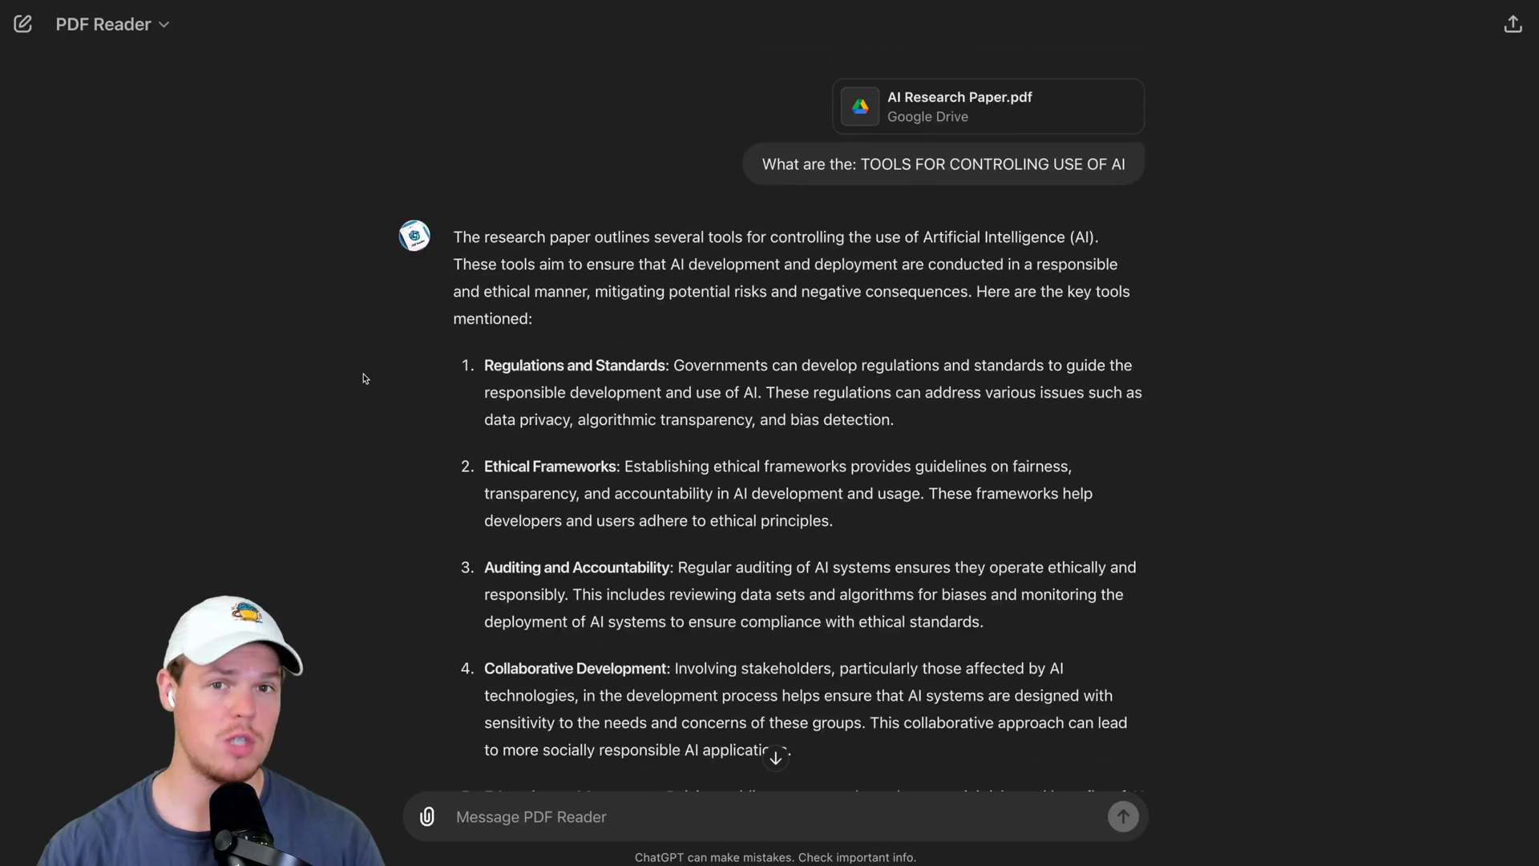
scroll("down", 3)
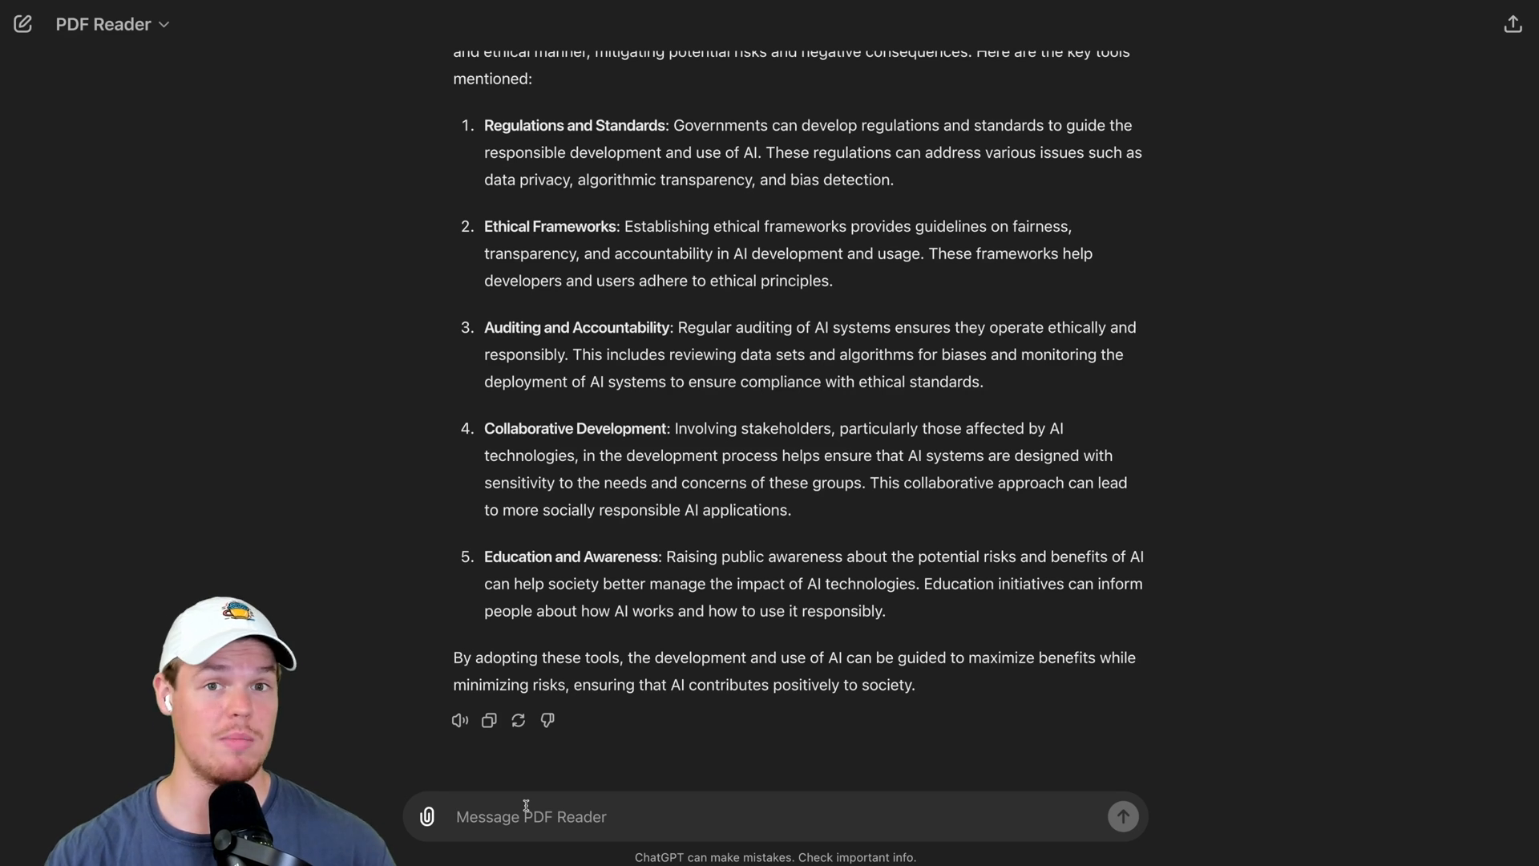
Request 'Create thesis on the largest negative impact of AI' and read the generated thesis.
type("Create thesis on")
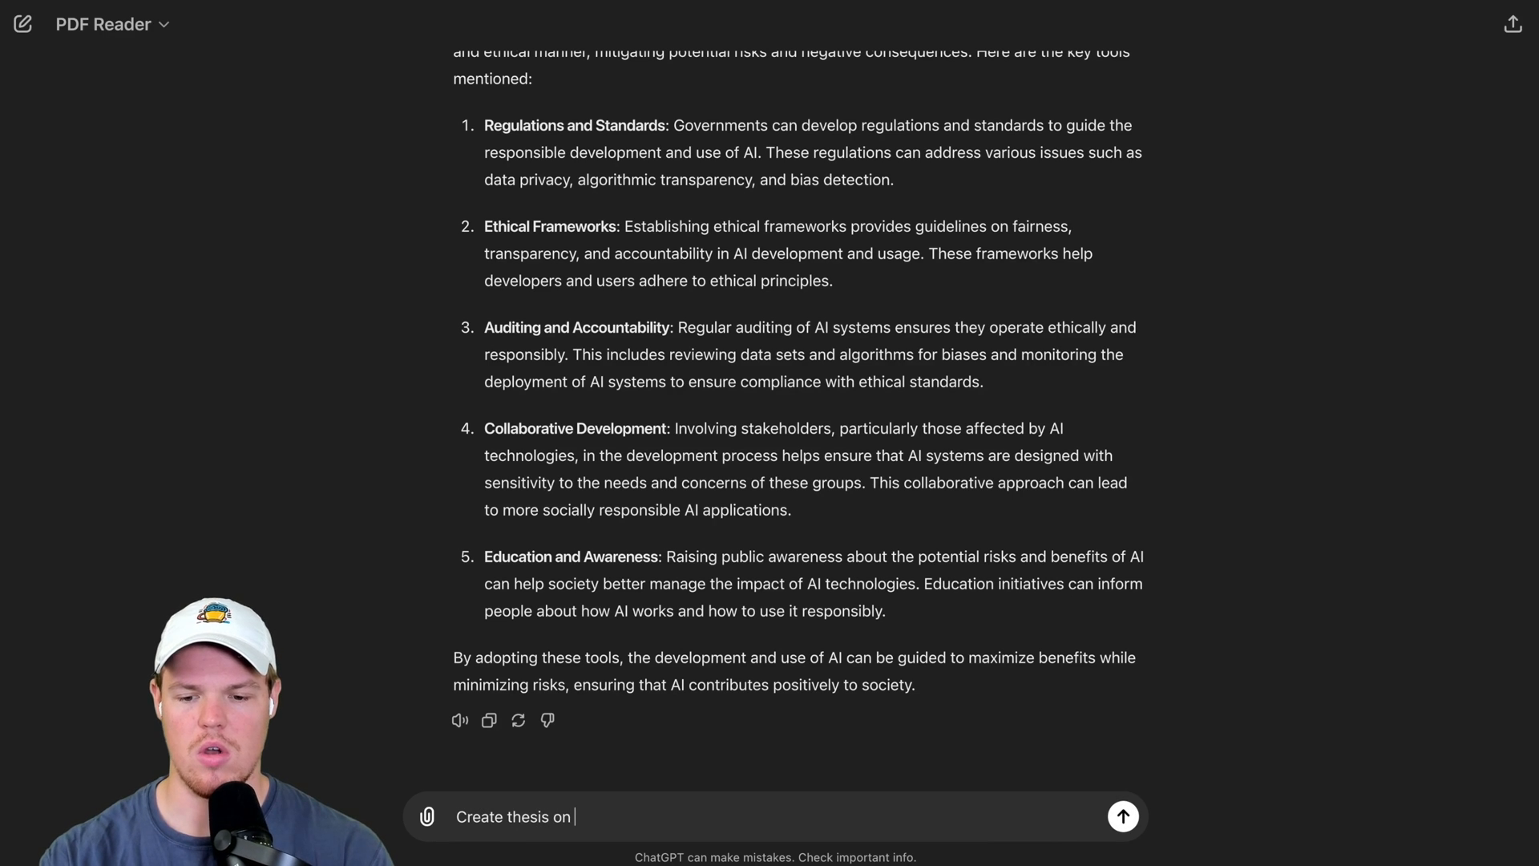
type("the largest ne")
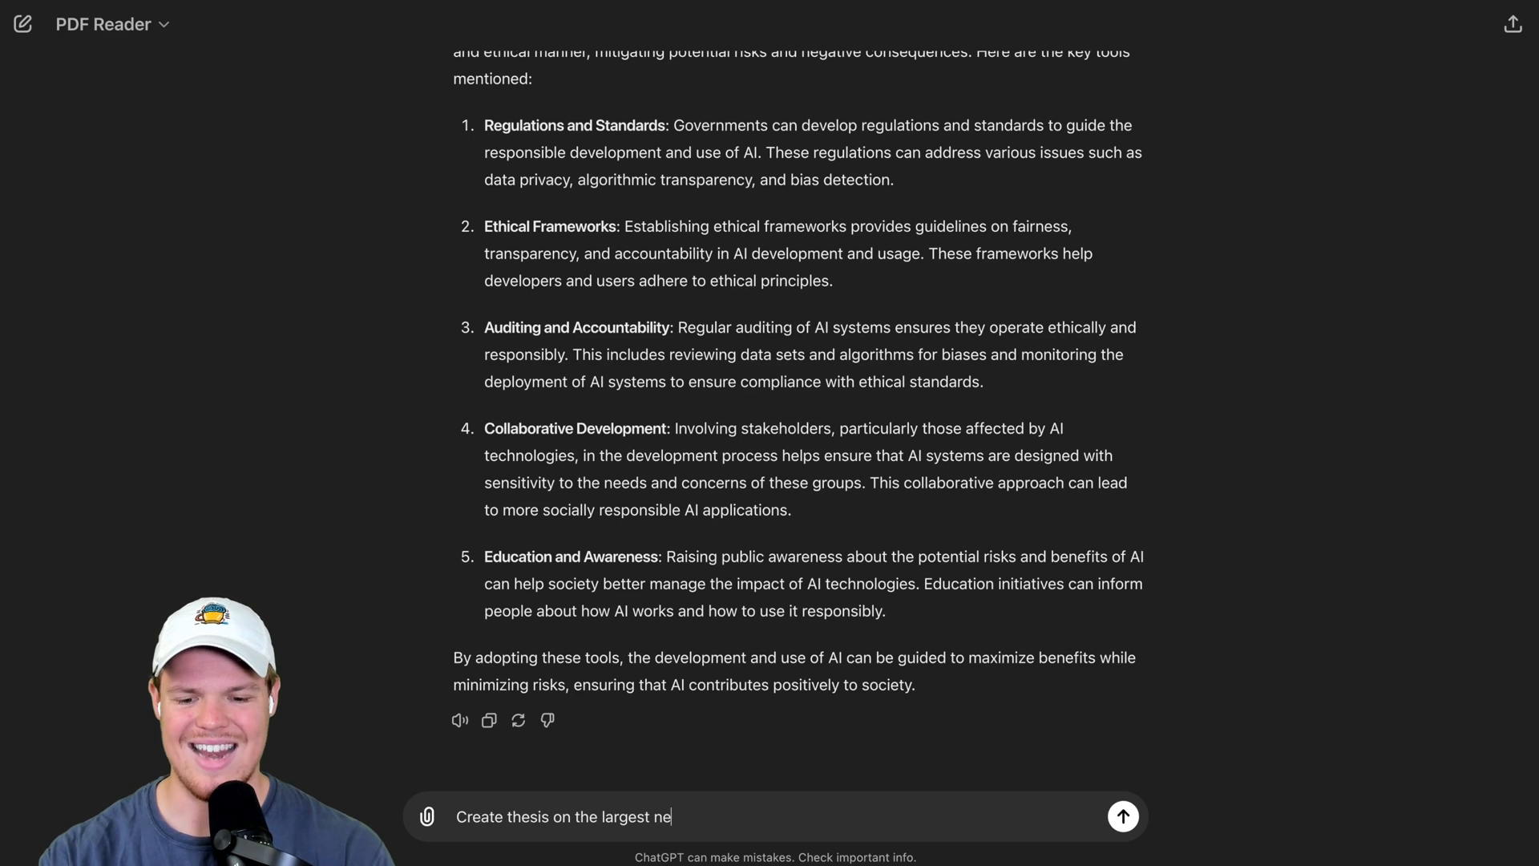
left_click(1122, 815)
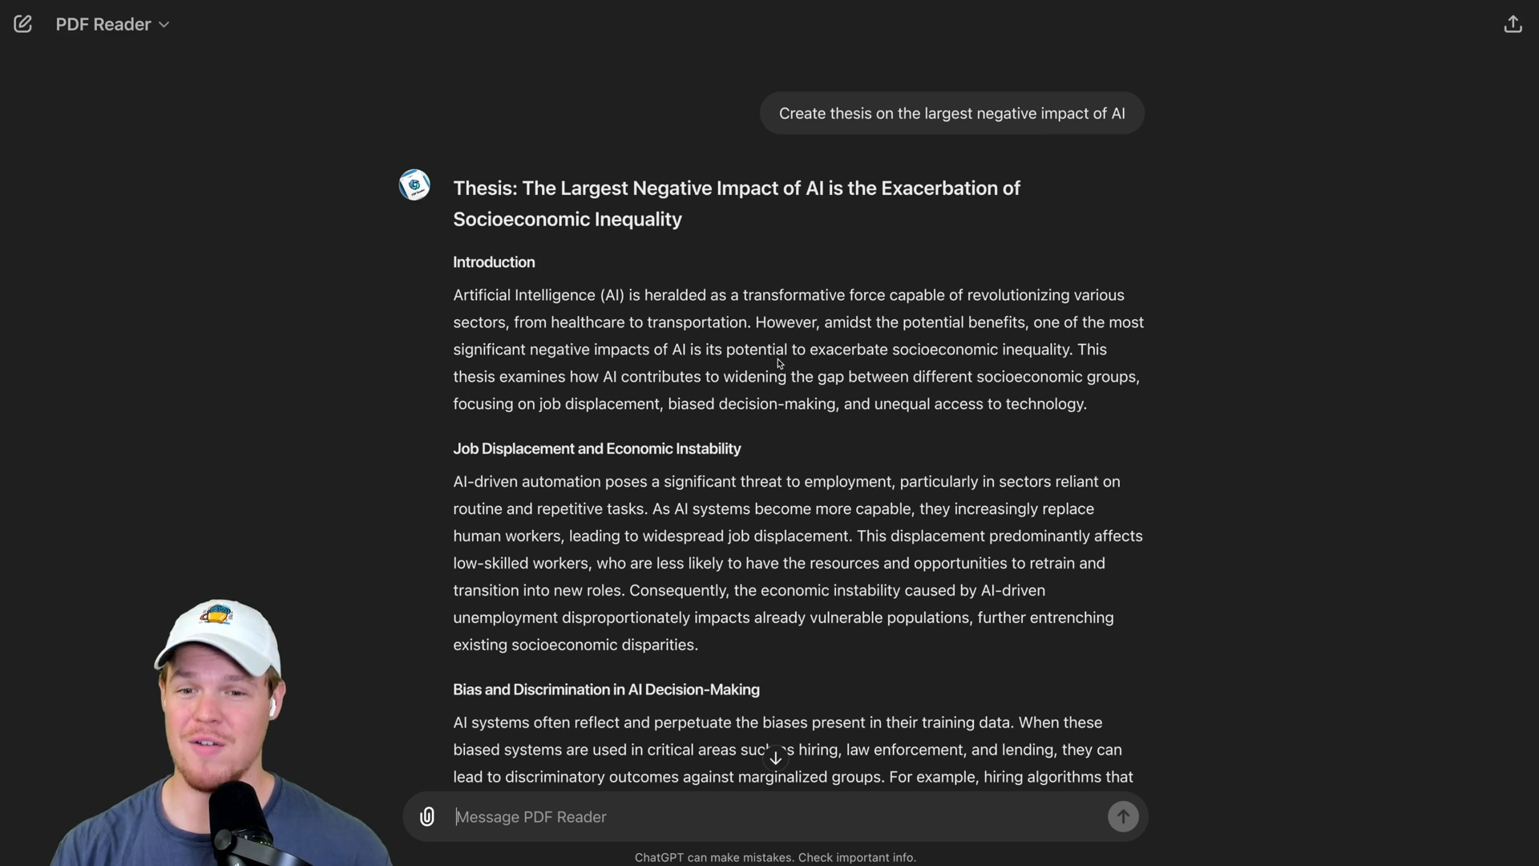
scroll("down", 3)
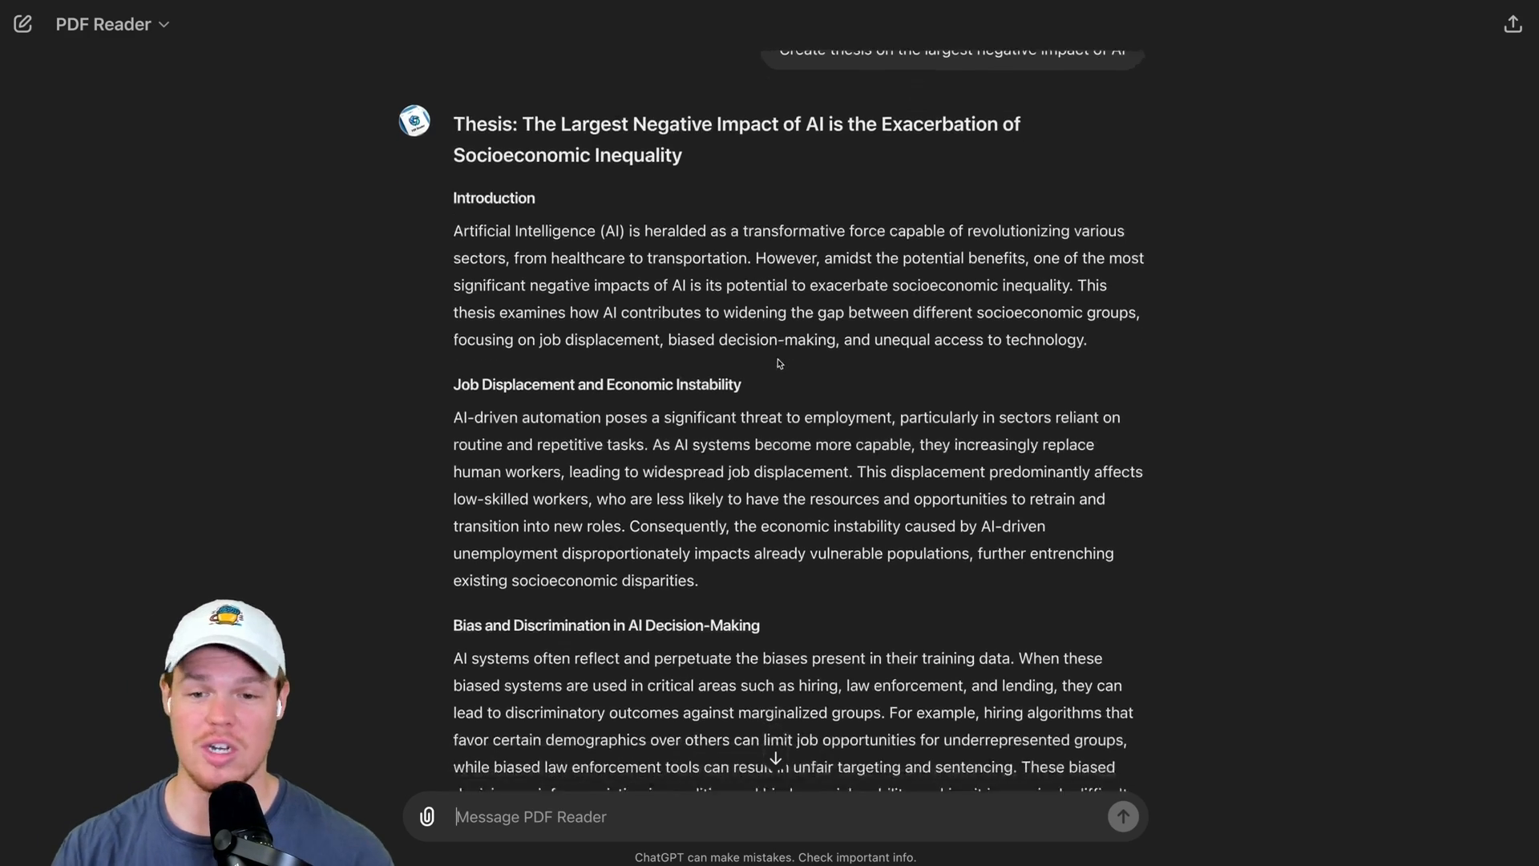
scroll("down", 3)
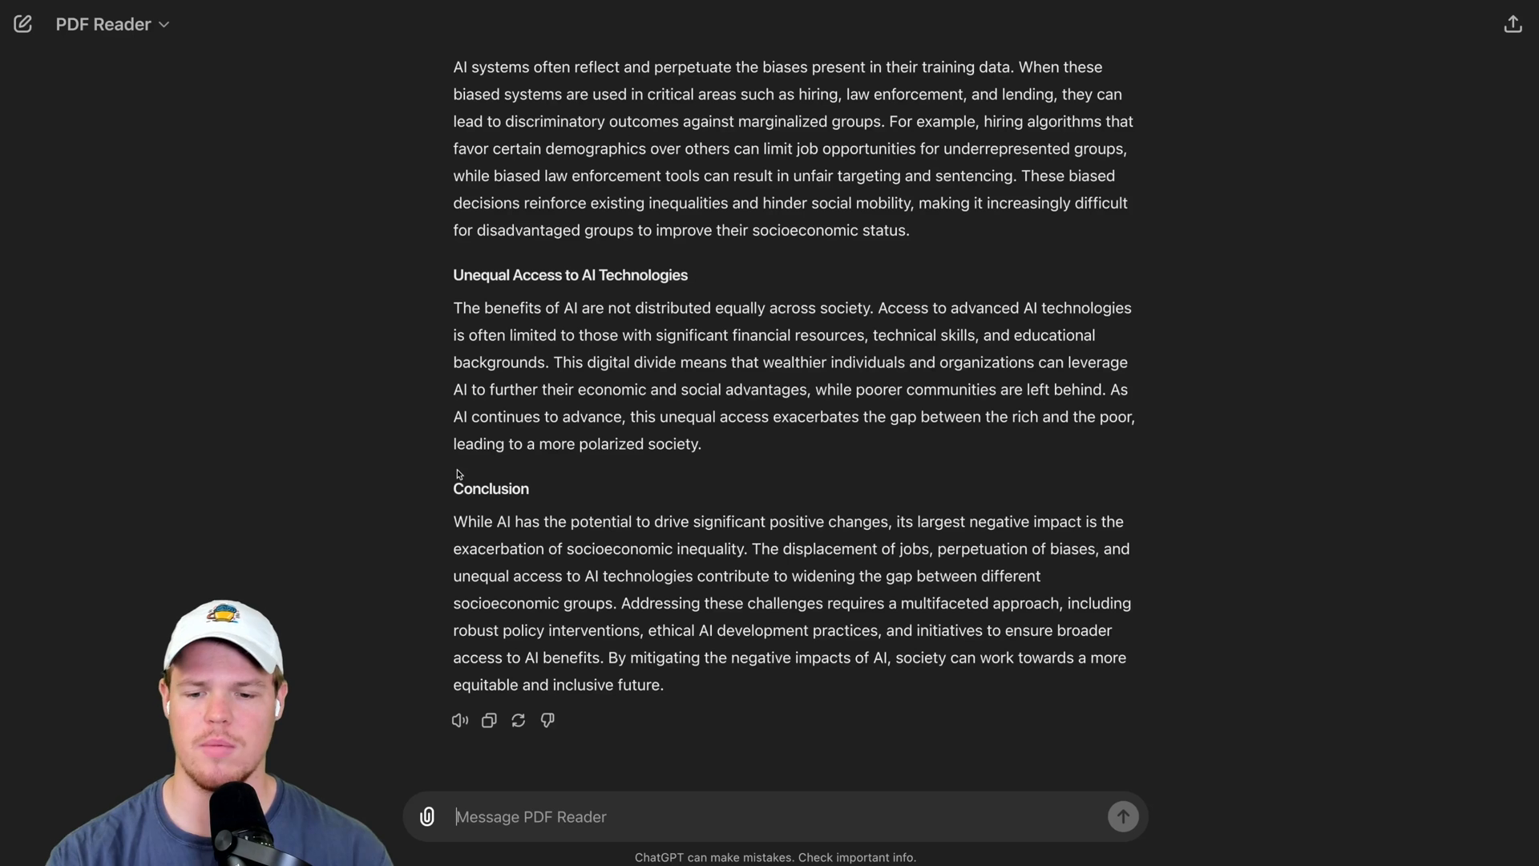
Ask for a quote on LACK OF TRANSPARENCY and select the shortened quote text.
type("Can you give me a")
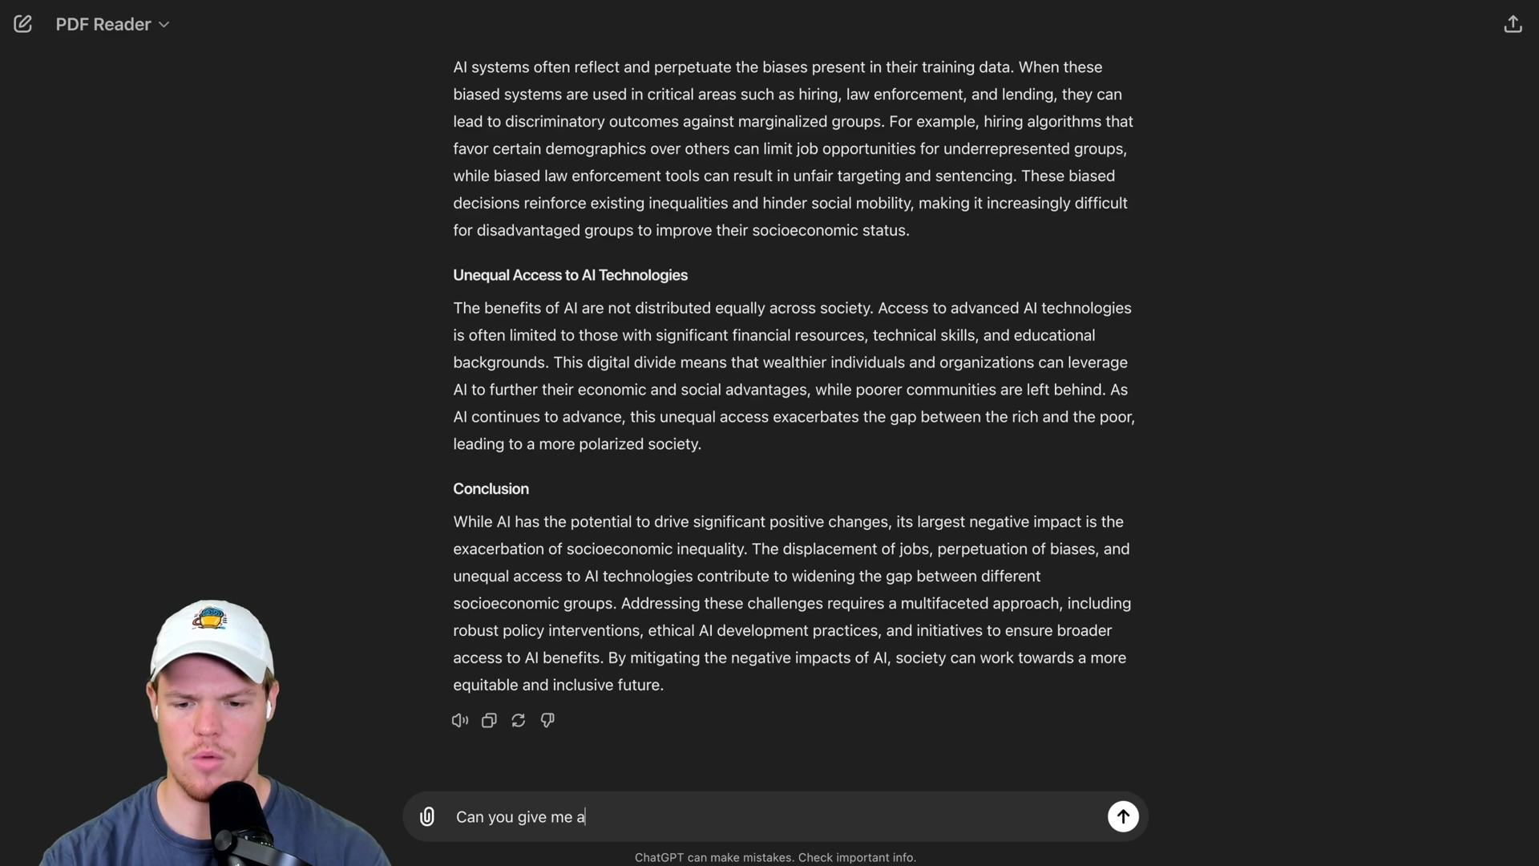
type("quote for: LACK OF TRANSPARENCY")
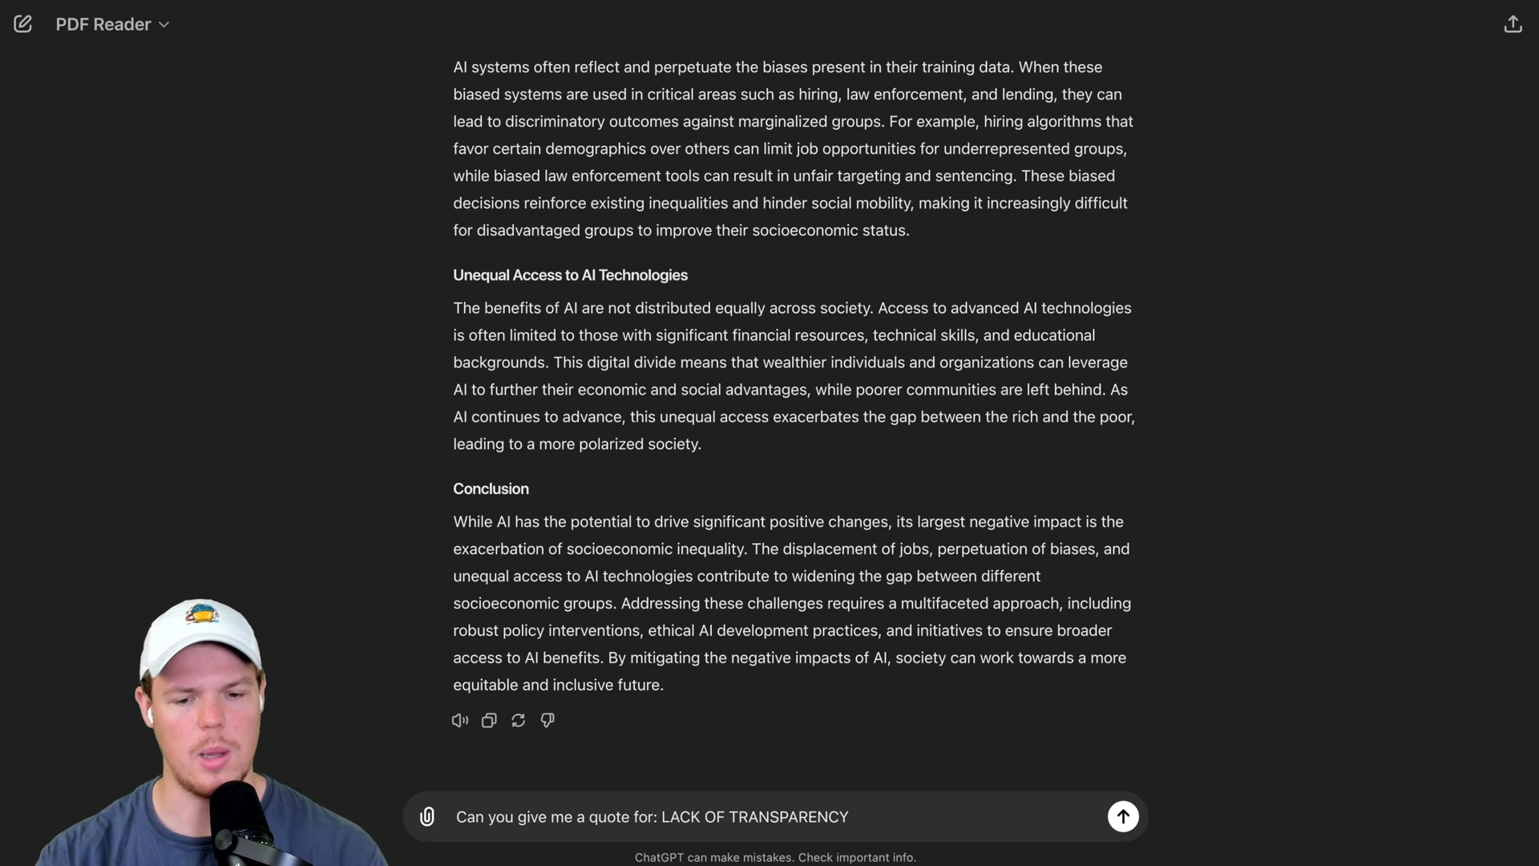
left_click(1122, 816)
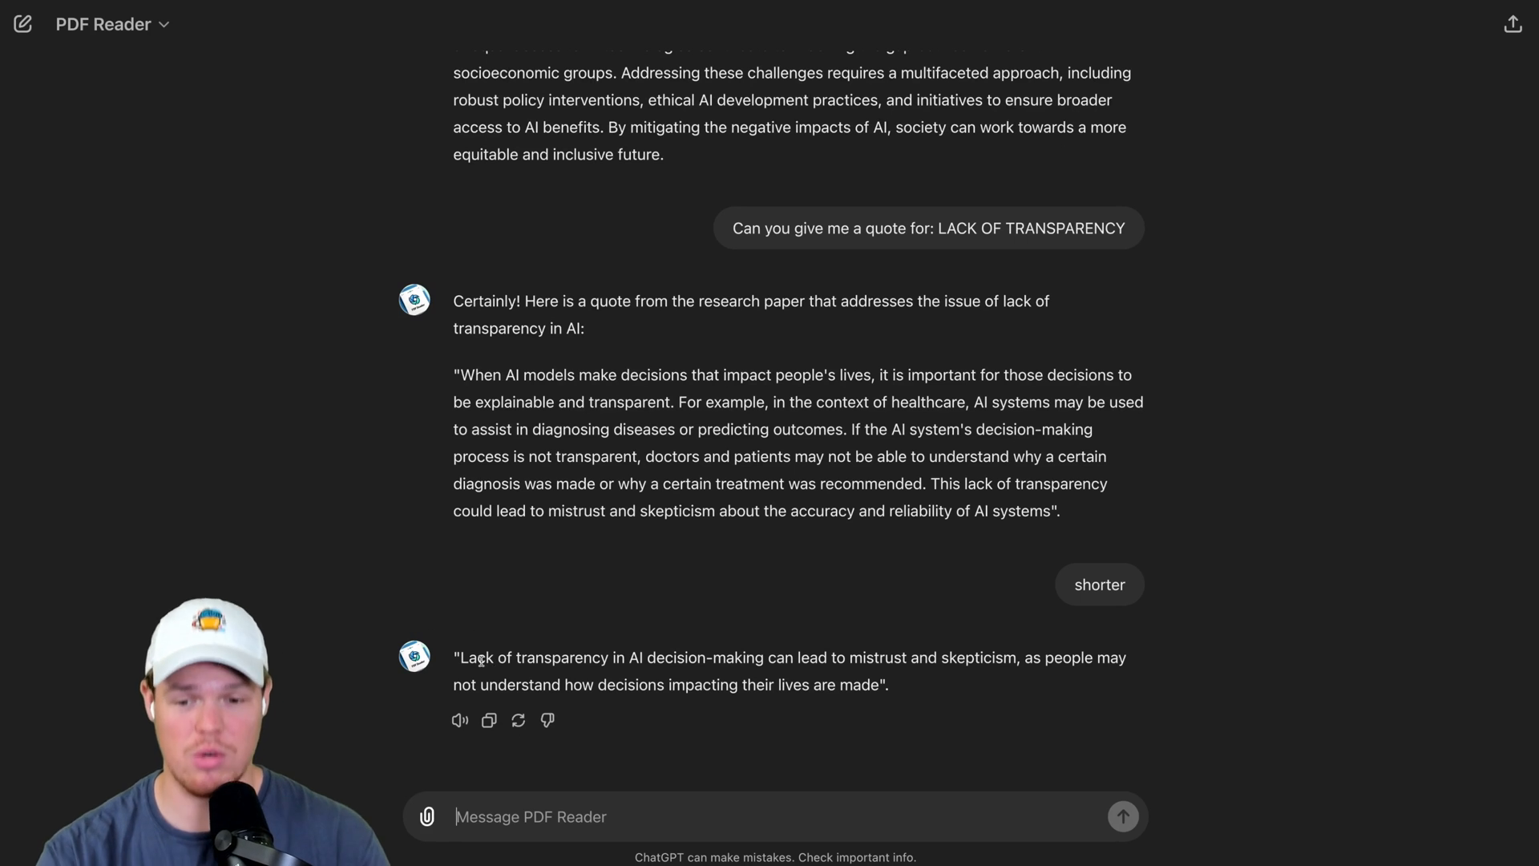
left_click_drag(462, 657, 819, 657)
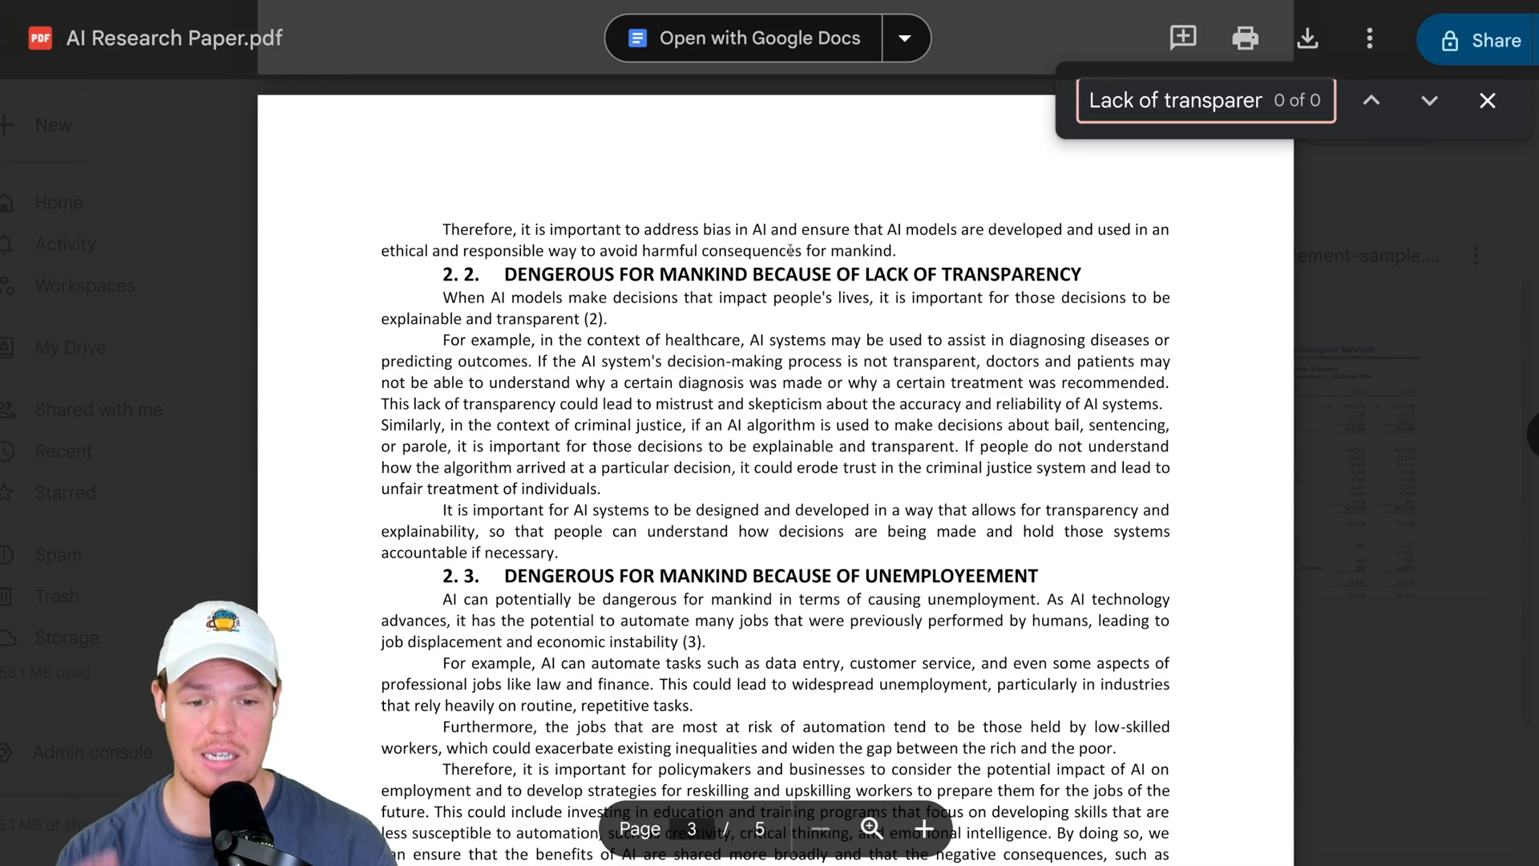
mouse_move(319, 61)
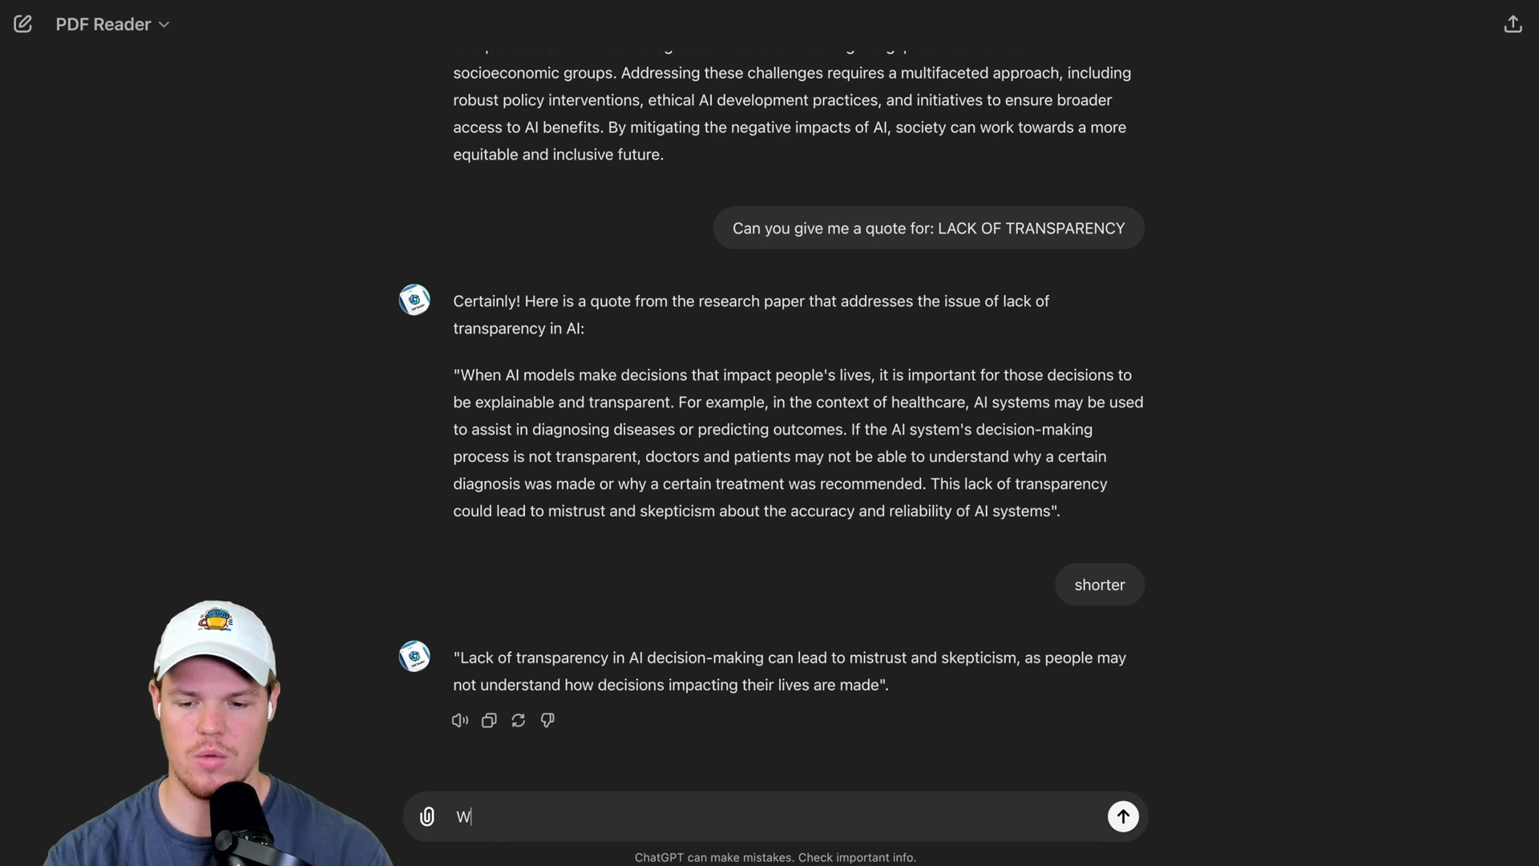
Ask for a quote that is the exact dictation from the paper.
type("We need a quote that is the exact dicatio")
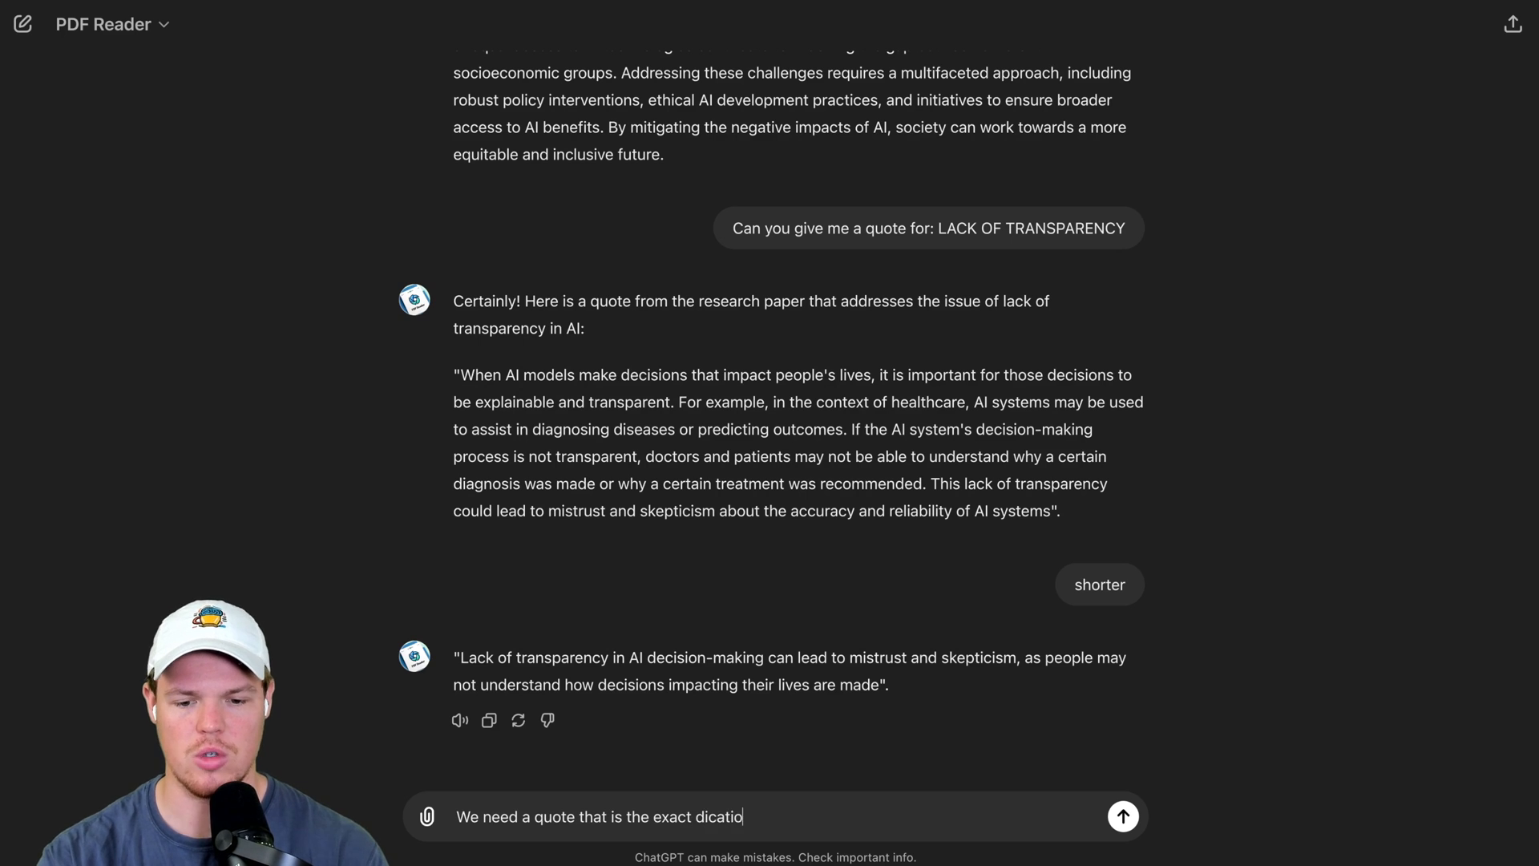
left_click(1122, 816)
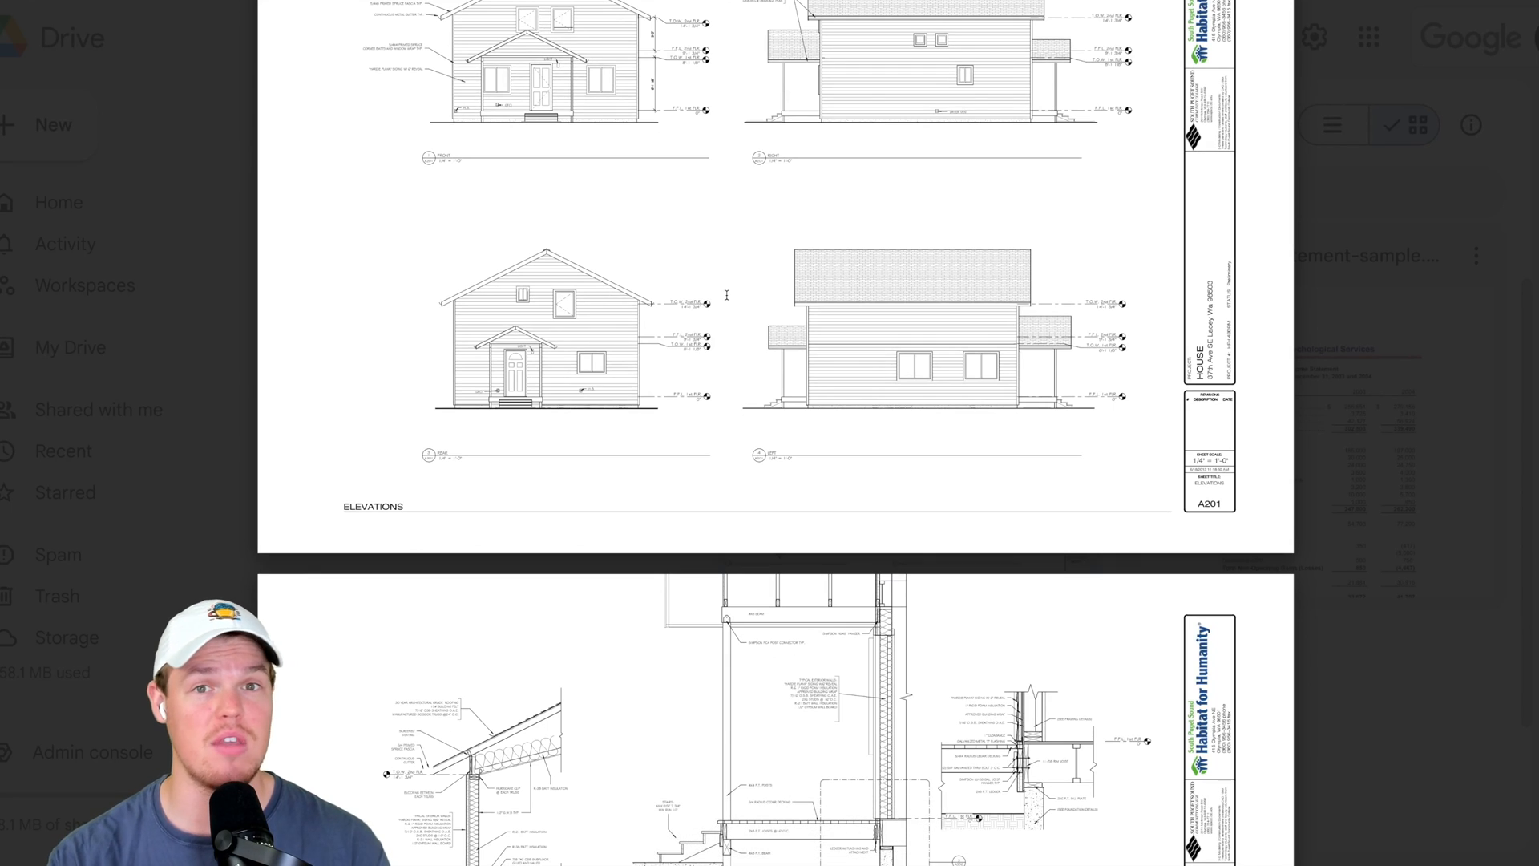
Scroll through the House-Floor-Plans.pdf elevation drawings in Drive.
scroll("down", 3)
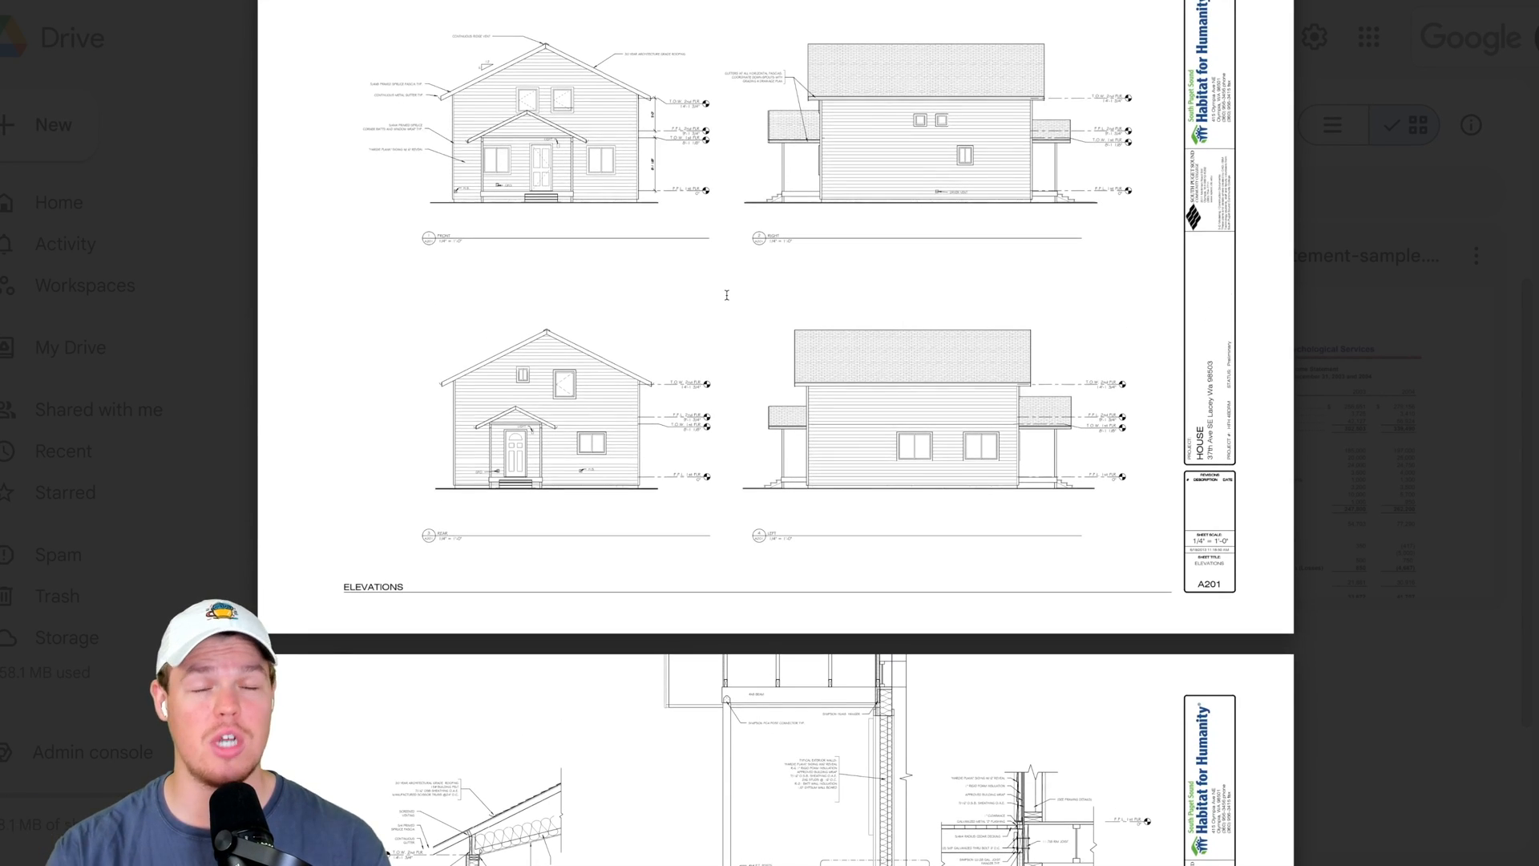
scroll("down", 3)
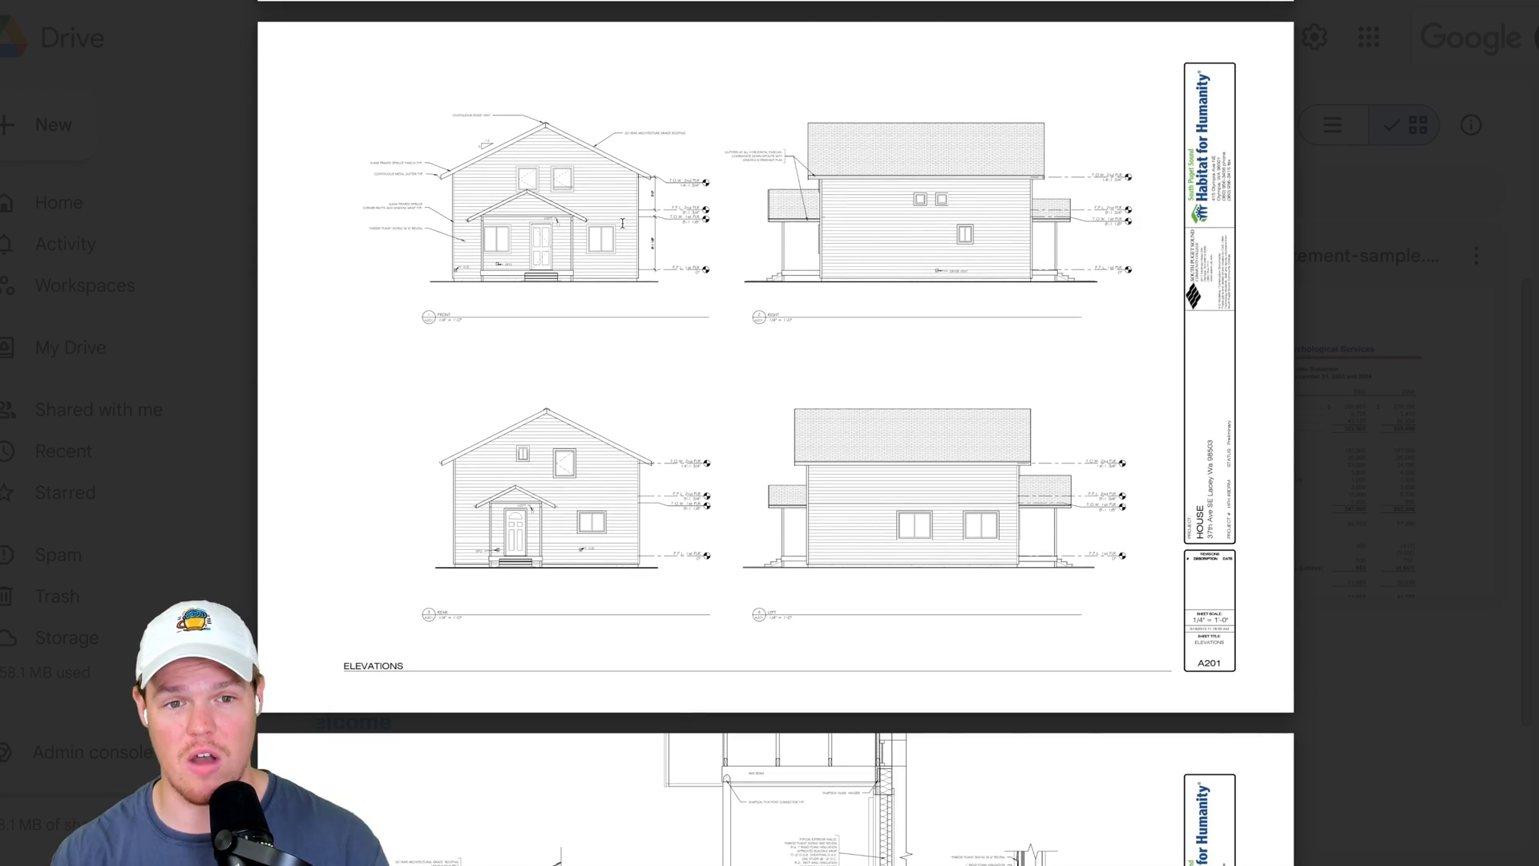
scroll("down", 3)
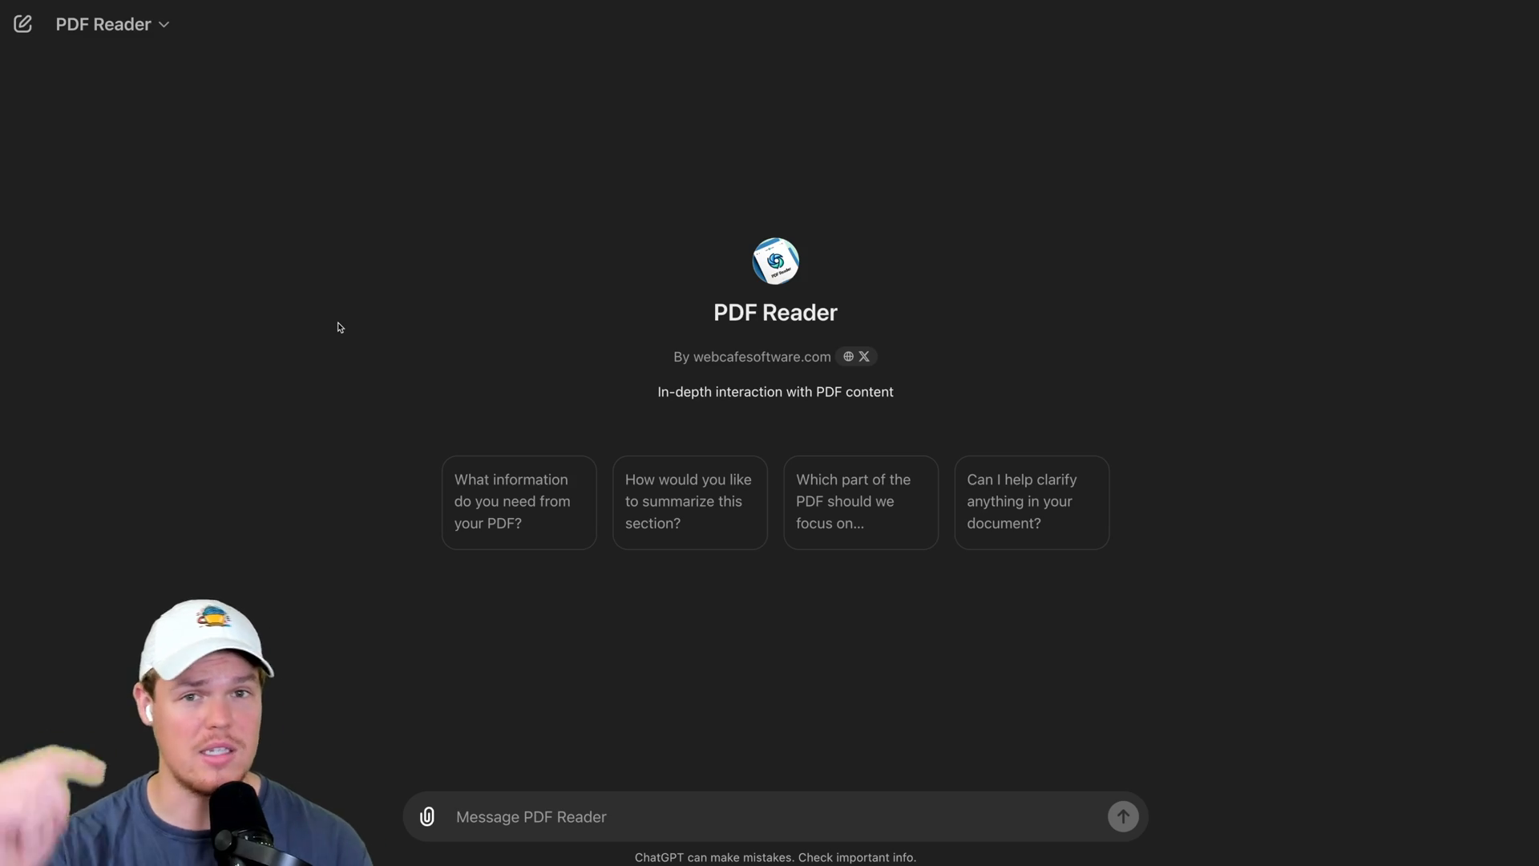
Attach House-Floor-Plans.pdf from Drive and send the first-floor improvement question.
left_click(426, 815)
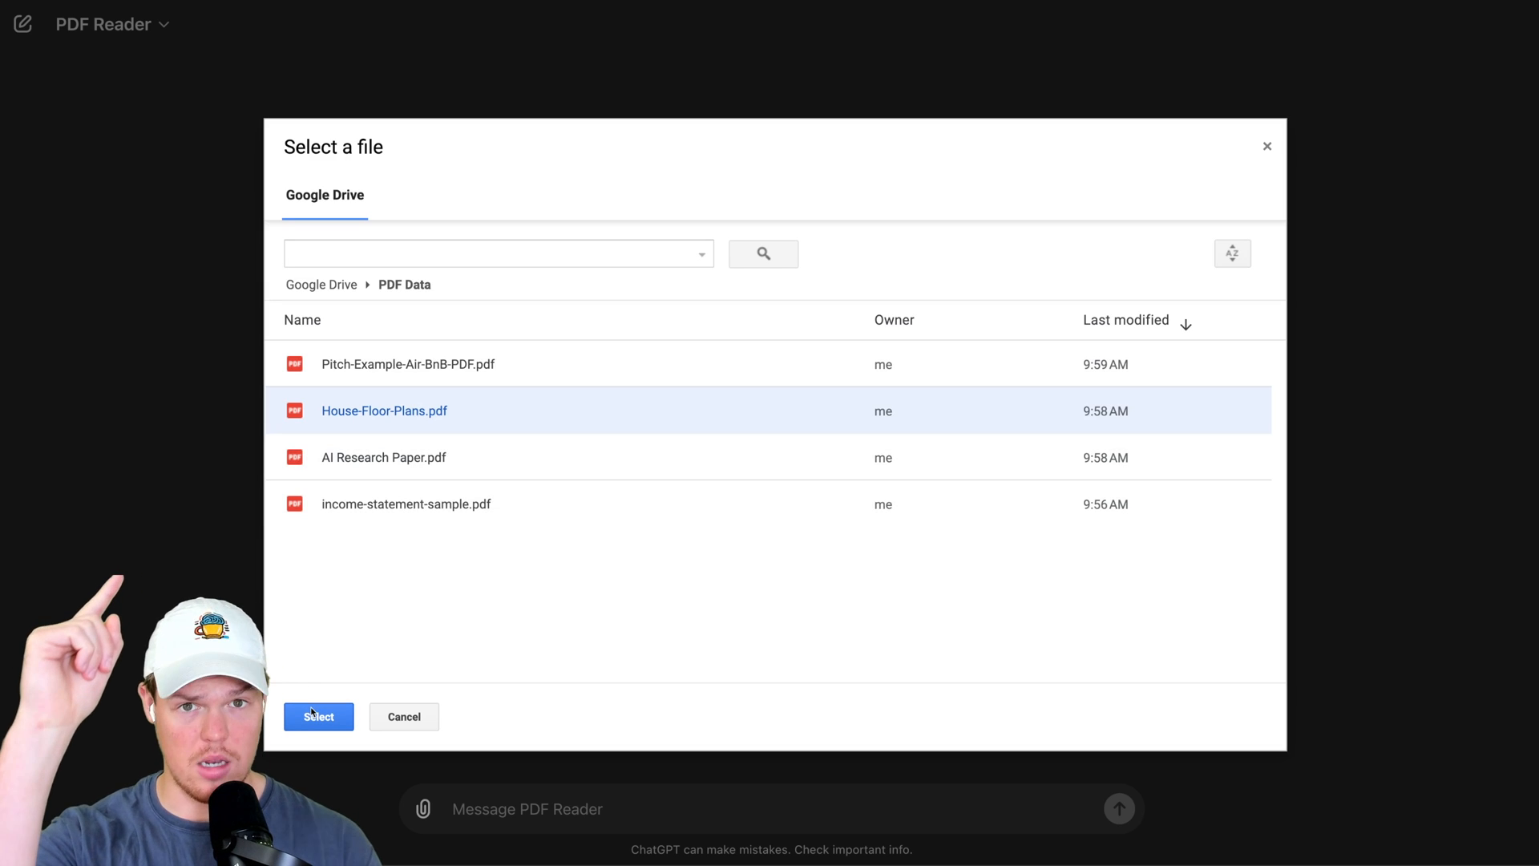
left_click(318, 717)
type("How would you impove the flo")
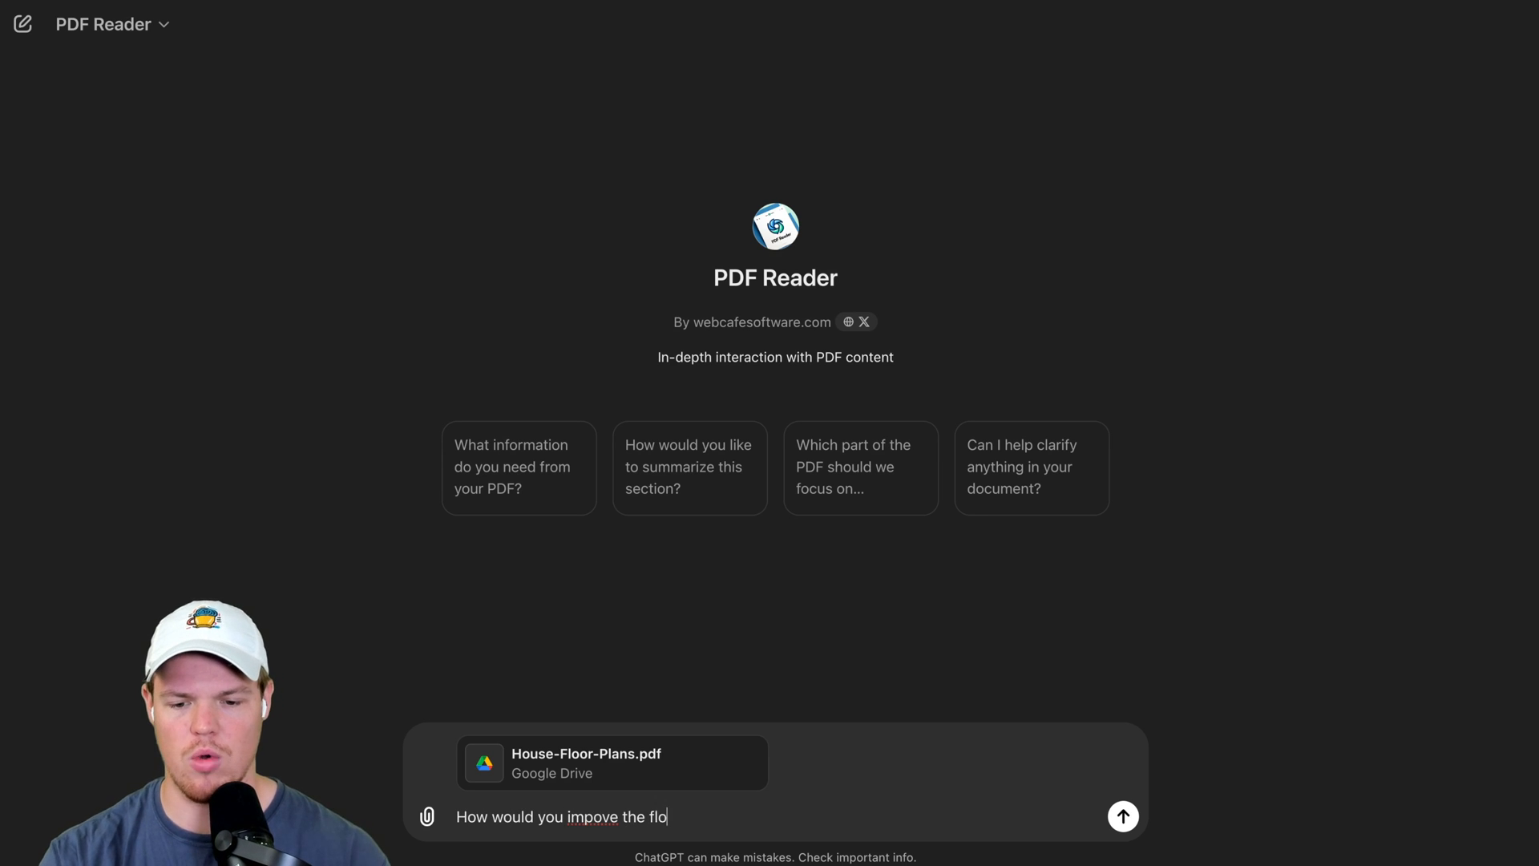
left_click(1122, 816)
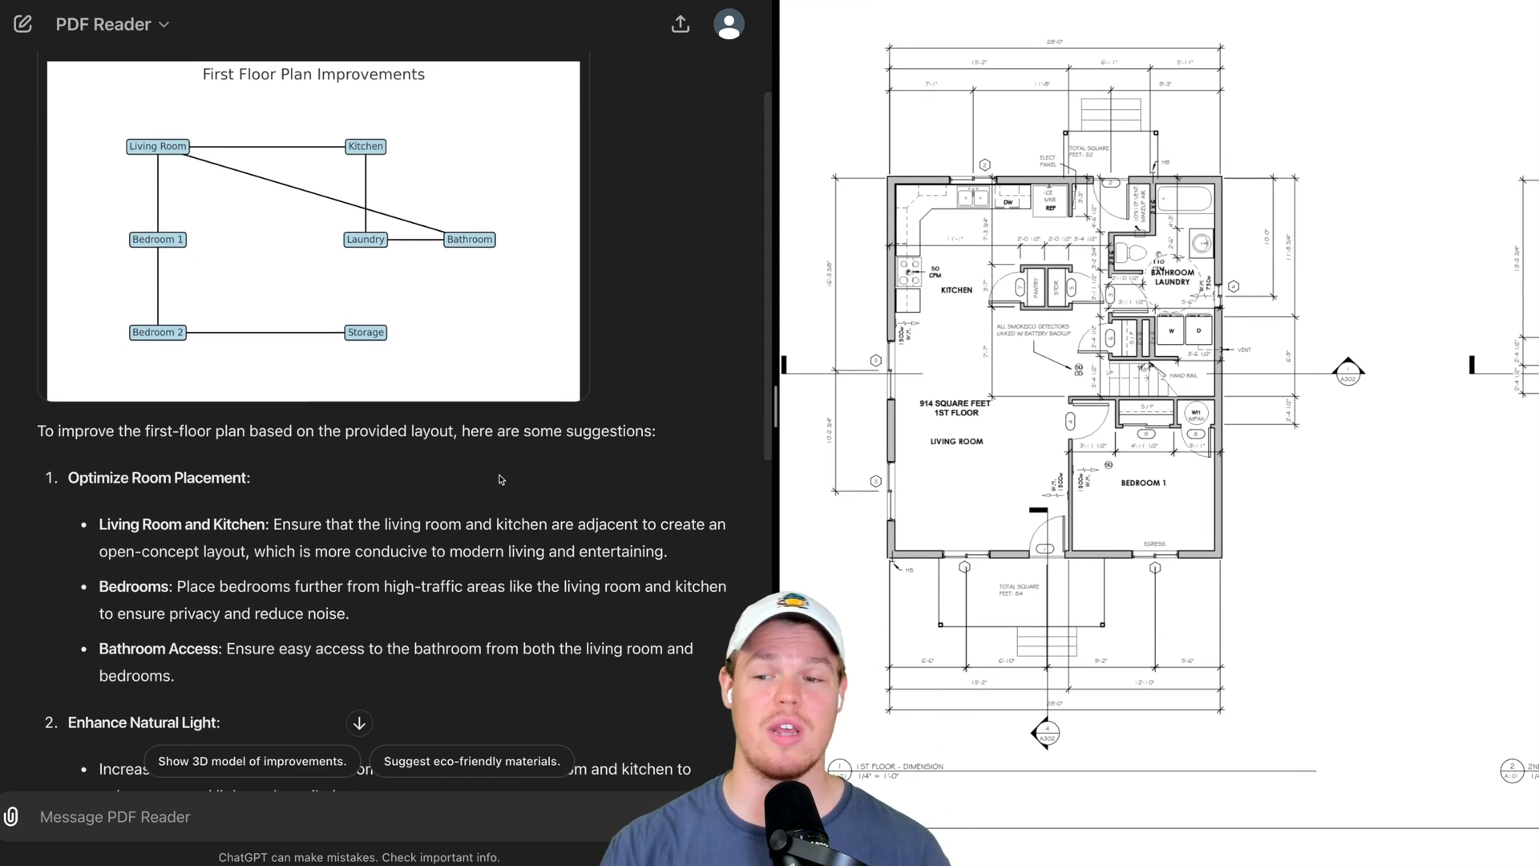
Scroll the reply to the Improved First Floor Plan sketch.
scroll("down", 3)
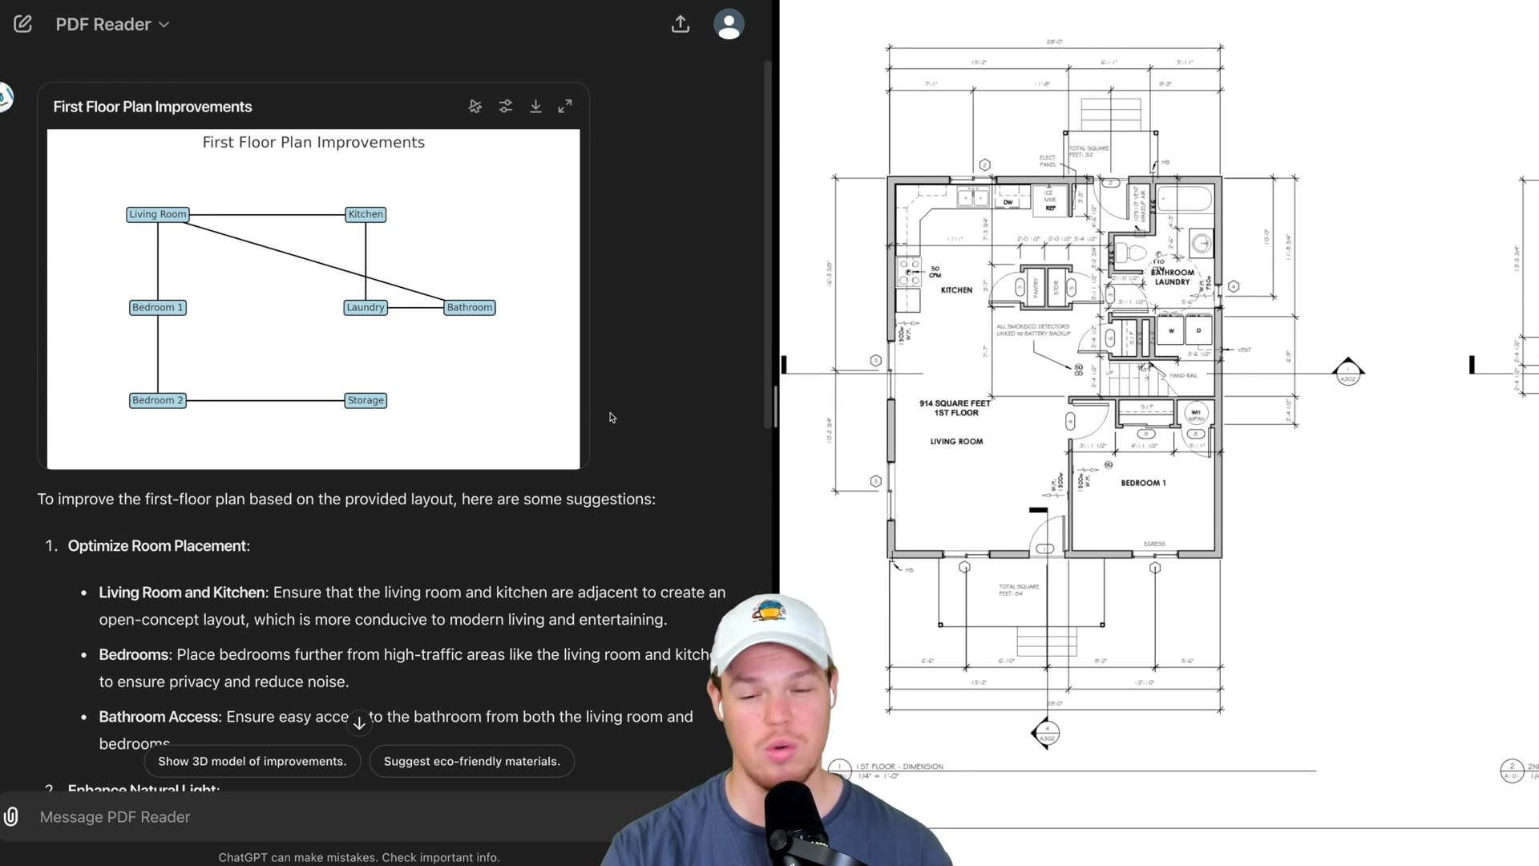
scroll("down", 3)
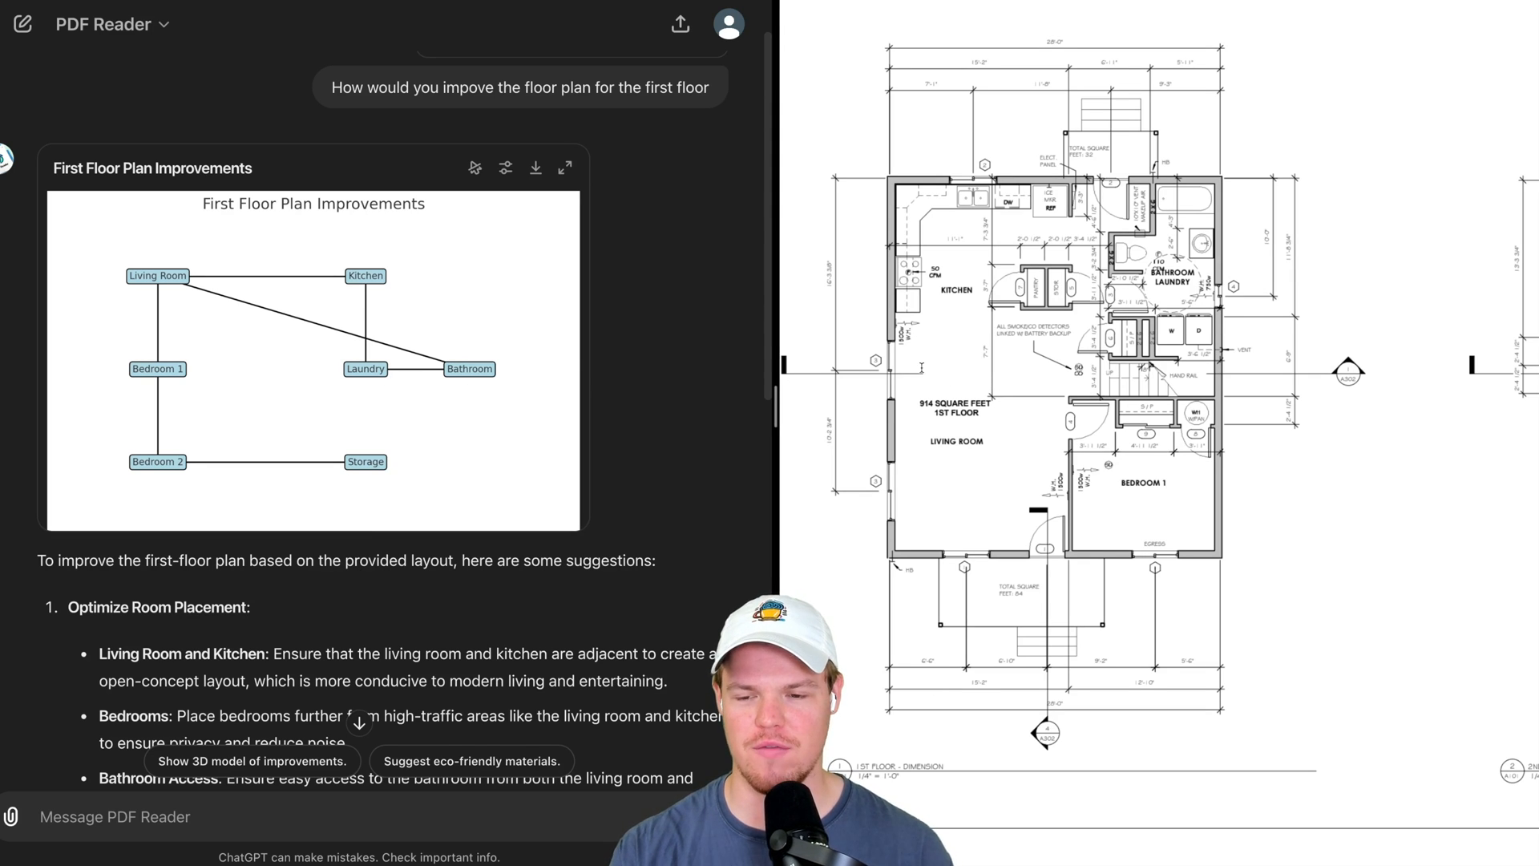
mouse_move(435, 351)
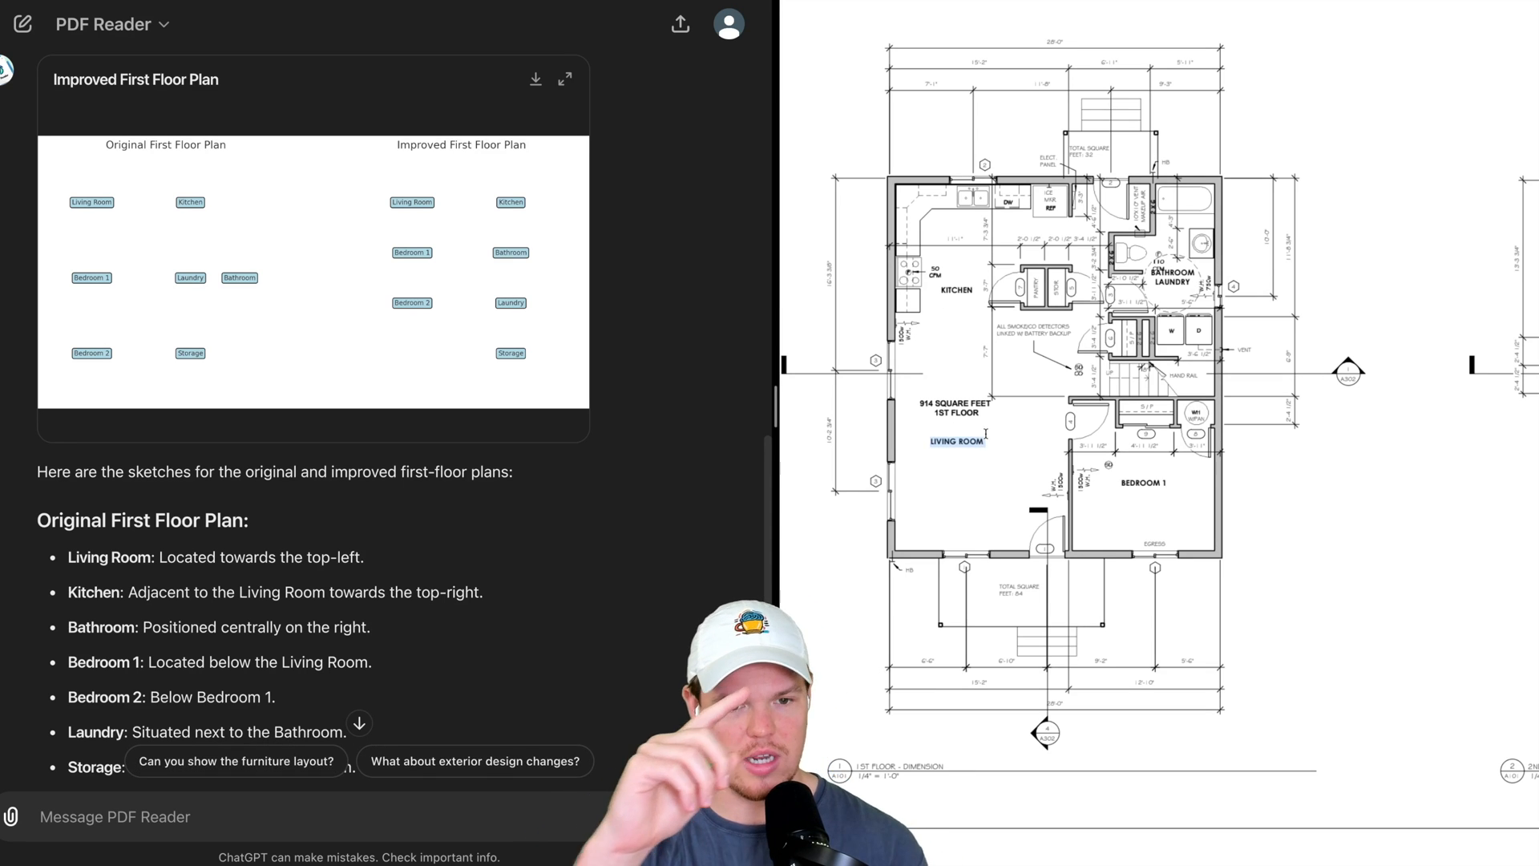
scroll("down", 3)
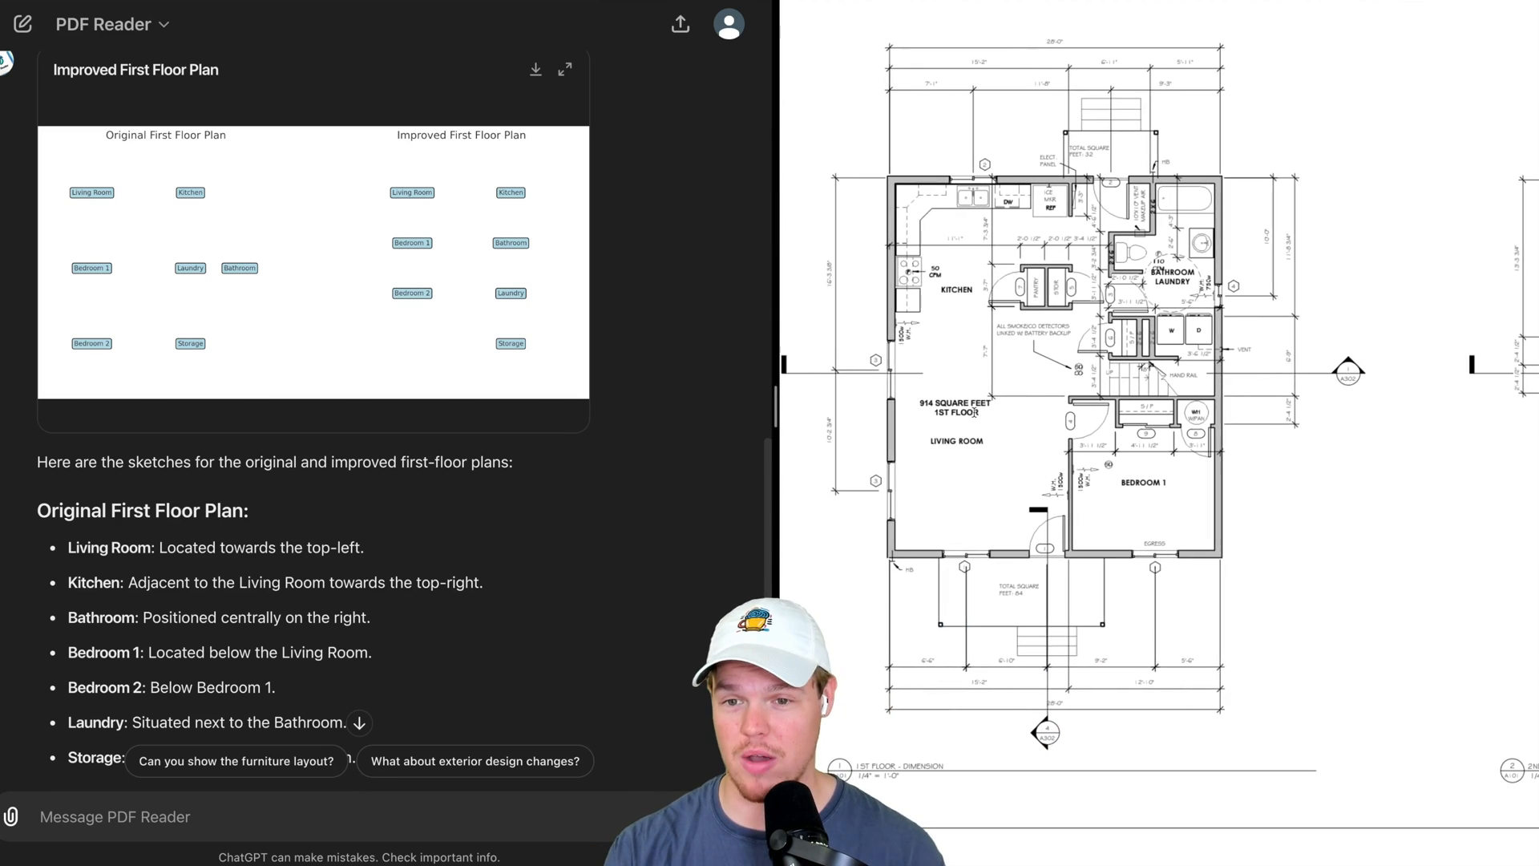
scroll("down", 3)
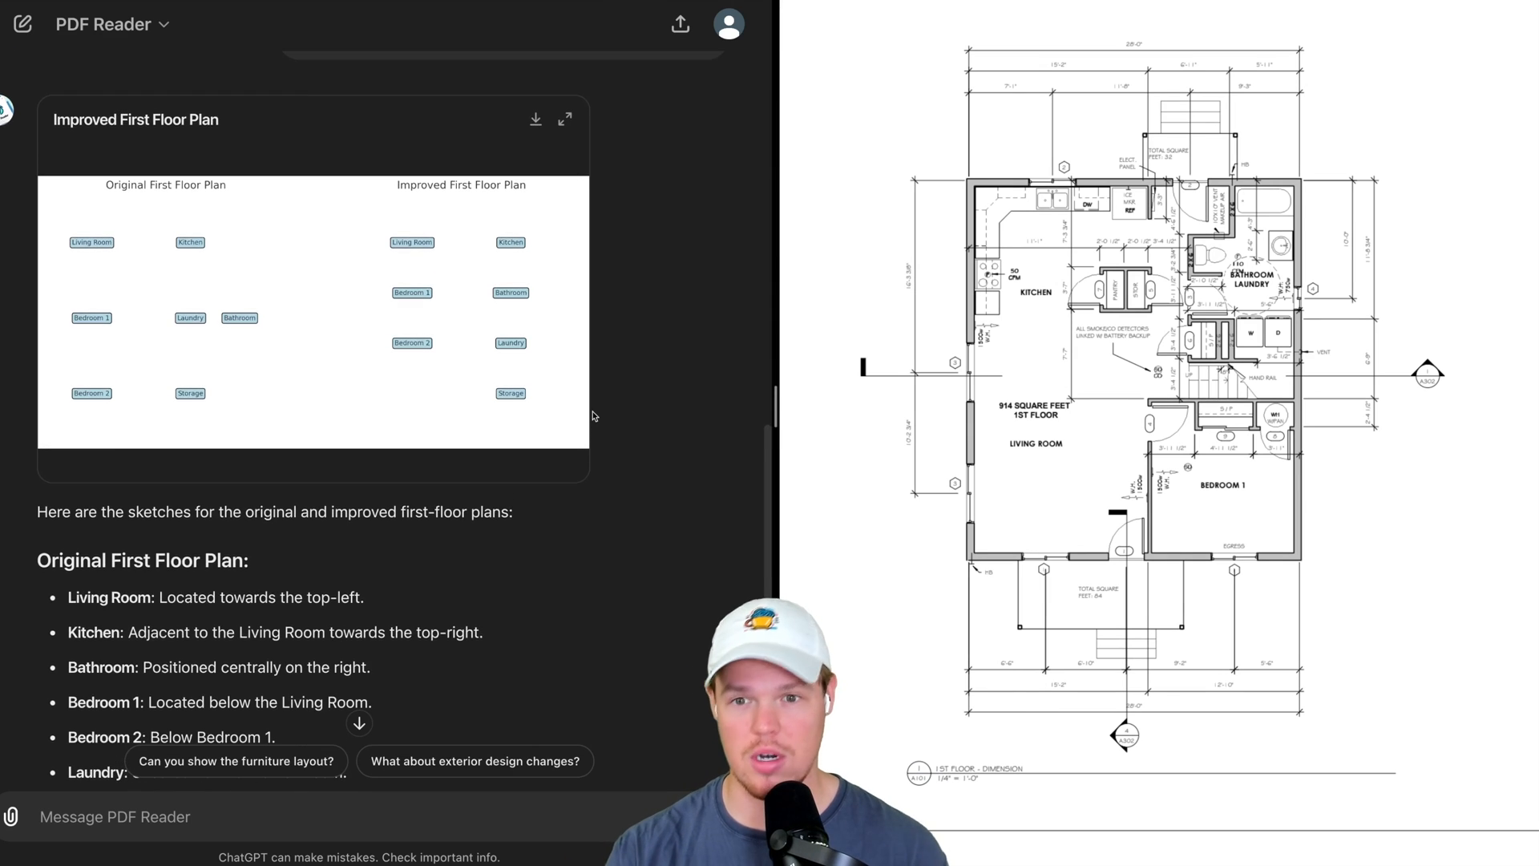
scroll("down", 3)
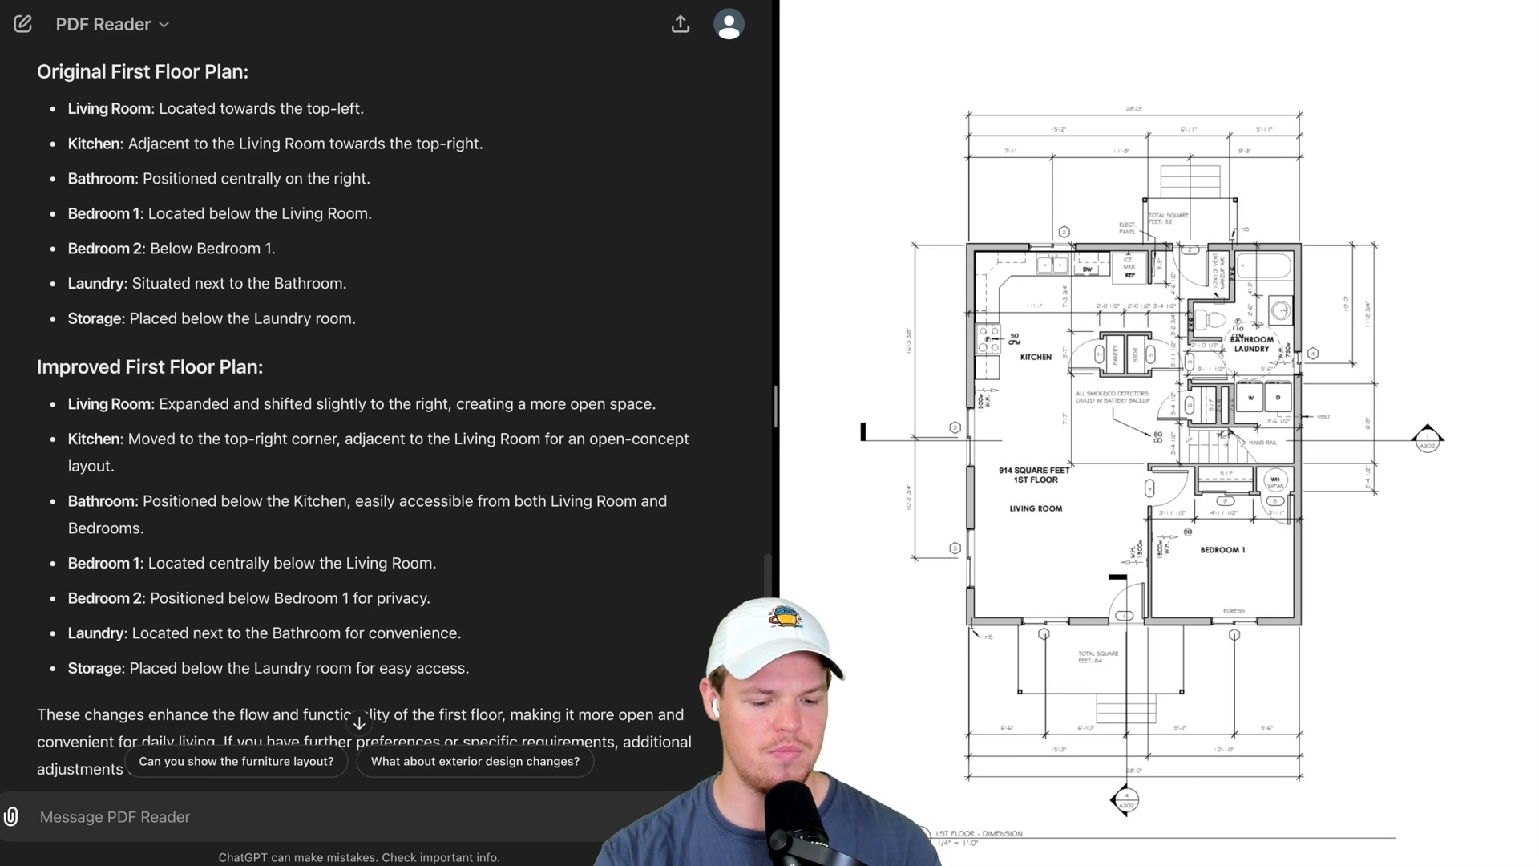
scroll("down", 3)
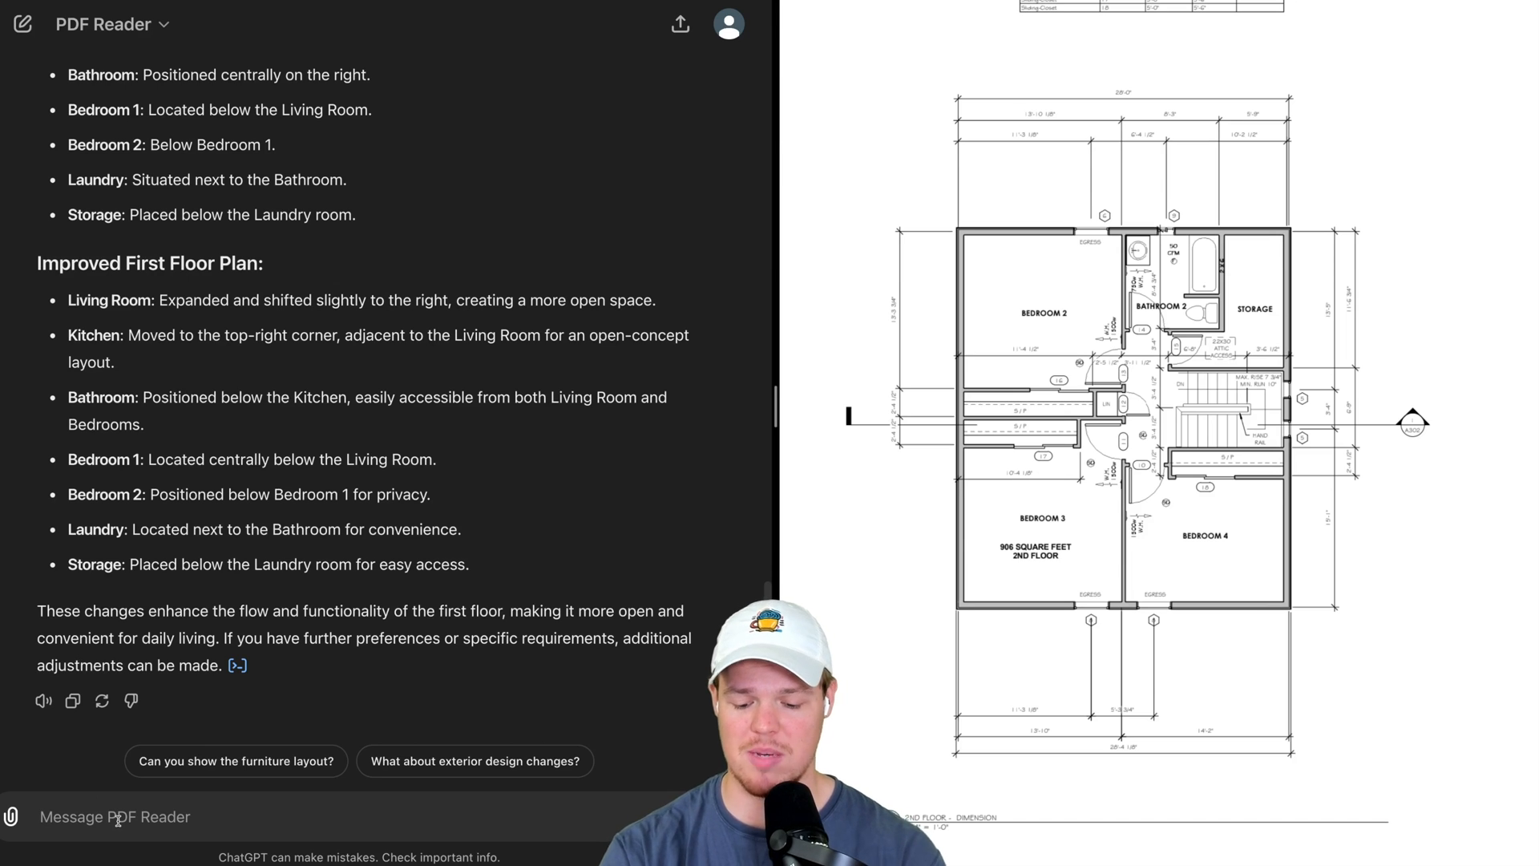
Ask PDF Reader to redo its output as layout suggestions for both floor plans.
type("Ok I am")
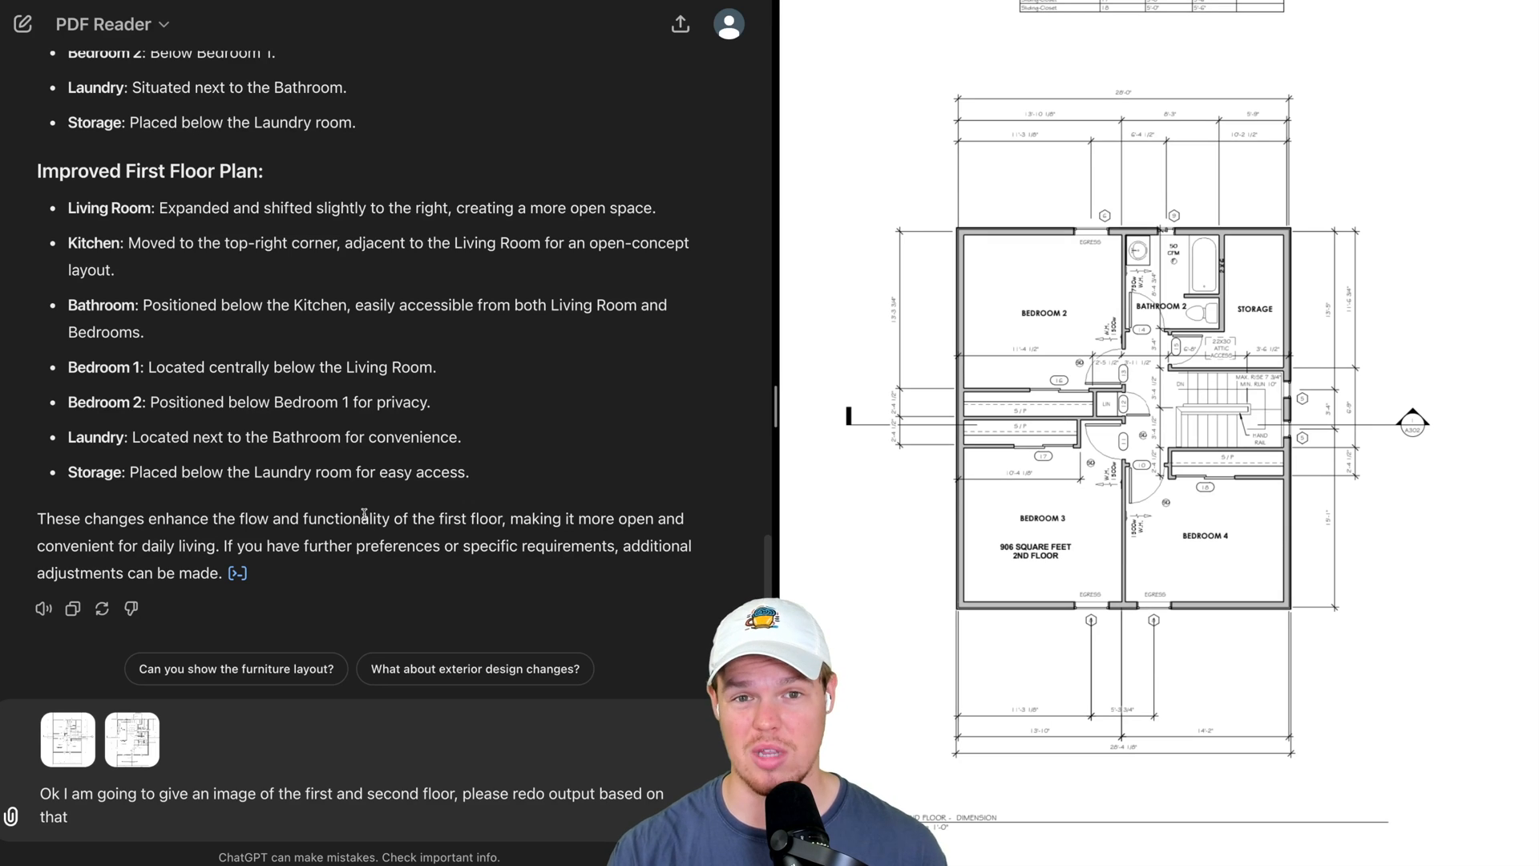
mouse_move(444, 741)
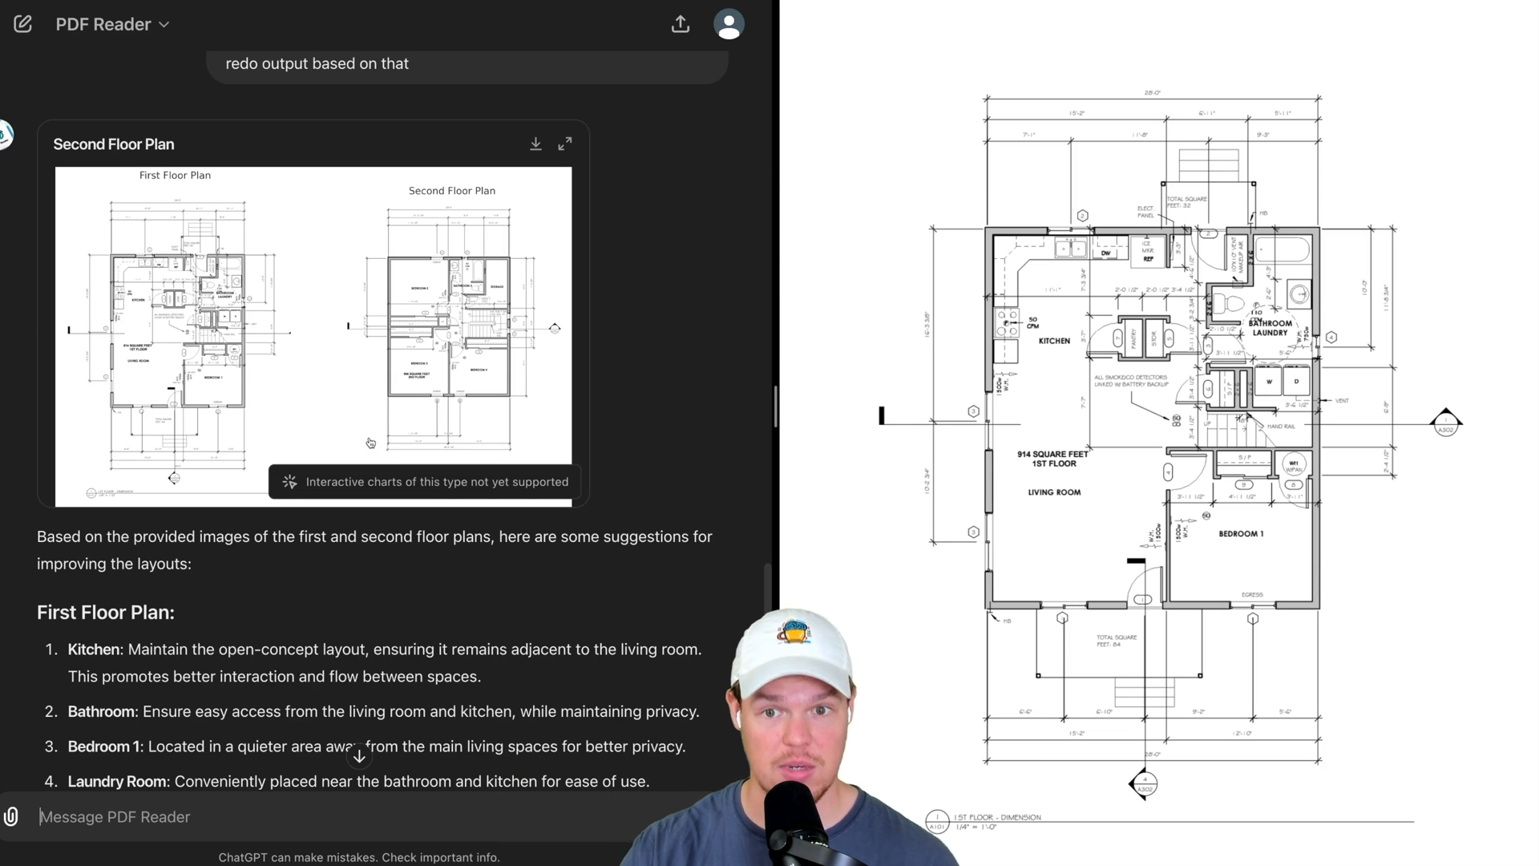
Review the suggestions and ask PDF Reader to redraw the improved floor plans.
scroll("down", 3)
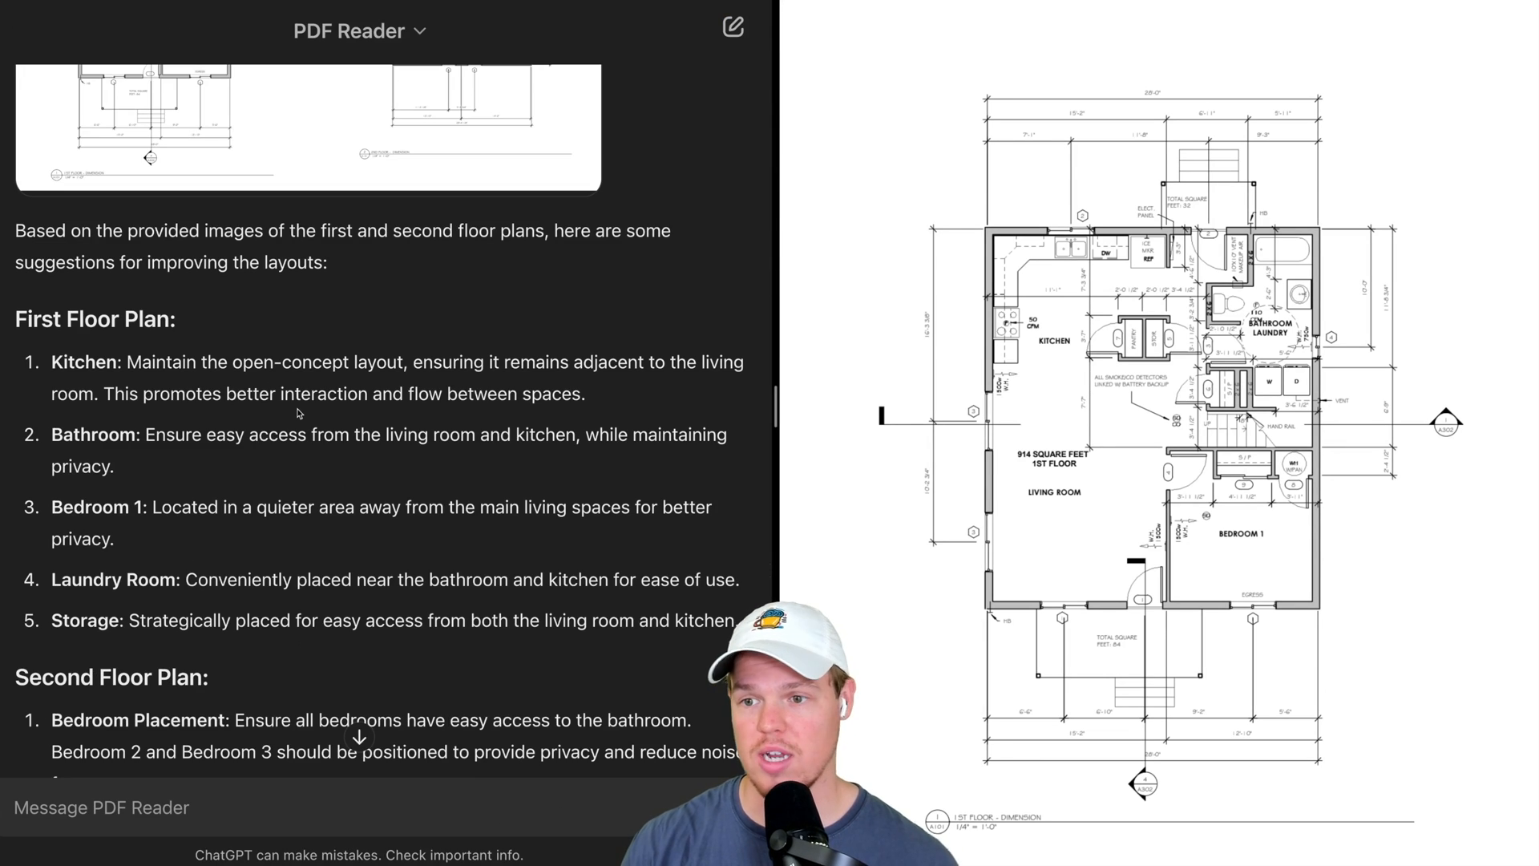
scroll("down", 3)
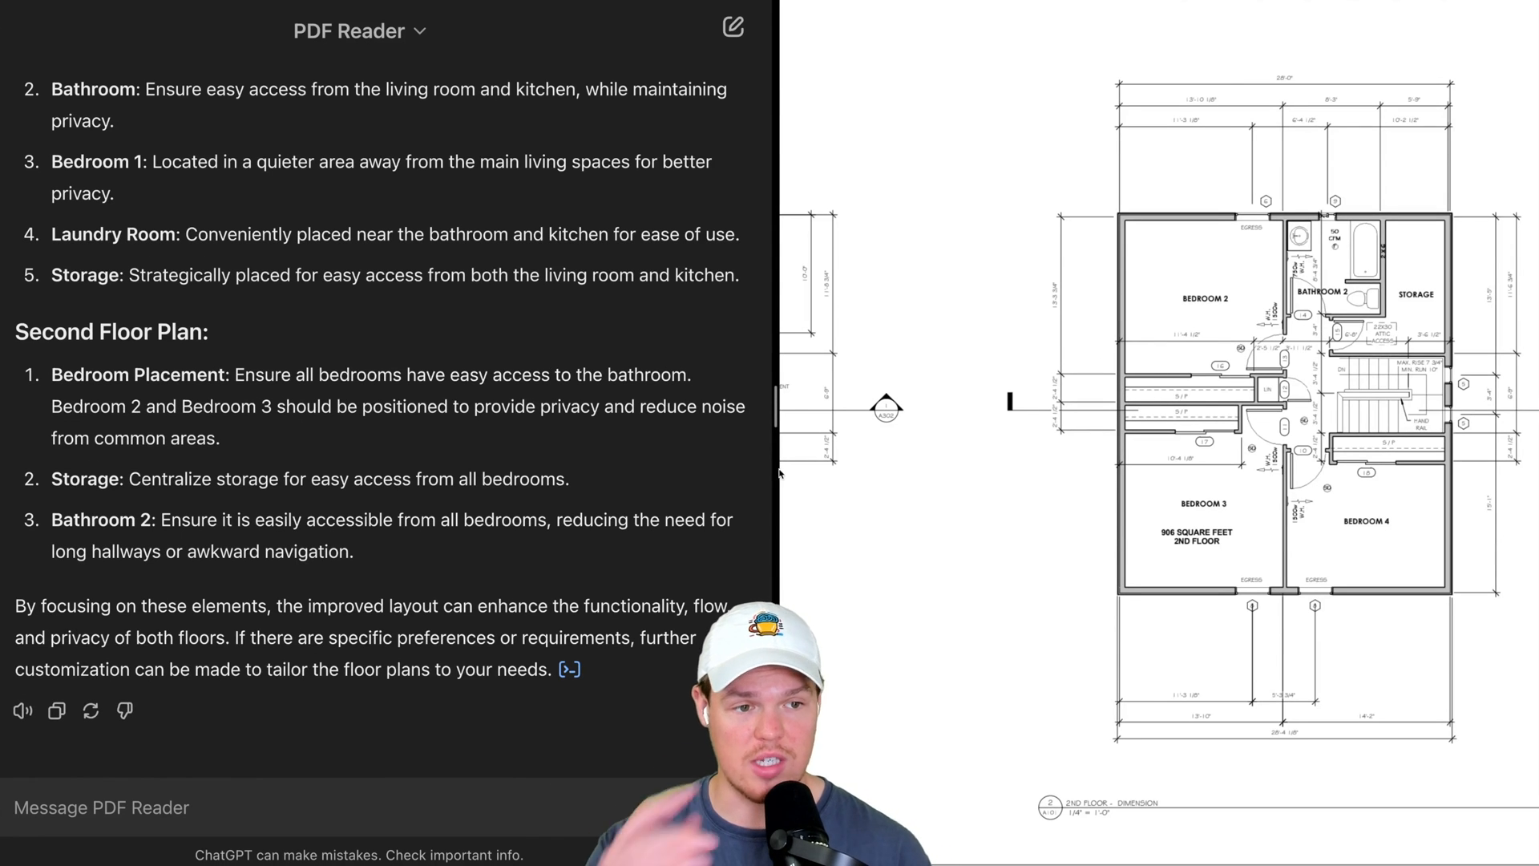
mouse_move(390, 494)
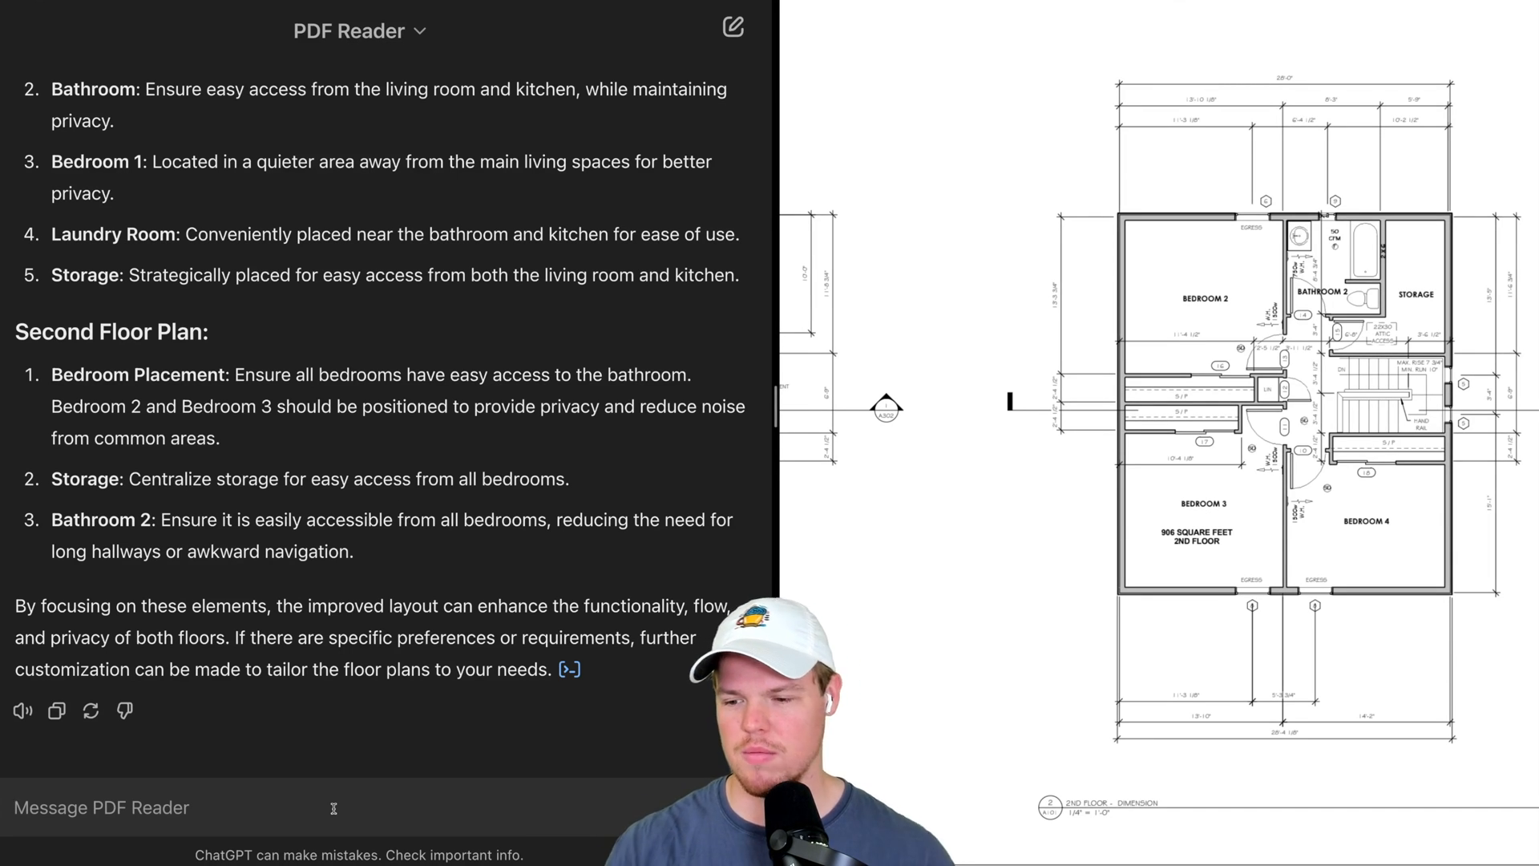
type("Can you redraw t")
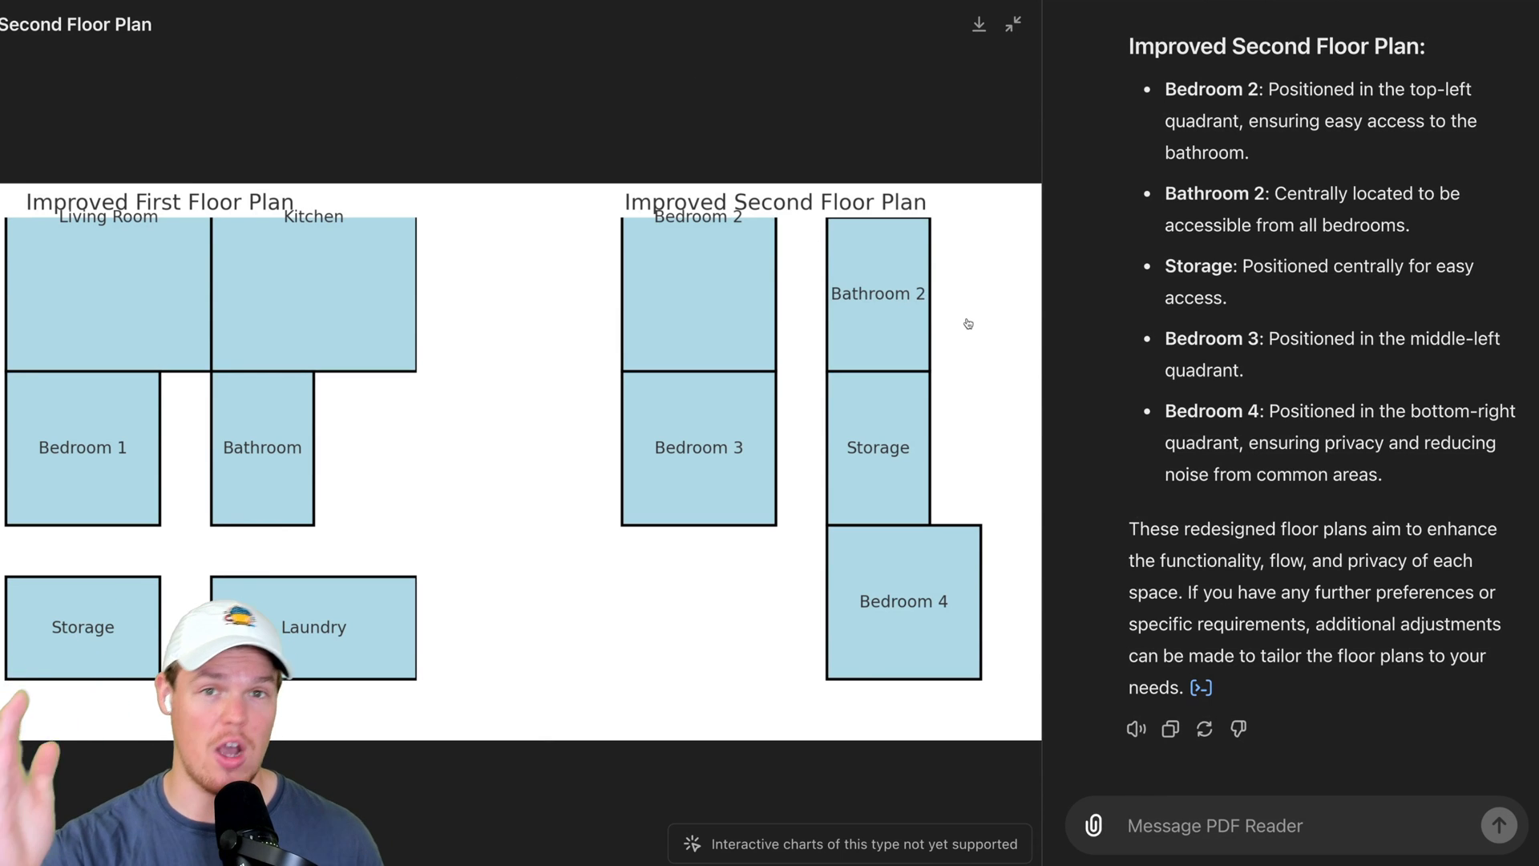
Start a new PDF Reader chat for the income-statement-sample.pdf analysis.
left_click(1013, 24)
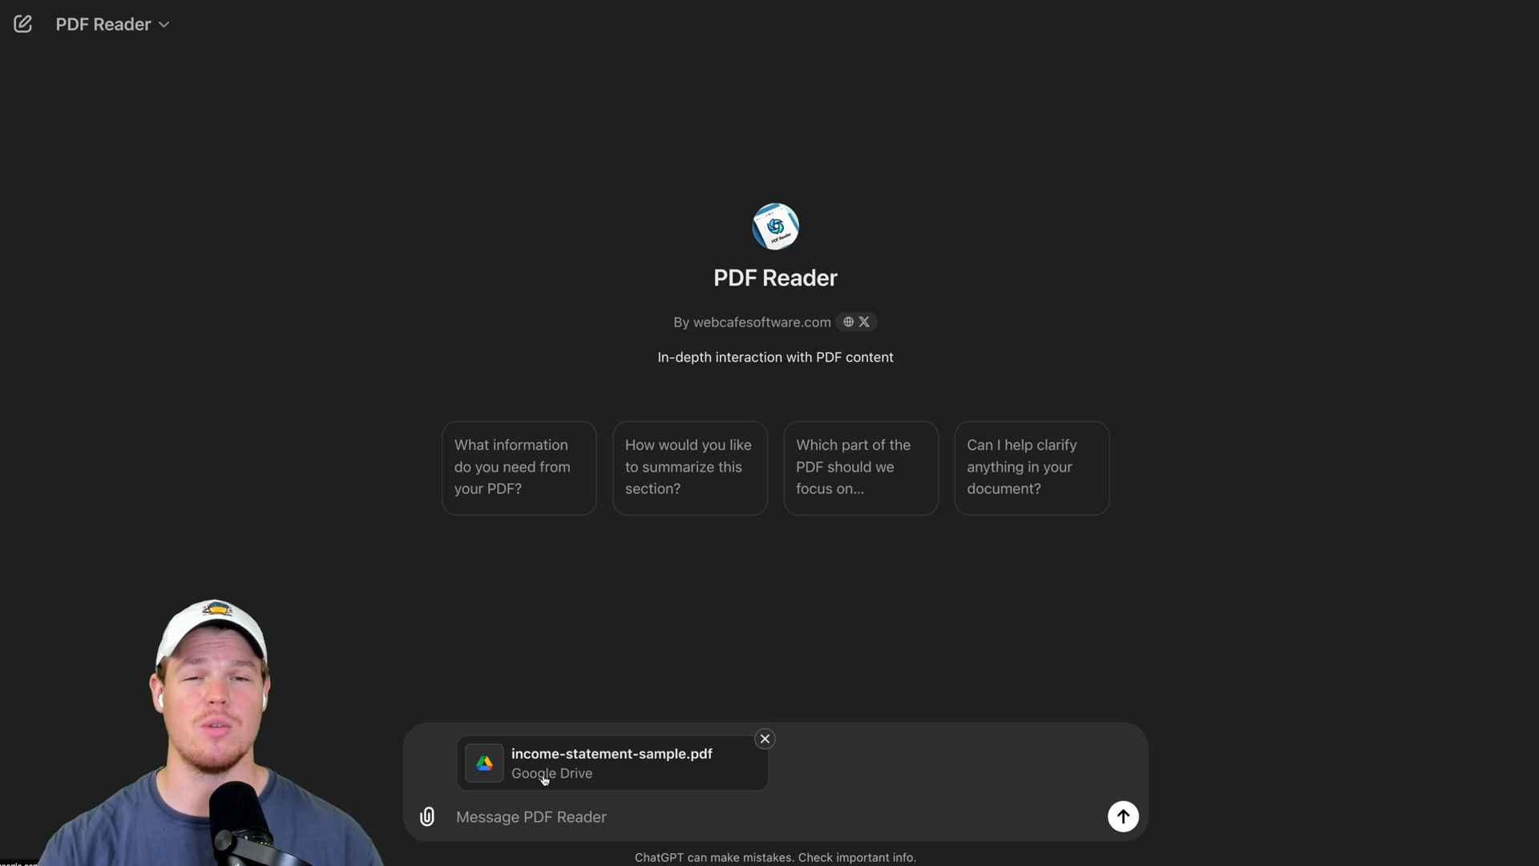
Request extraction of the income statement and read through the 2003 and 2004 tables.
type("Extrac")
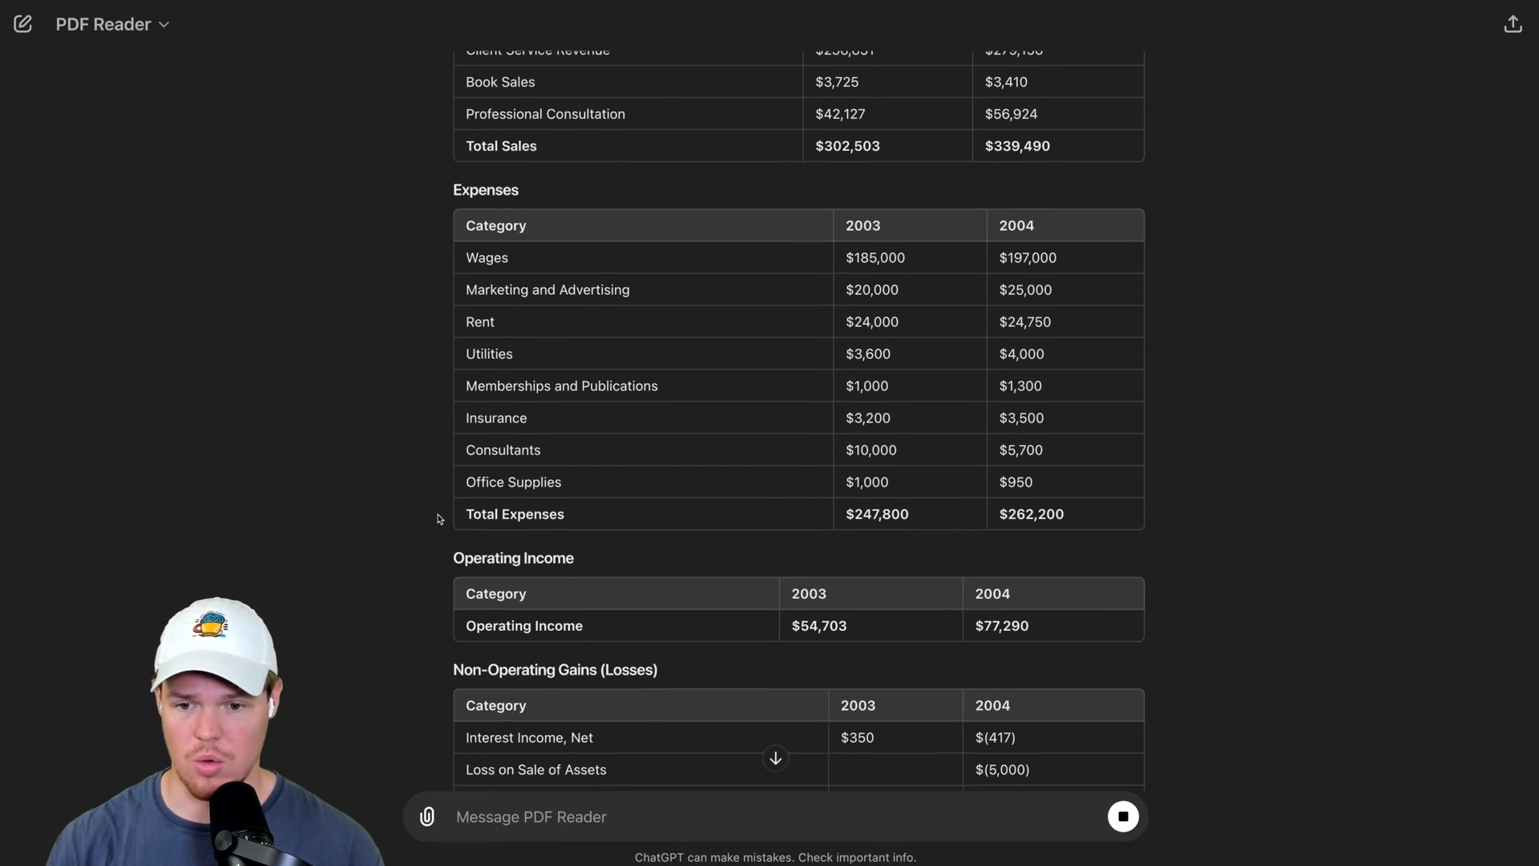
scroll("down", 3)
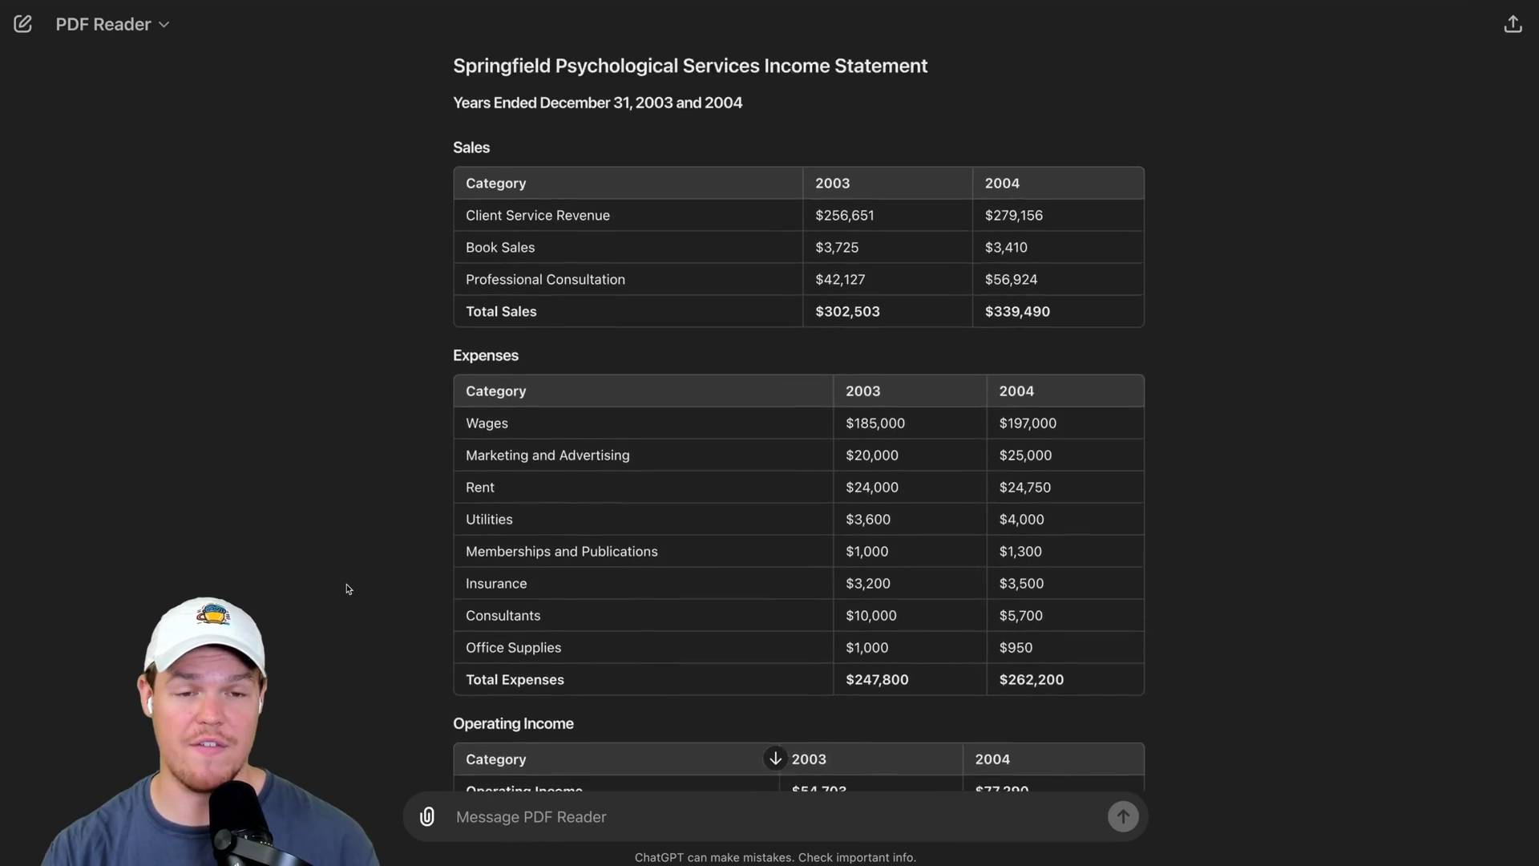
scroll("down", 3)
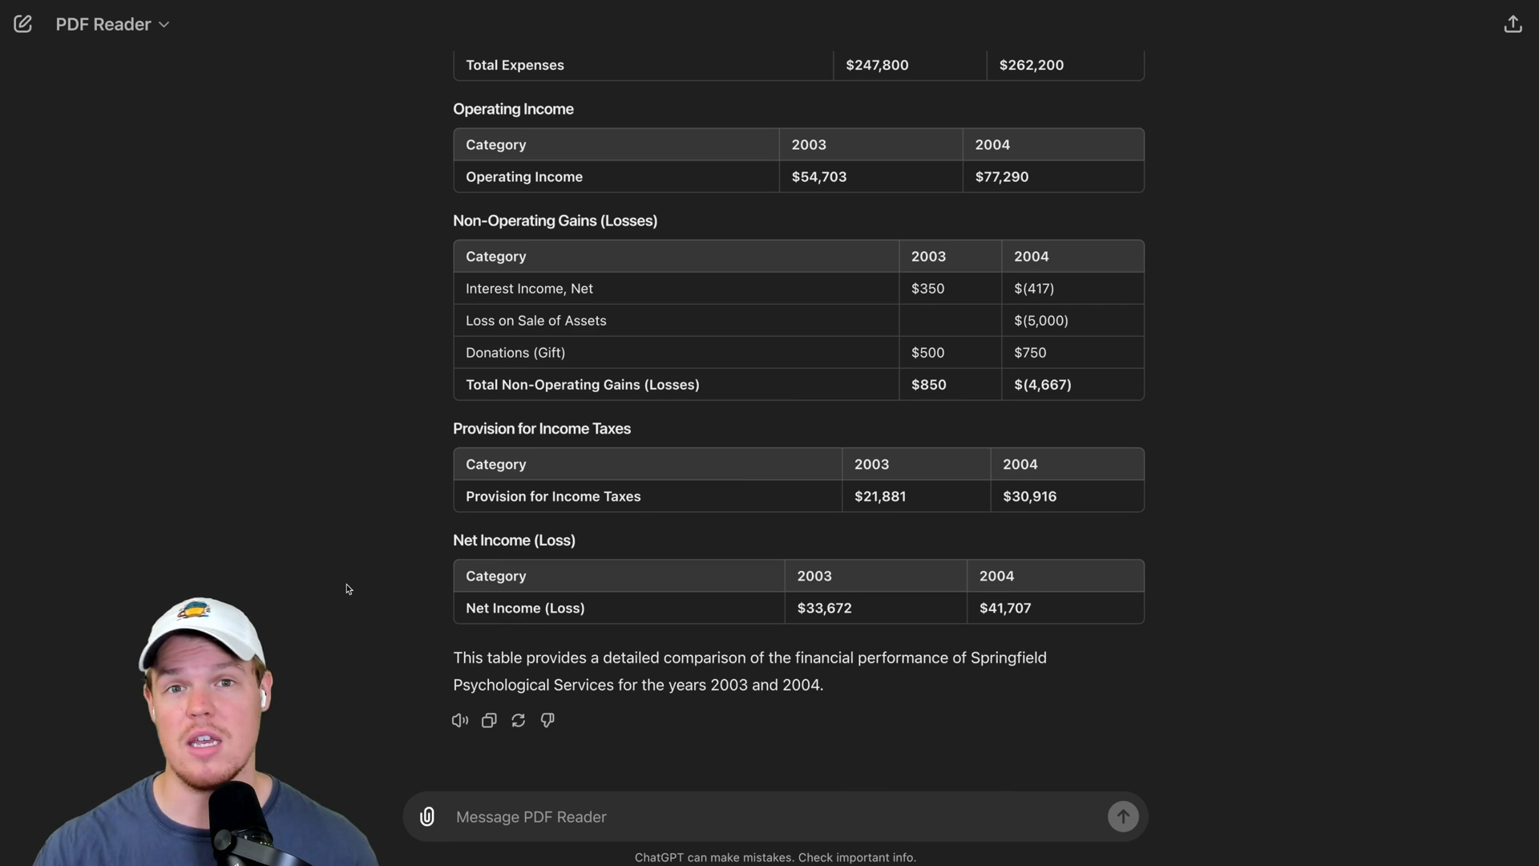
Ask 'Please combine the data so I can download' and view the combined table enlarged.
type("P")
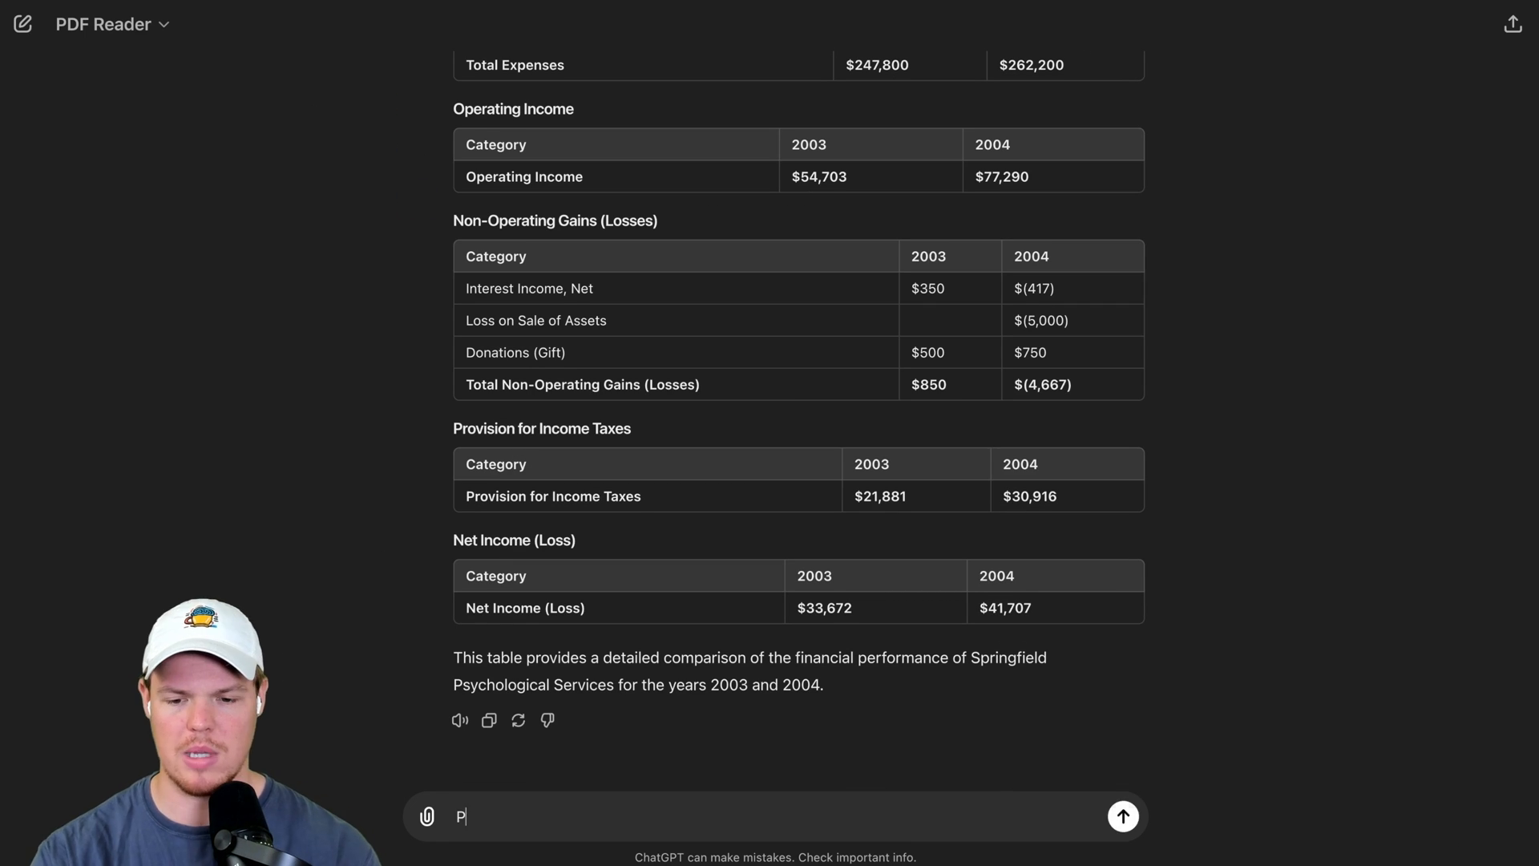
type("lease combine the d")
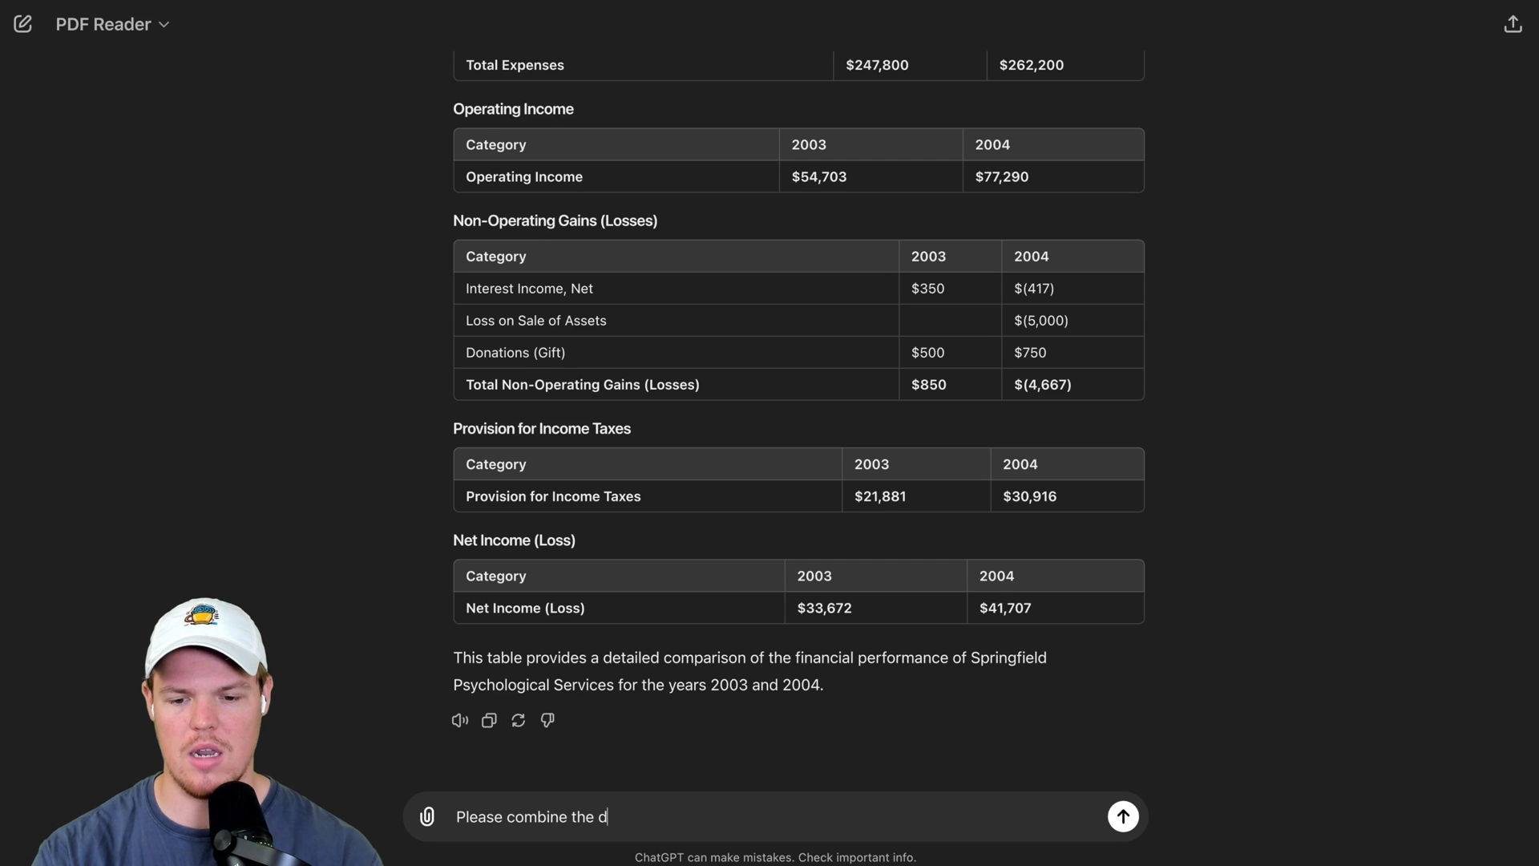
left_click(1122, 816)
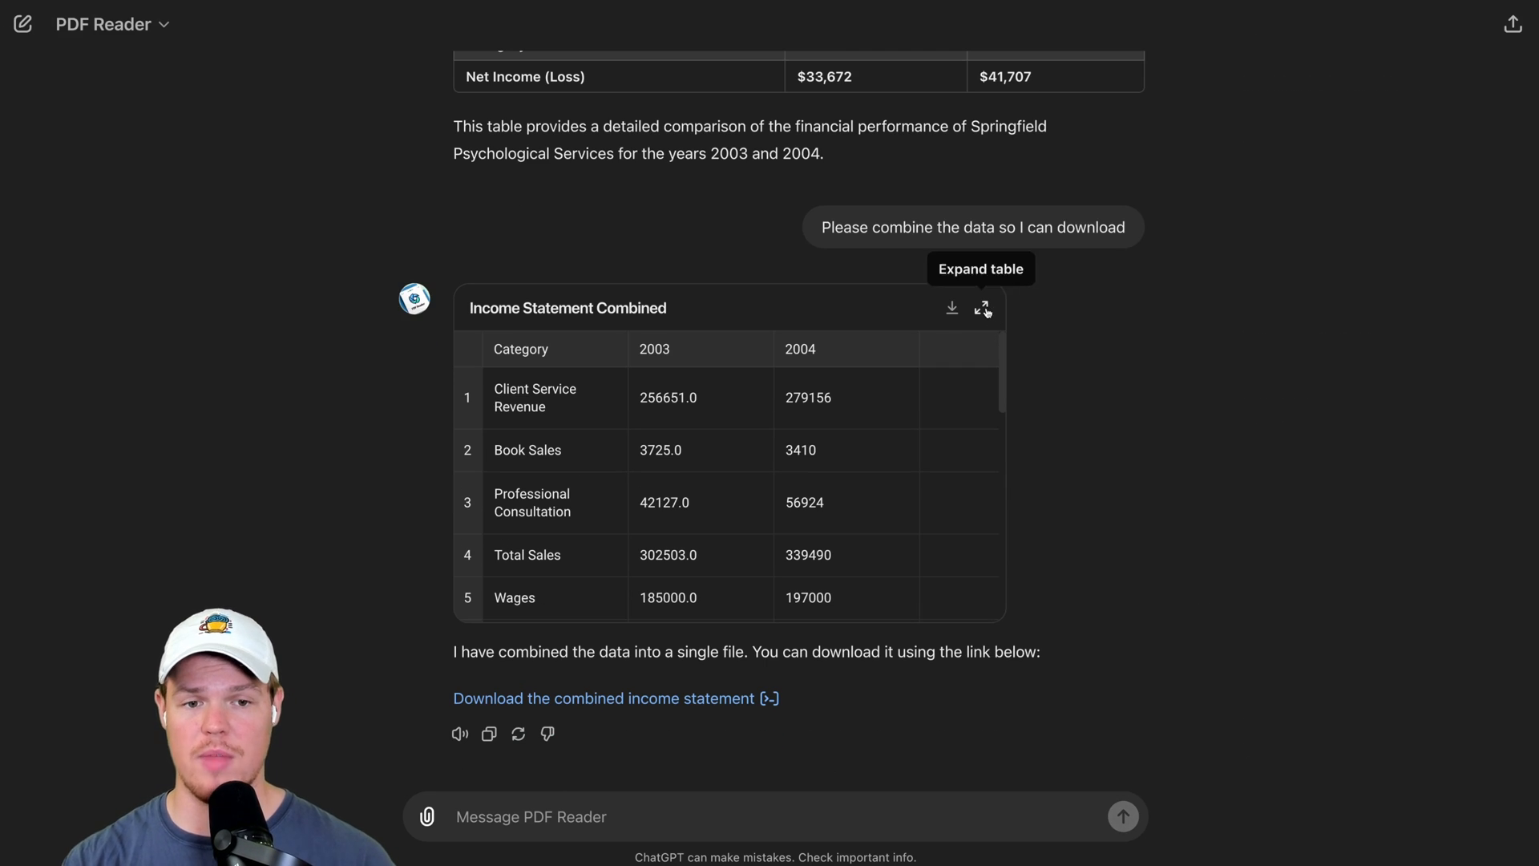
left_click(983, 307)
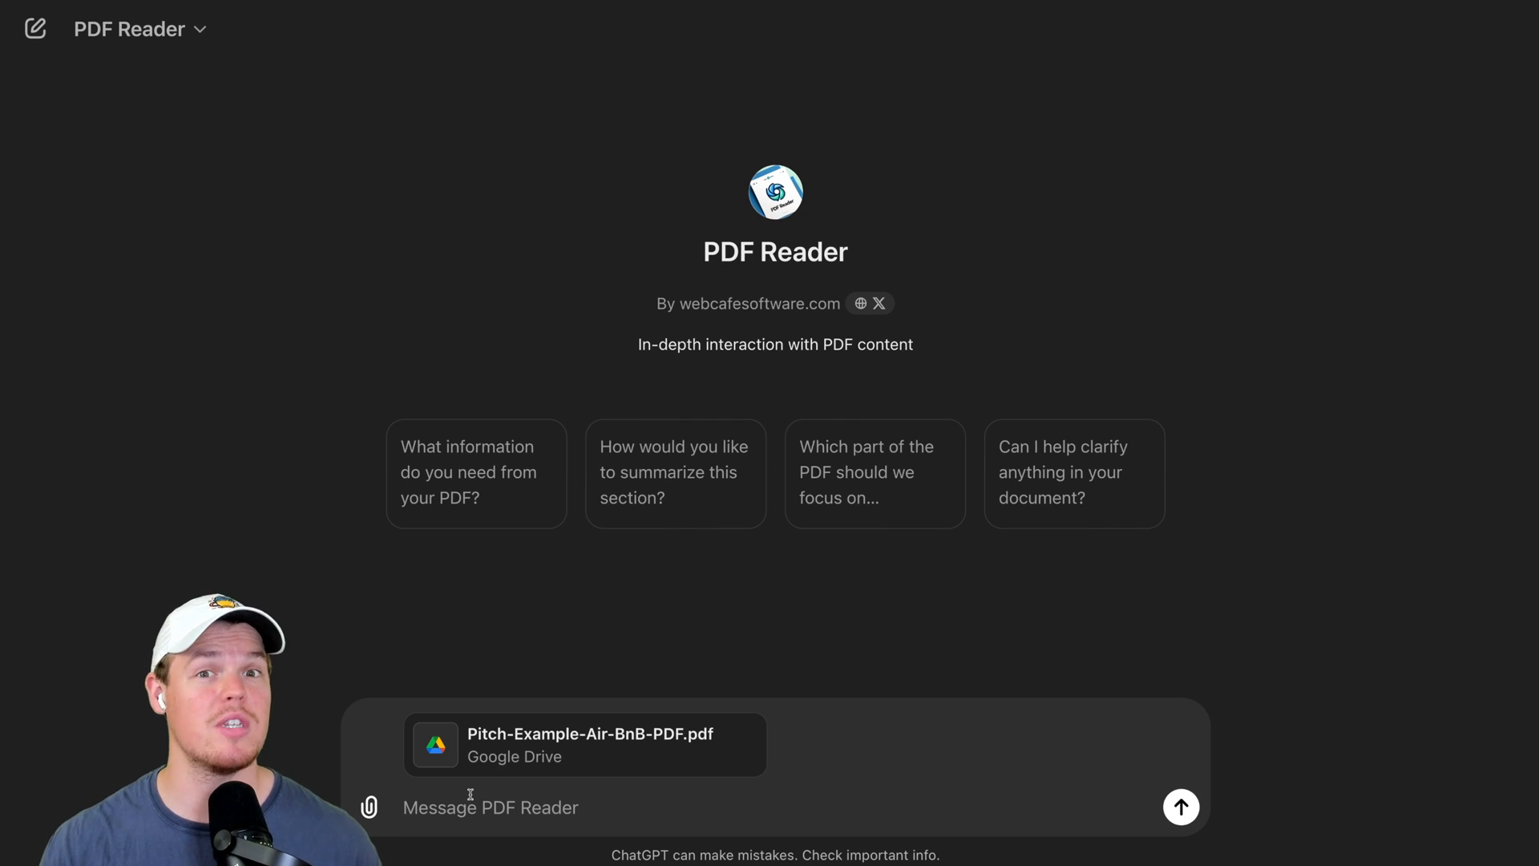
Ask PDF Reader what the Airbnb pitch deck's key benefits are.
type("Wha")
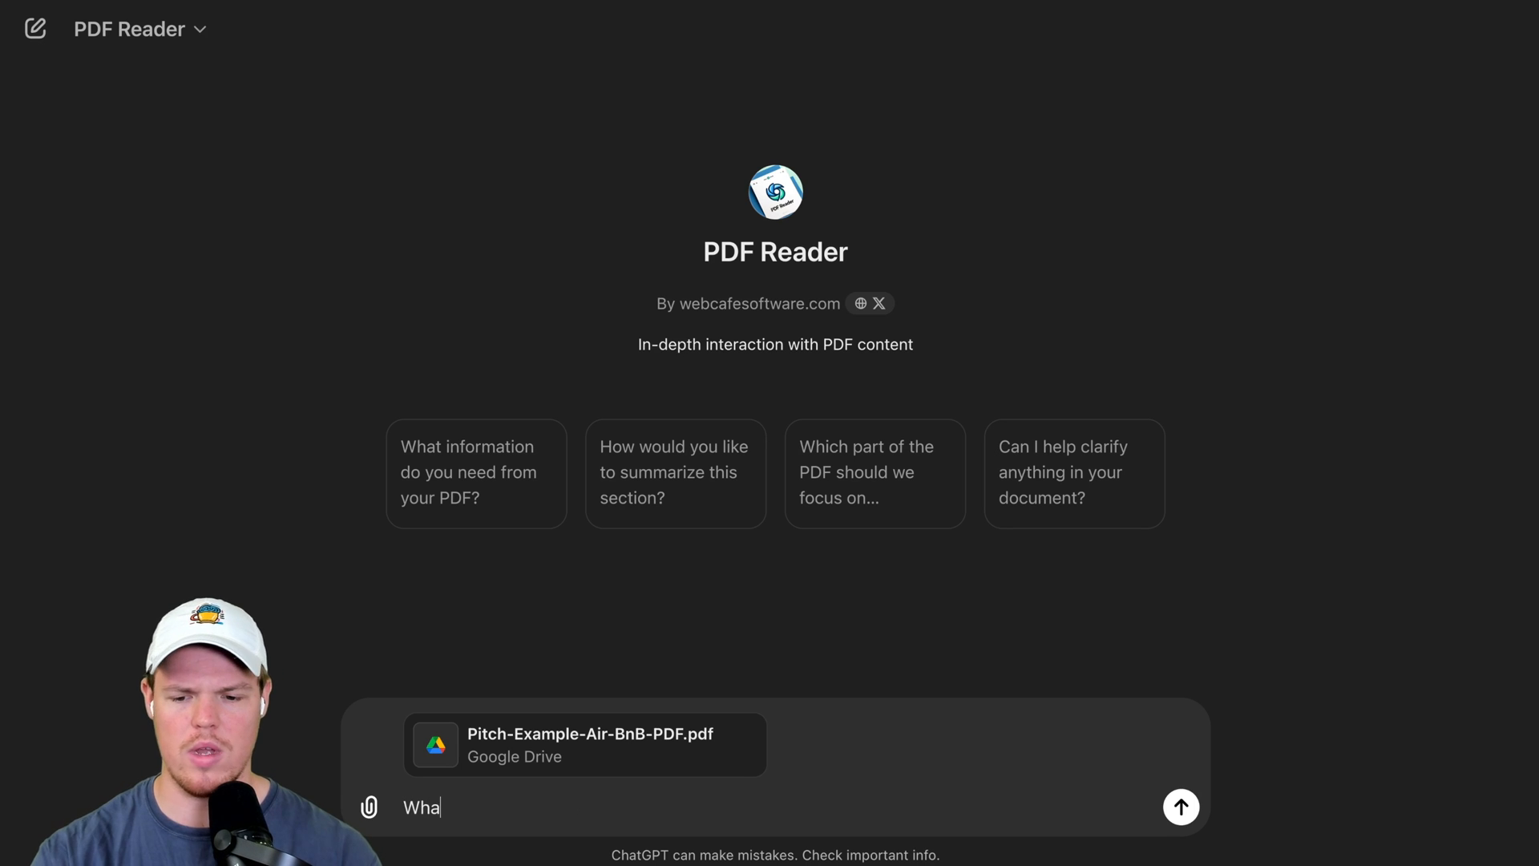
left_click(1181, 806)
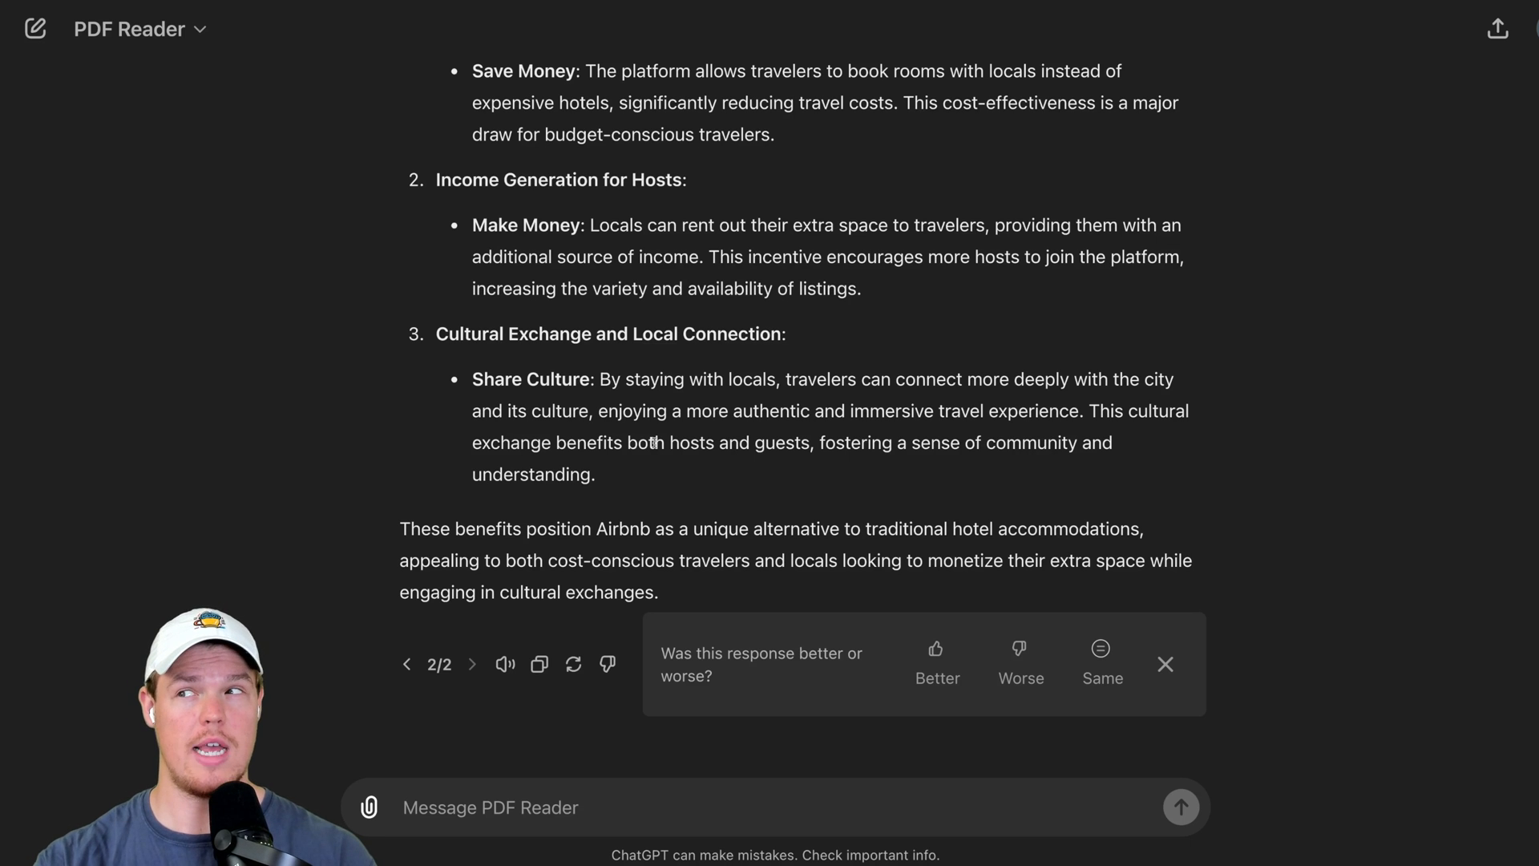
Ask 'Do you think this is a good idea to invest in?' and read the strengths, risks and conclusion.
type("Do you think this is a good idea to i")
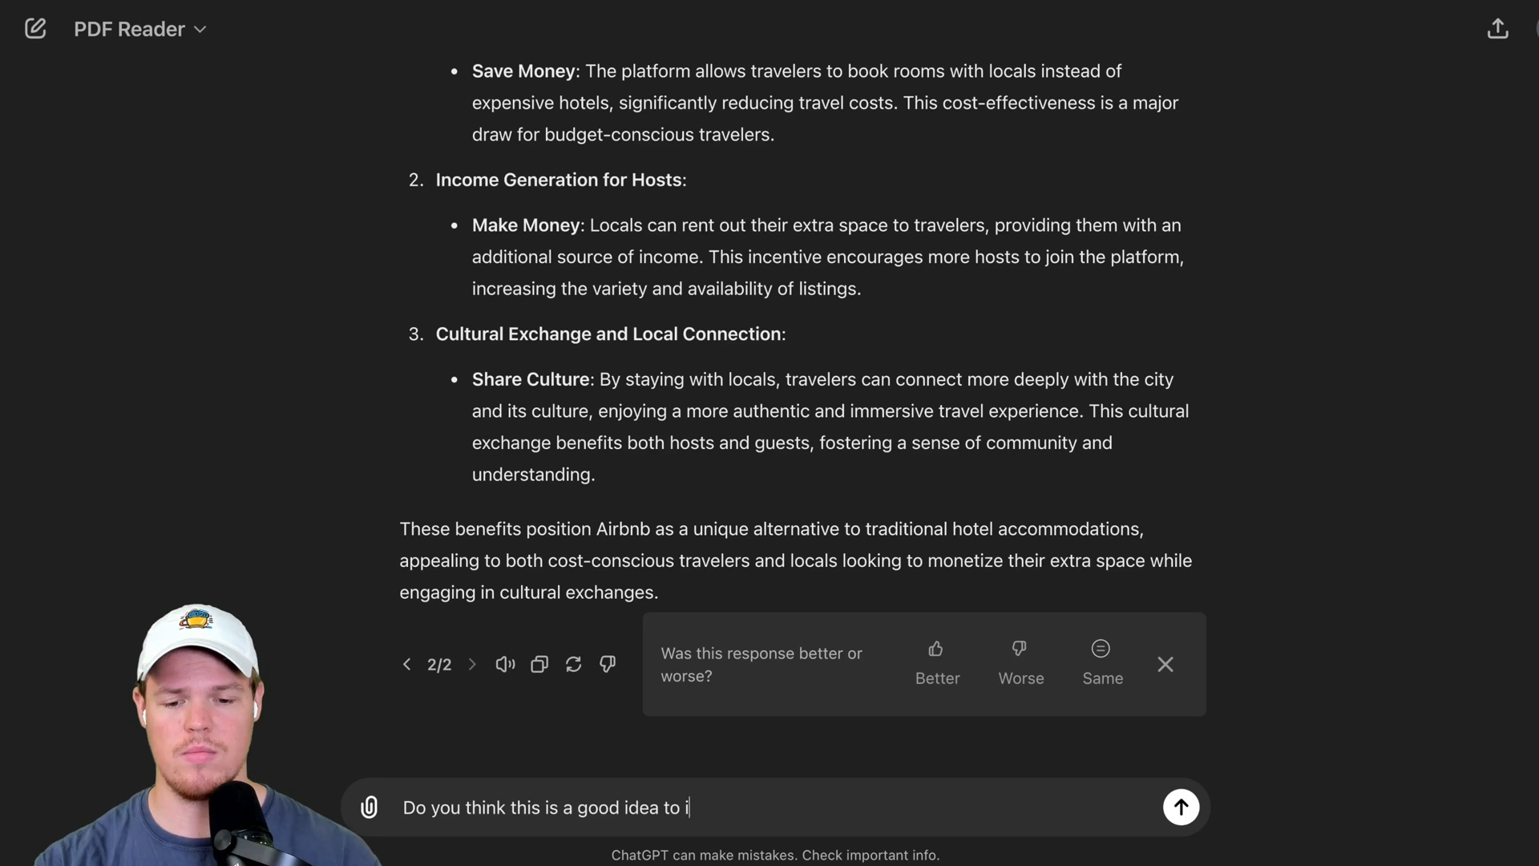
left_click(1182, 806)
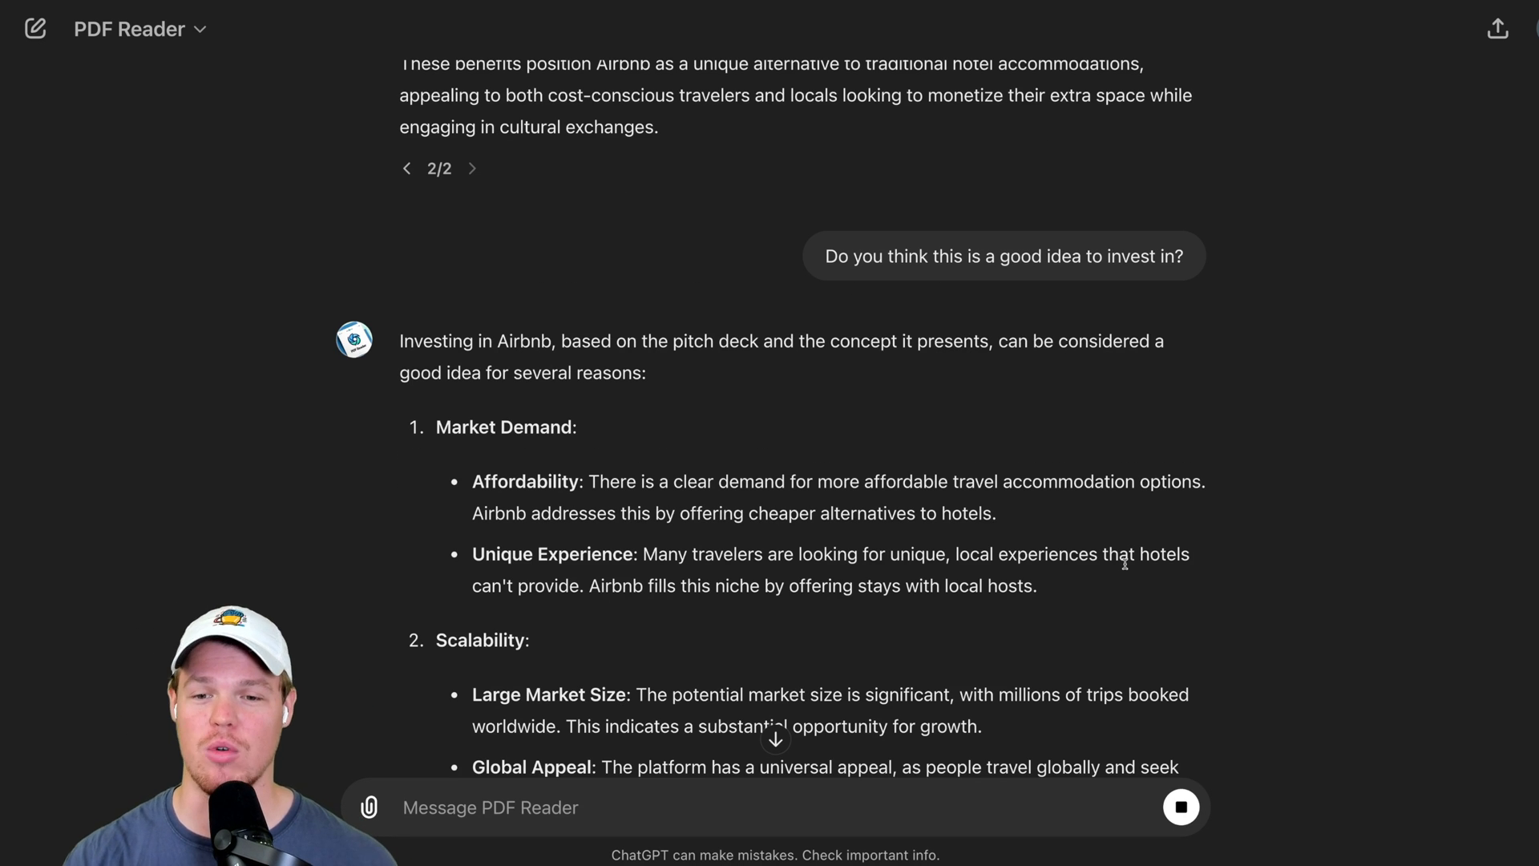
scroll("down", 3)
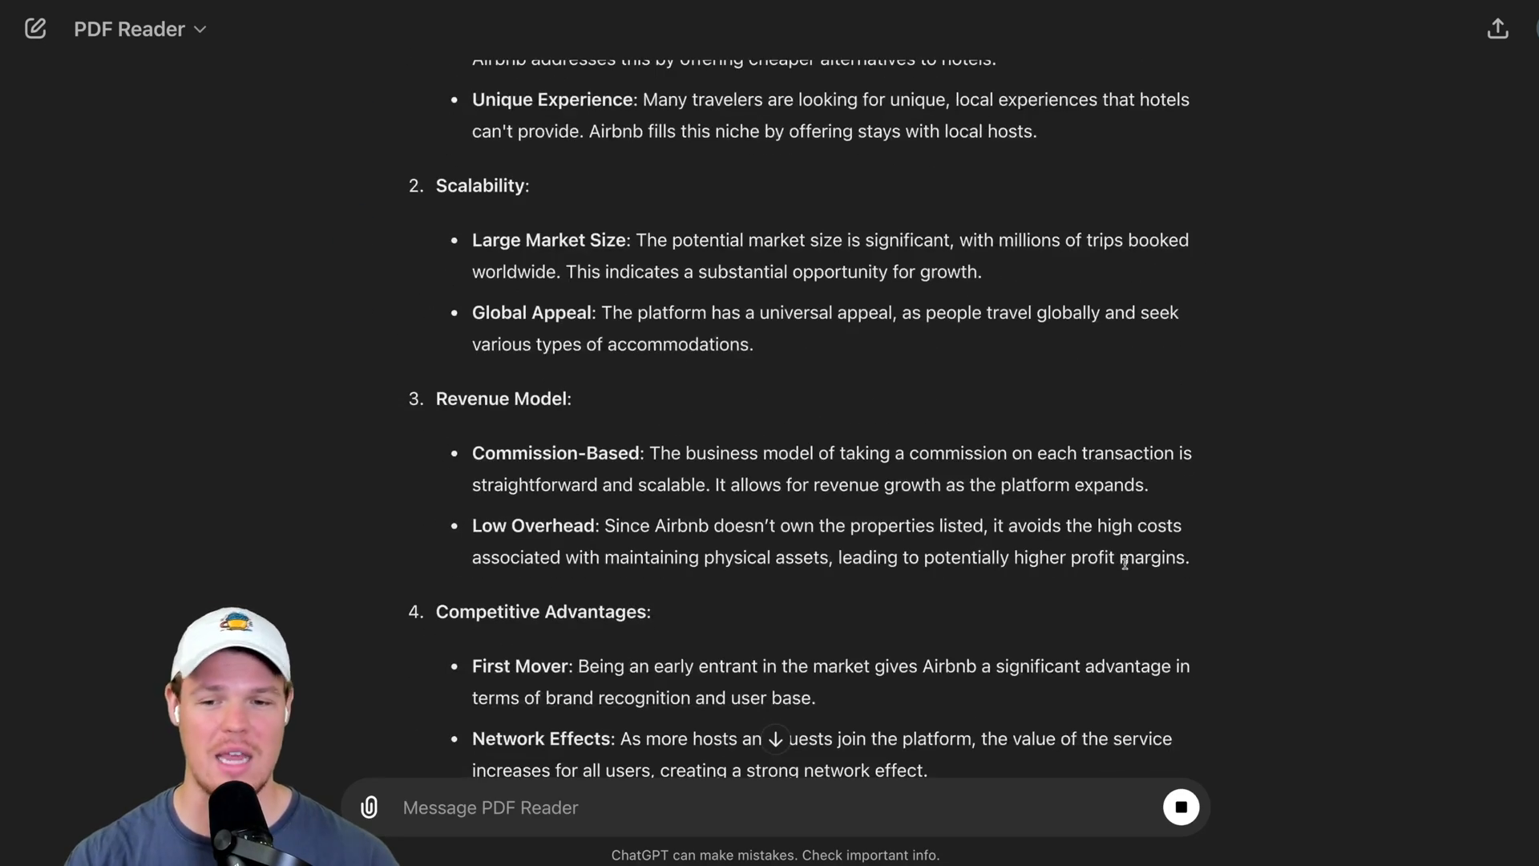
scroll("down", 3)
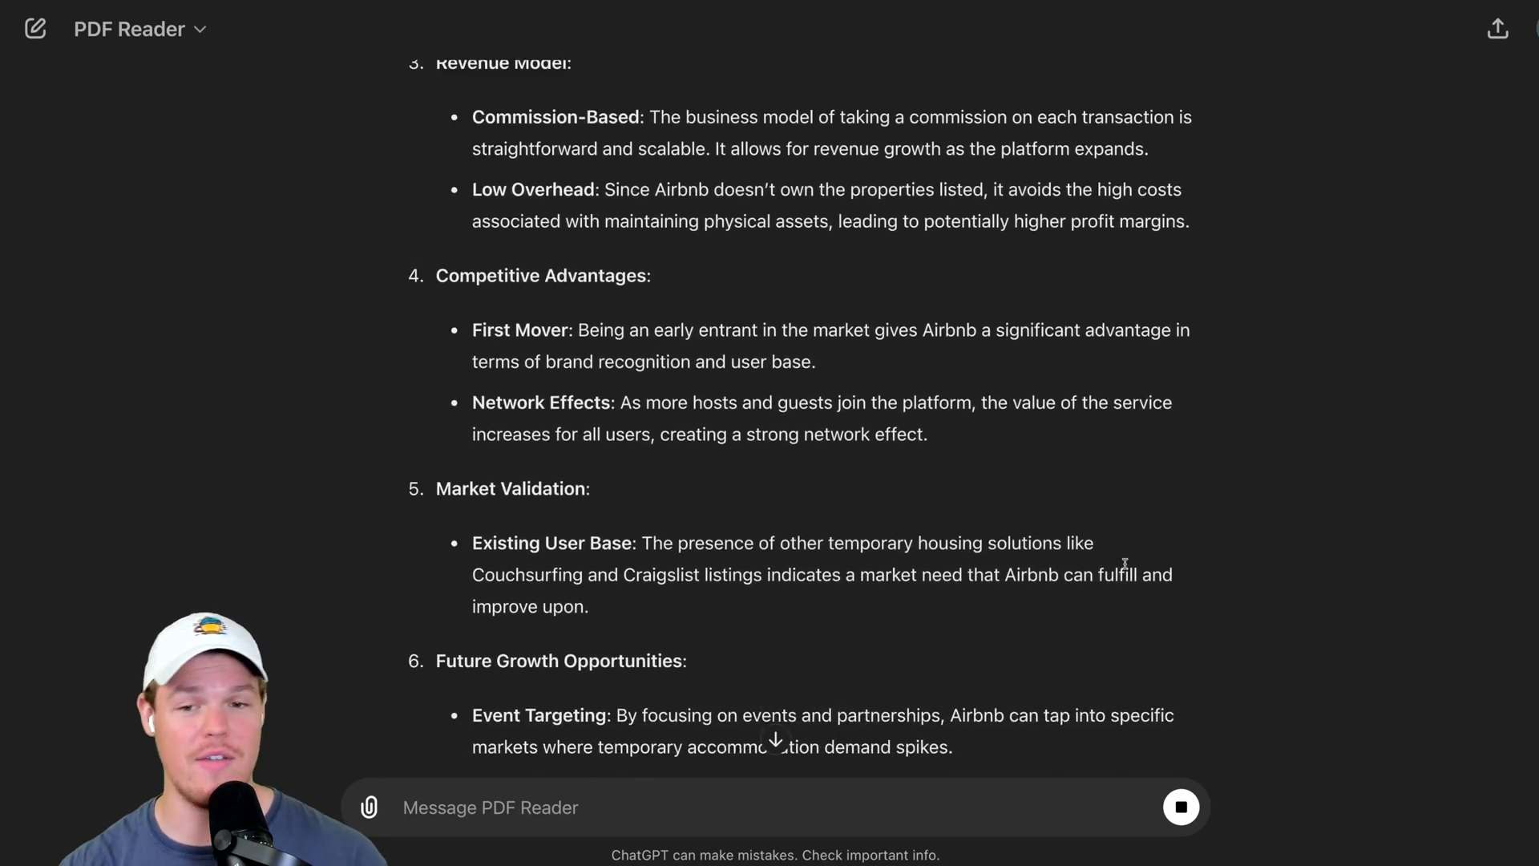
scroll("down", 3)
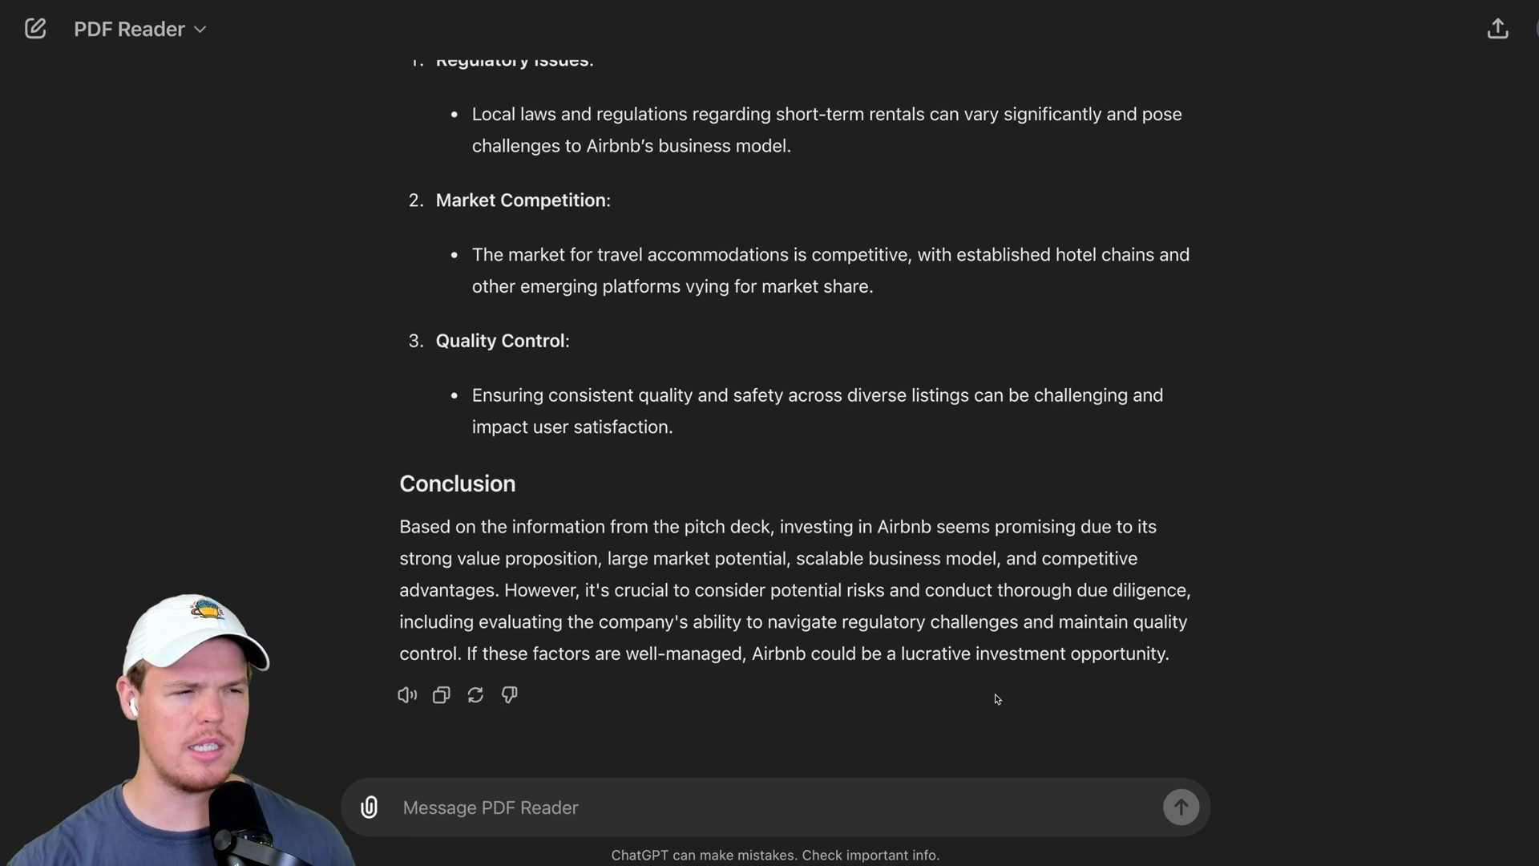
Ask 'How much would you invest, give me an exact number' and begin a follow-up.
type("How much would you invest, g")
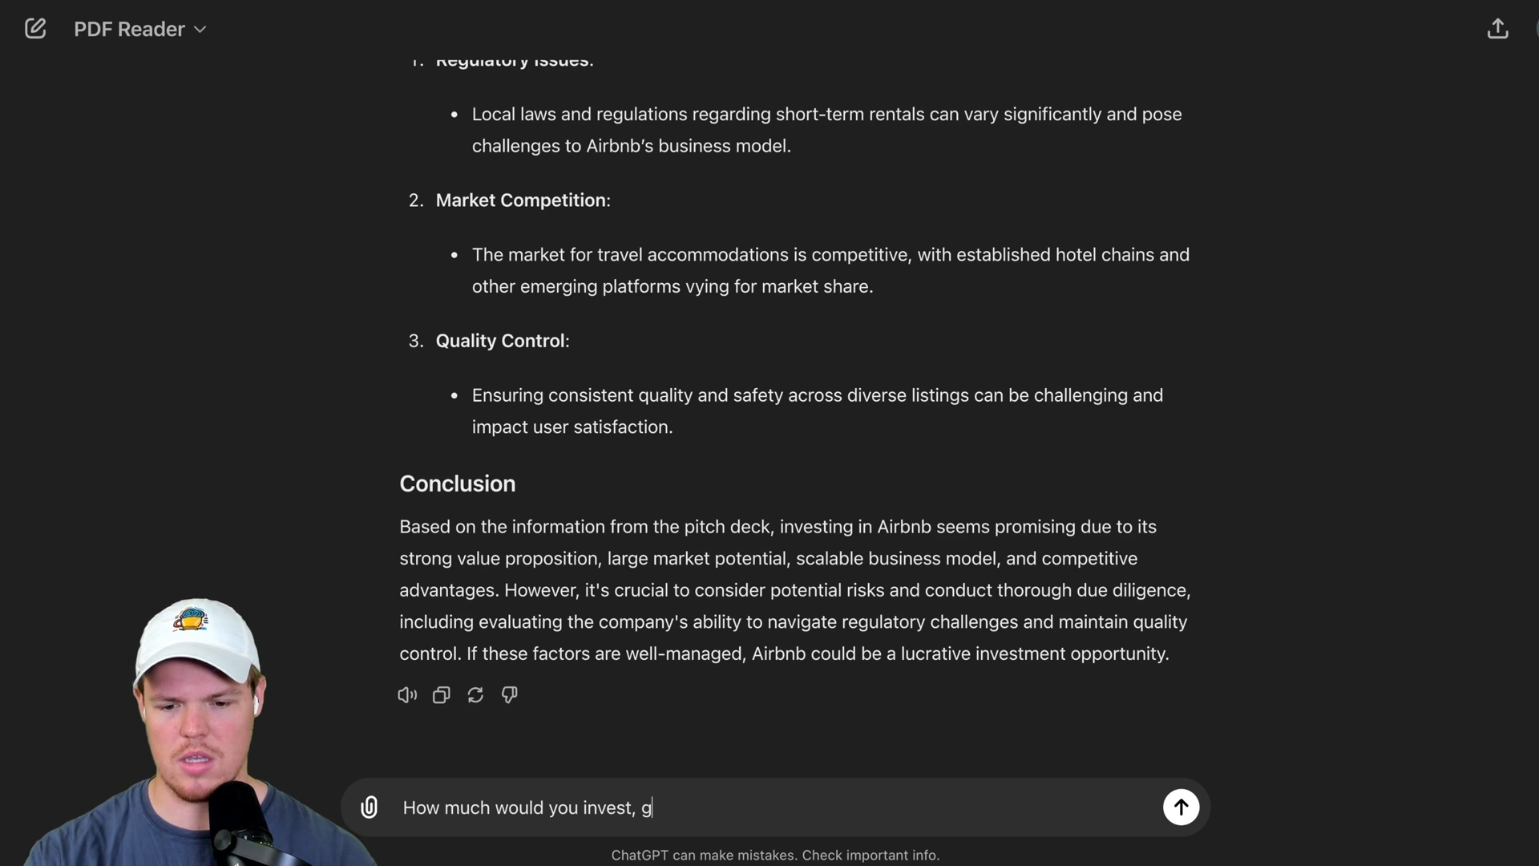
left_click(1182, 806)
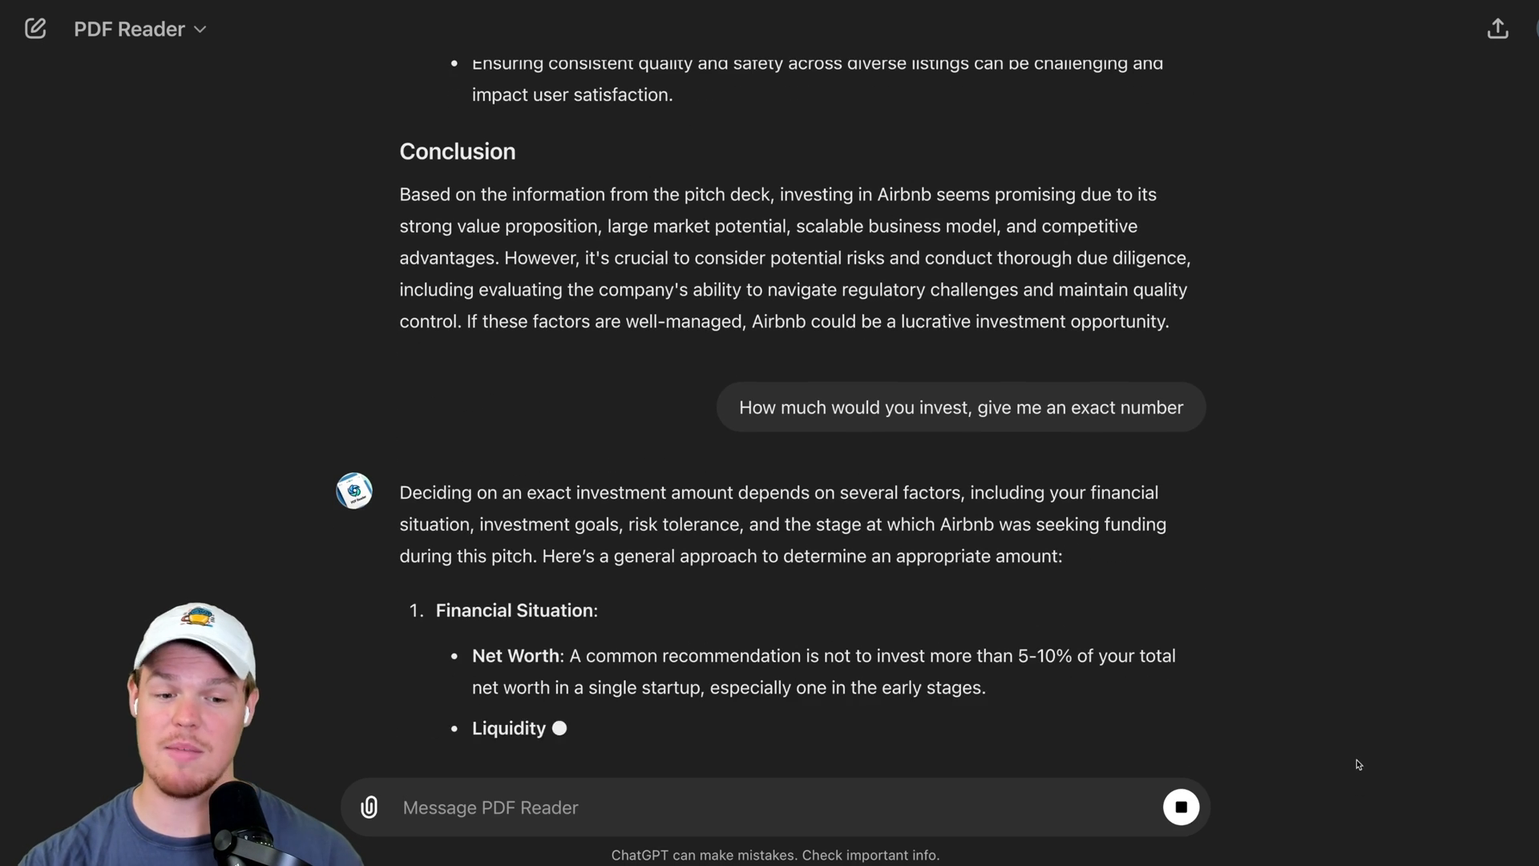
type("N")
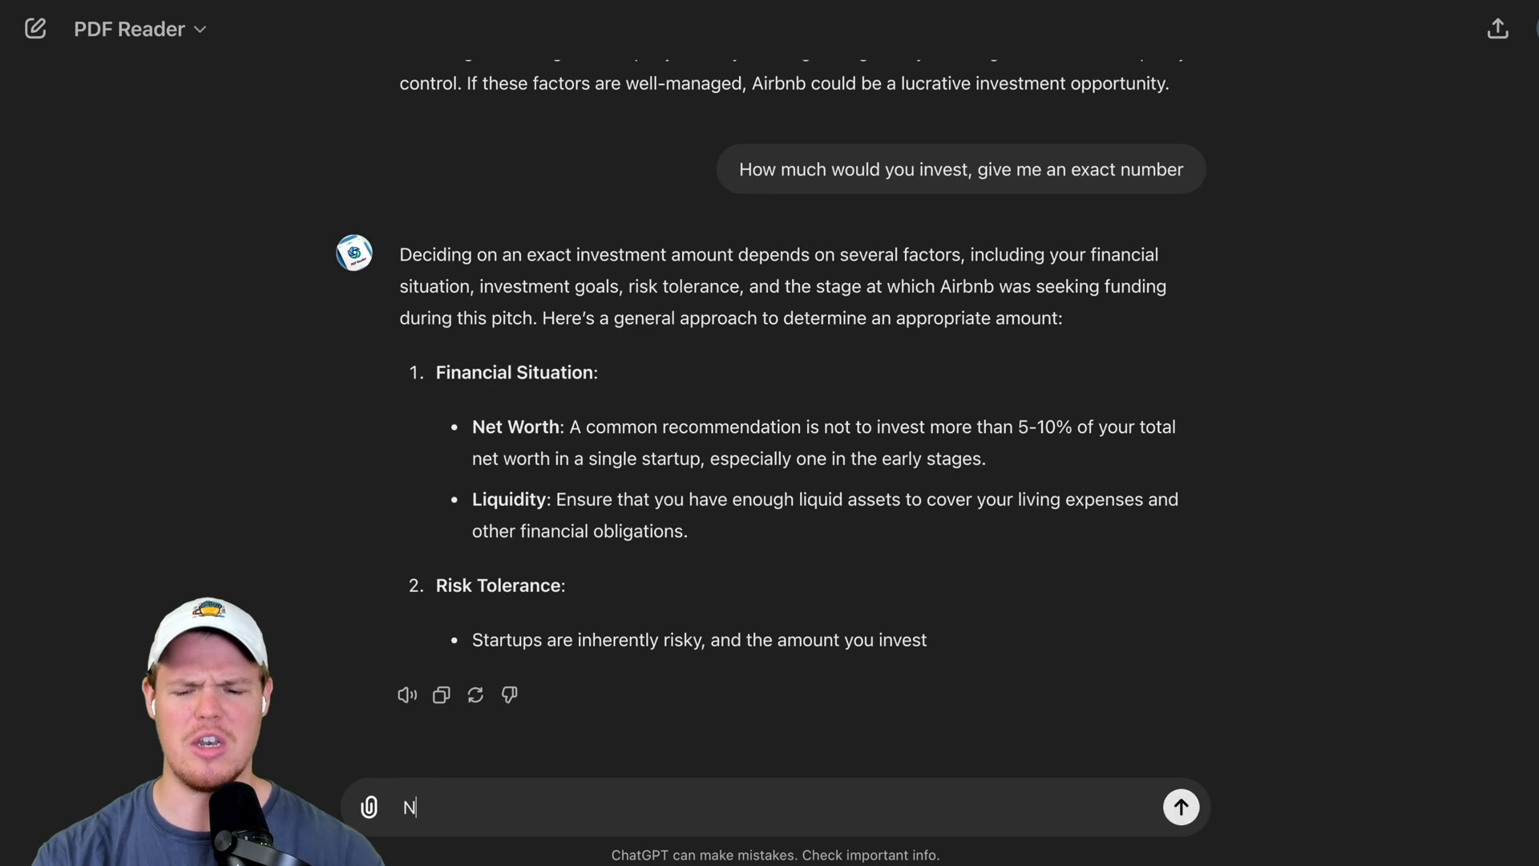